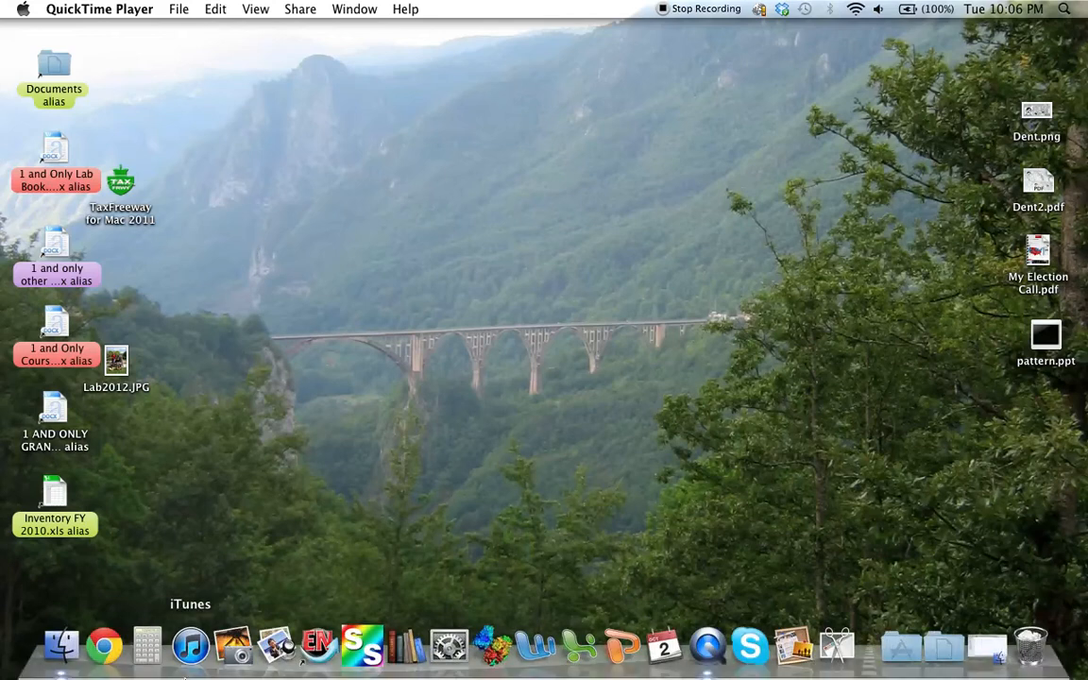
pyautogui.moveTo(104, 646)
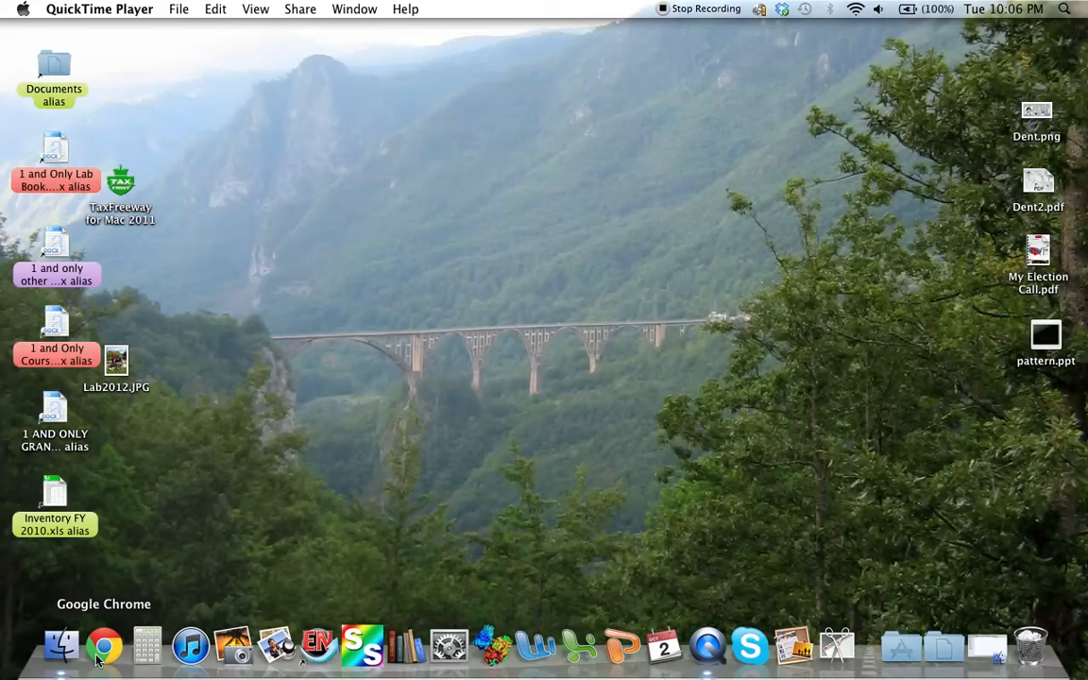
# - Launch Google Chrome from the Dock onto the protein structure laboratory home page
pyautogui.click(104, 646)
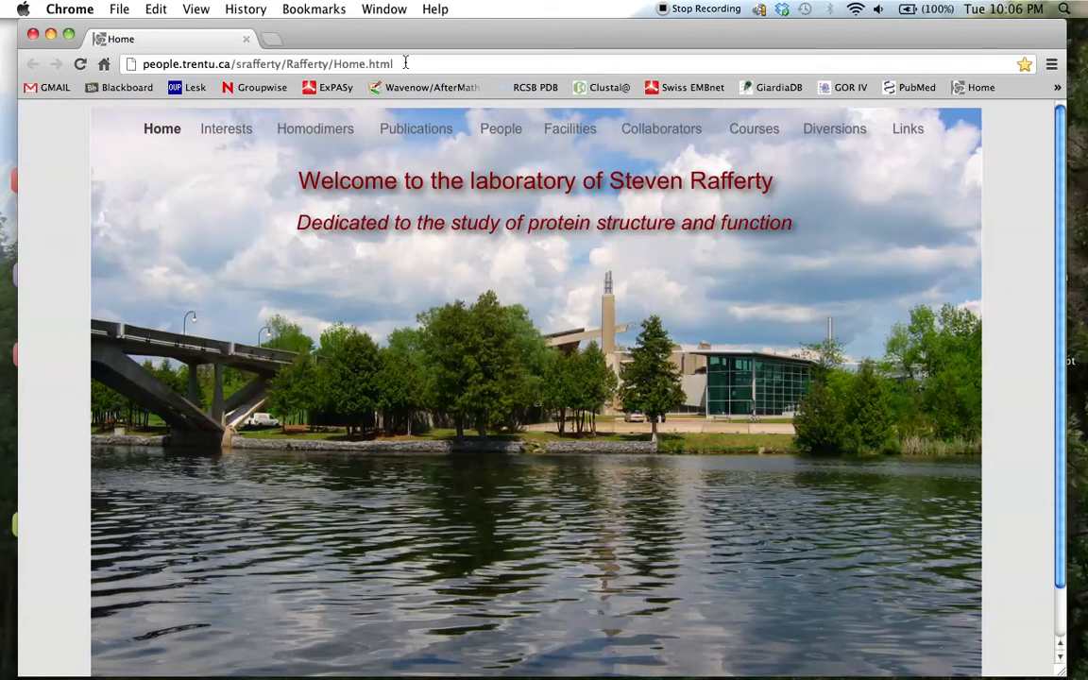
# - From the ExPASy portal, search UniProtKB for 'cytochrome b5 rat' to list matching entries
pyautogui.click(328, 87)
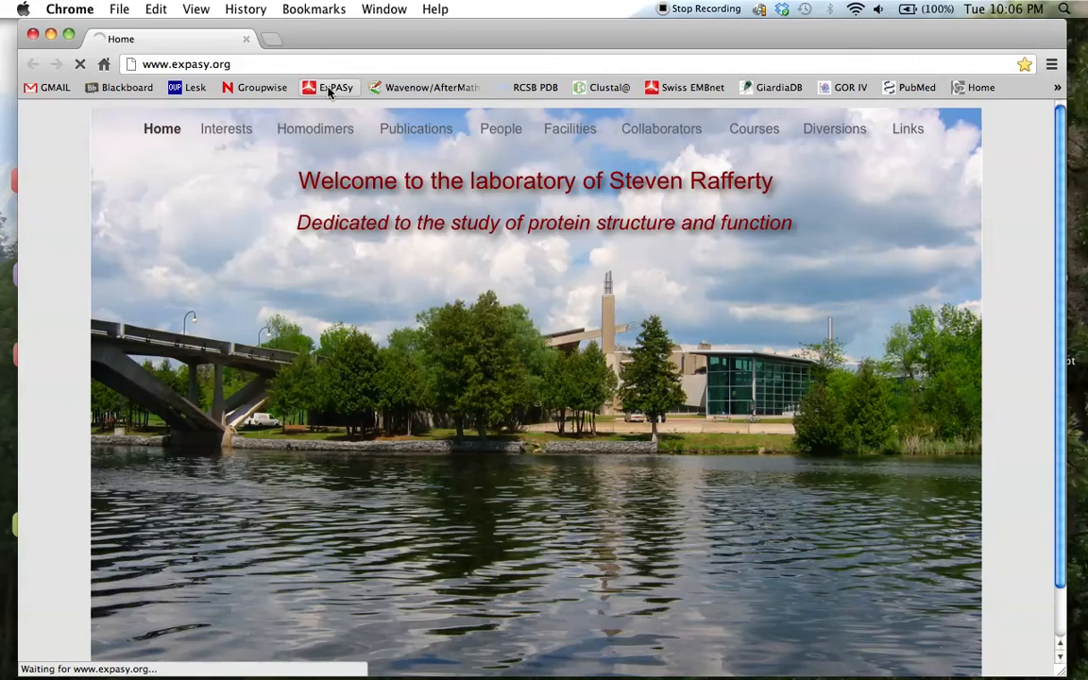
pyautogui.click(334, 87)
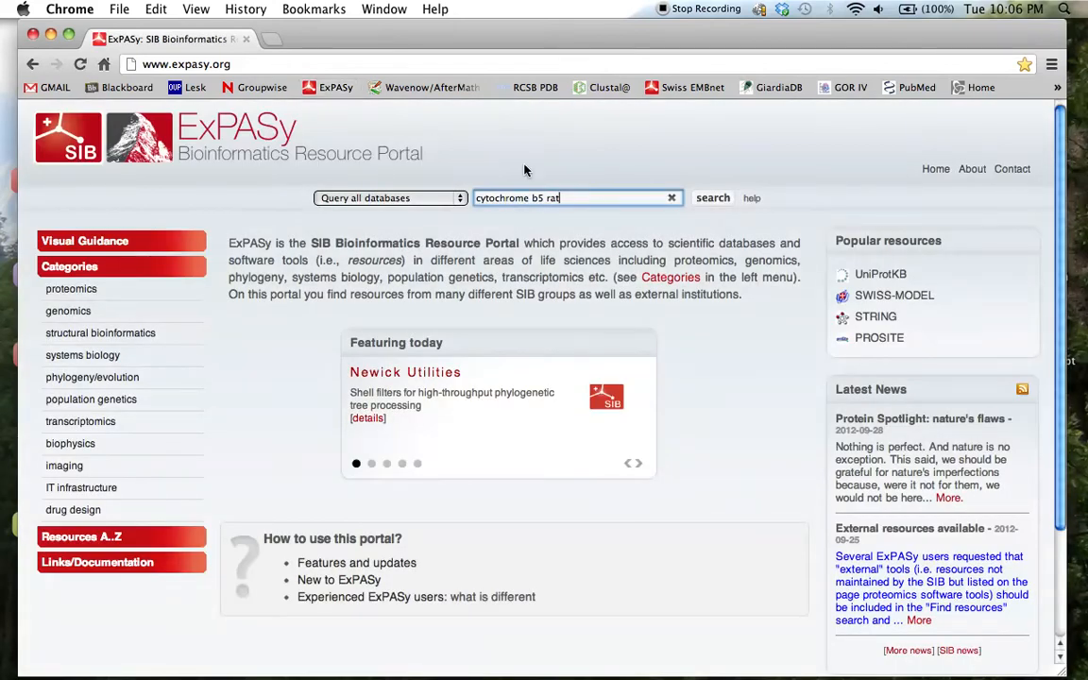
pyautogui.click(389, 198)
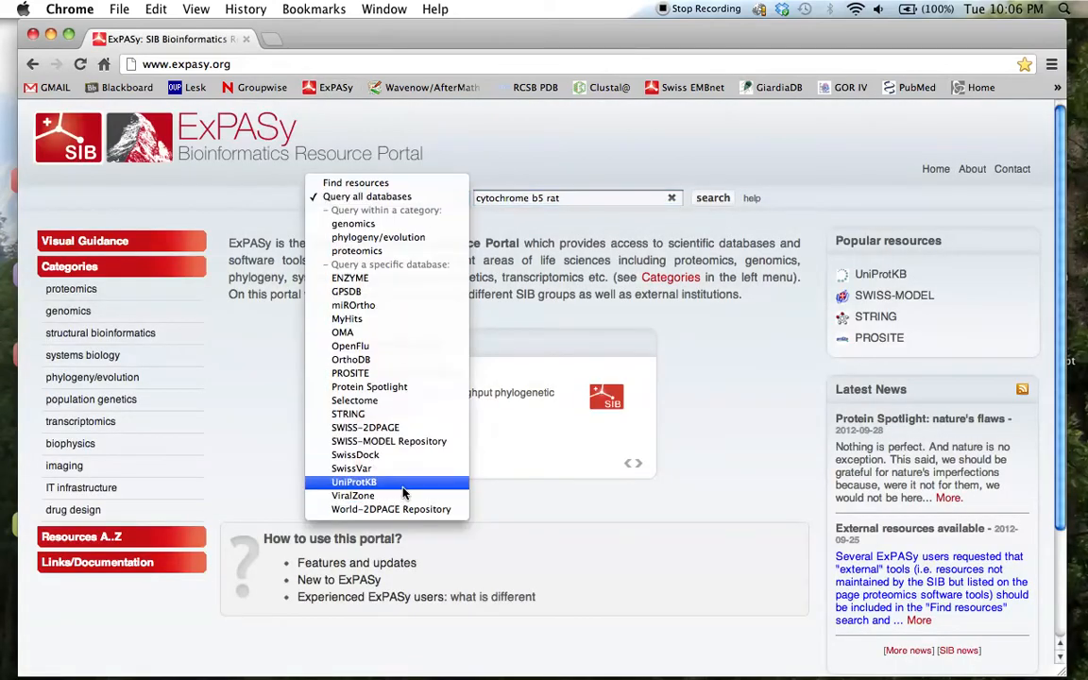
pyautogui.click(353, 482)
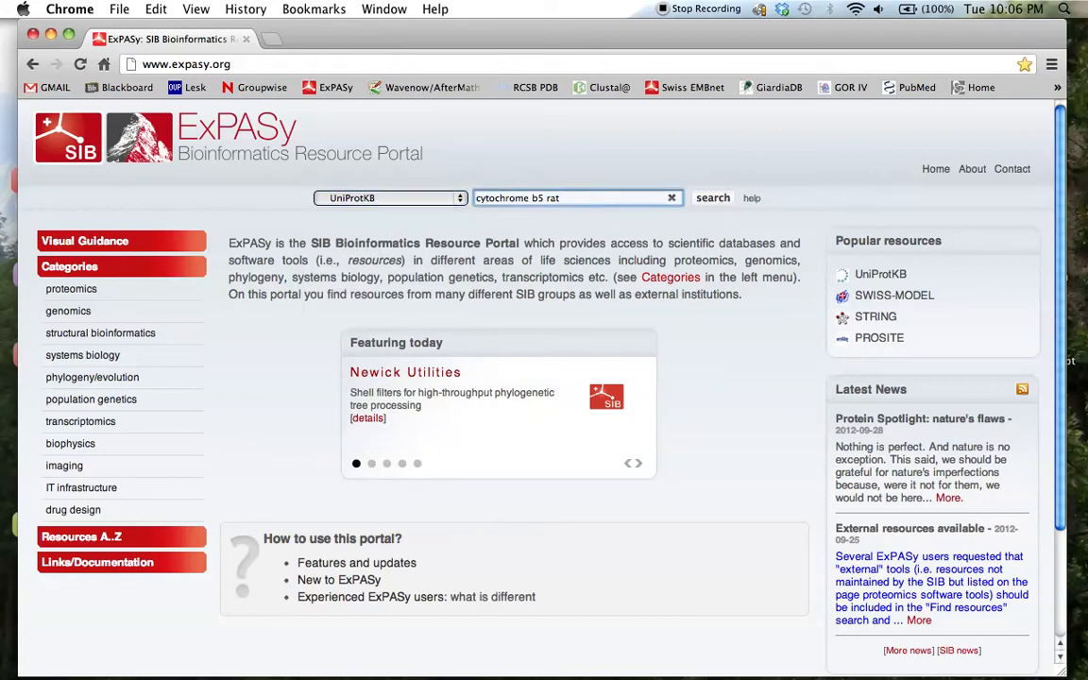
pyautogui.click(712, 198)
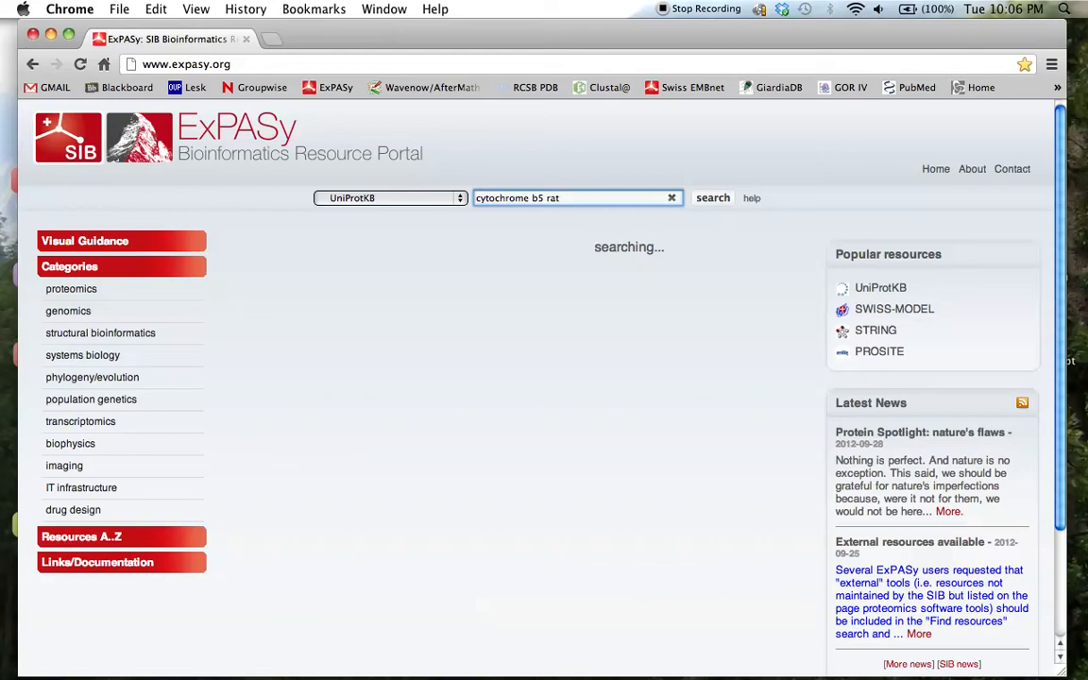
pyautogui.click(712, 198)
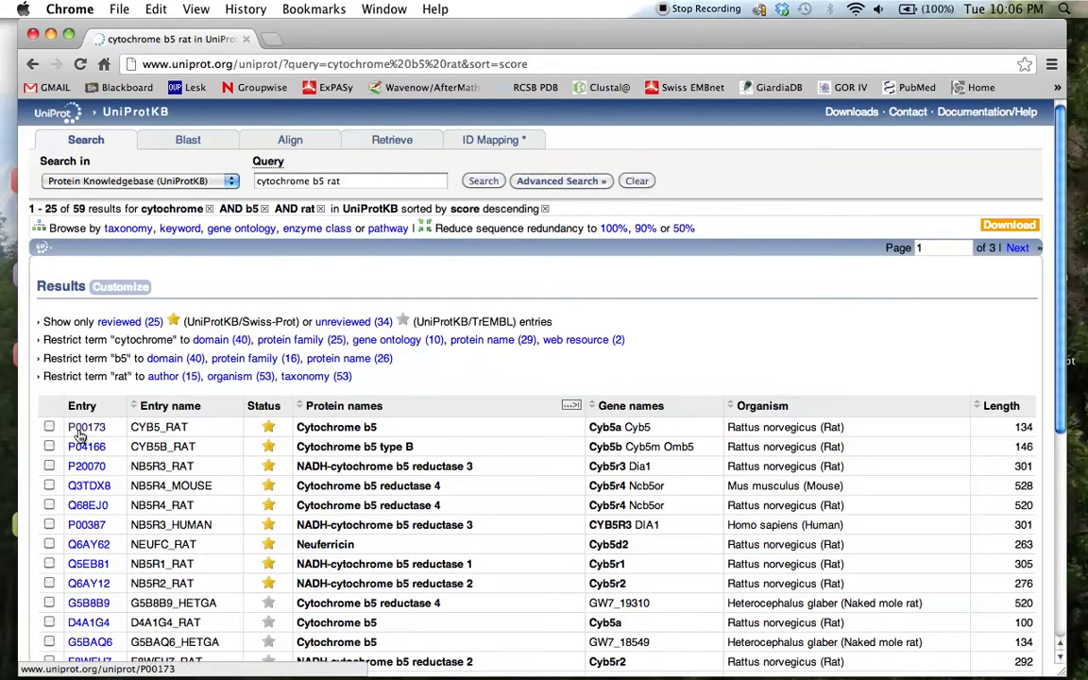
# - Open entry P00173 and follow its 1AQA cross-reference to the RCSB Protein Data Bank
pyautogui.click(87, 427)
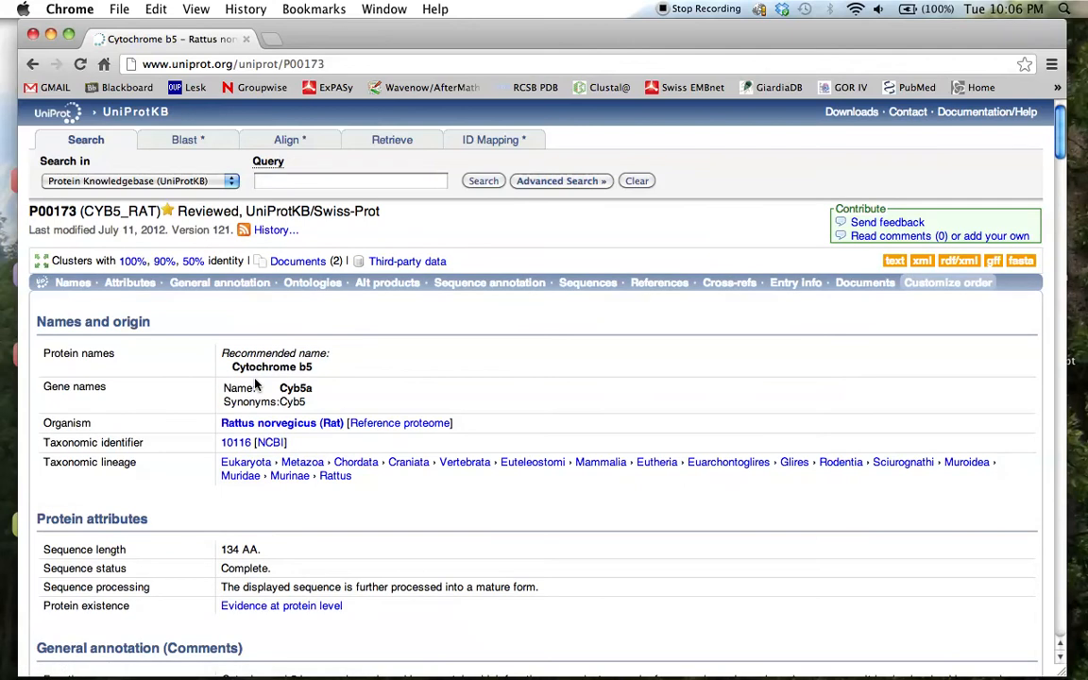
pyautogui.scroll(-3)
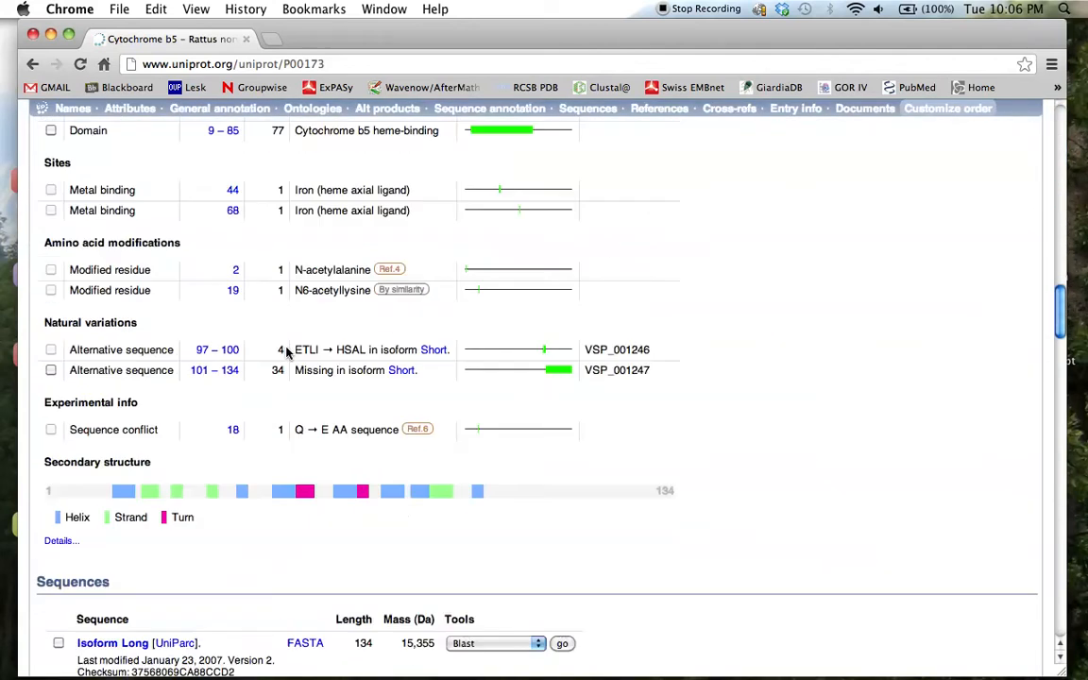
pyautogui.scroll(-3)
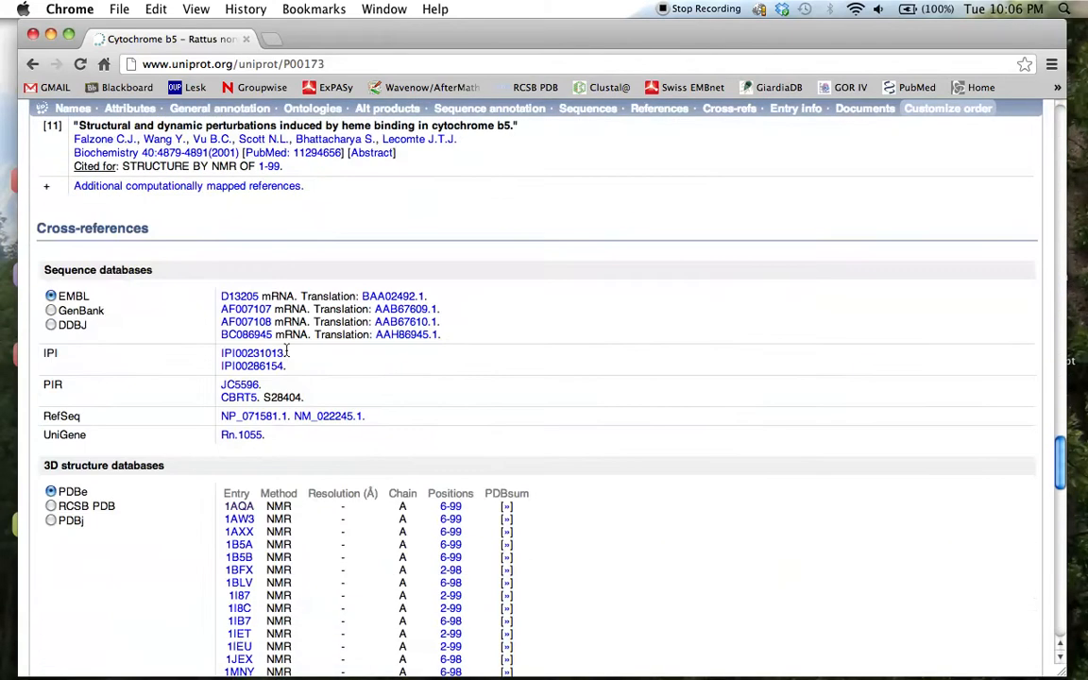
pyautogui.scroll(-3)
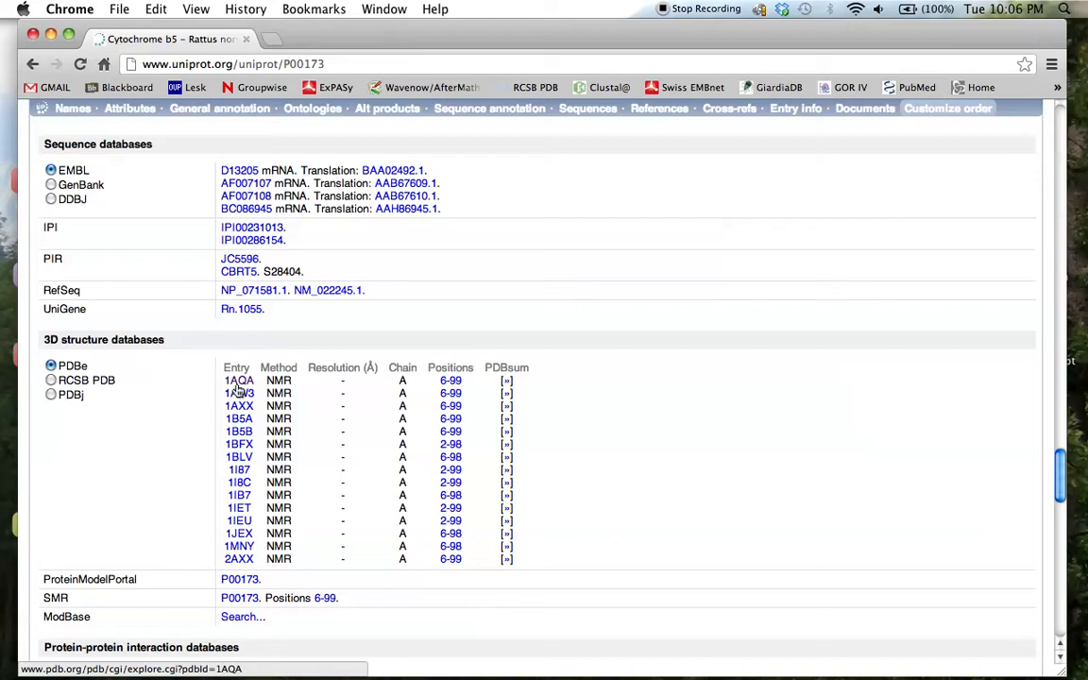
pyautogui.moveTo(298, 385)
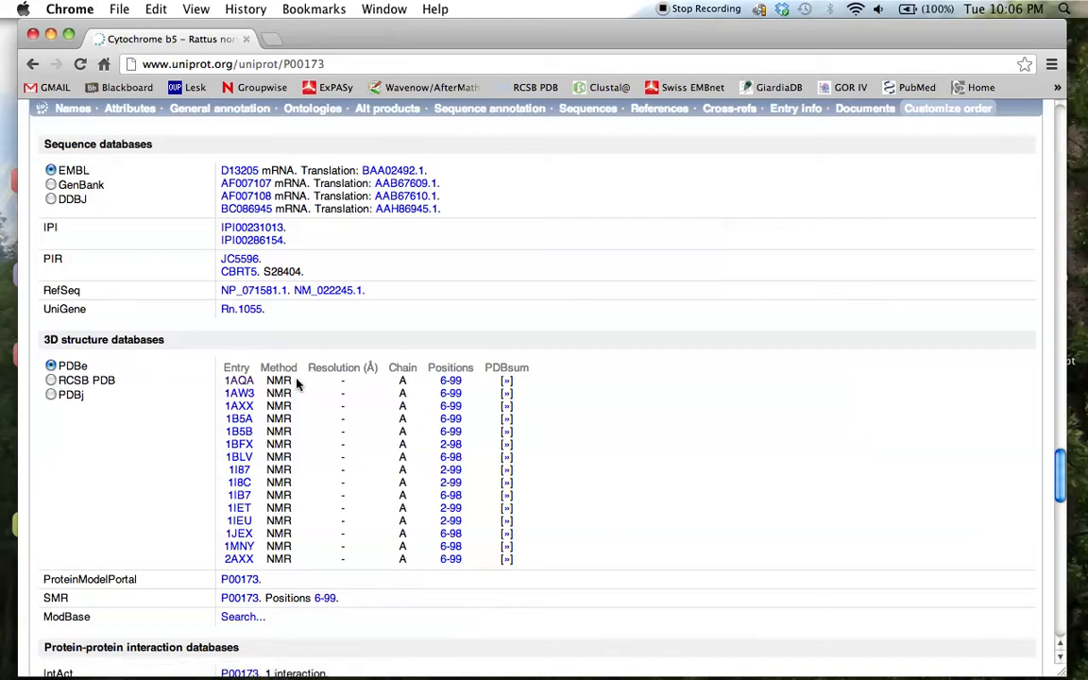
pyautogui.moveTo(238, 380)
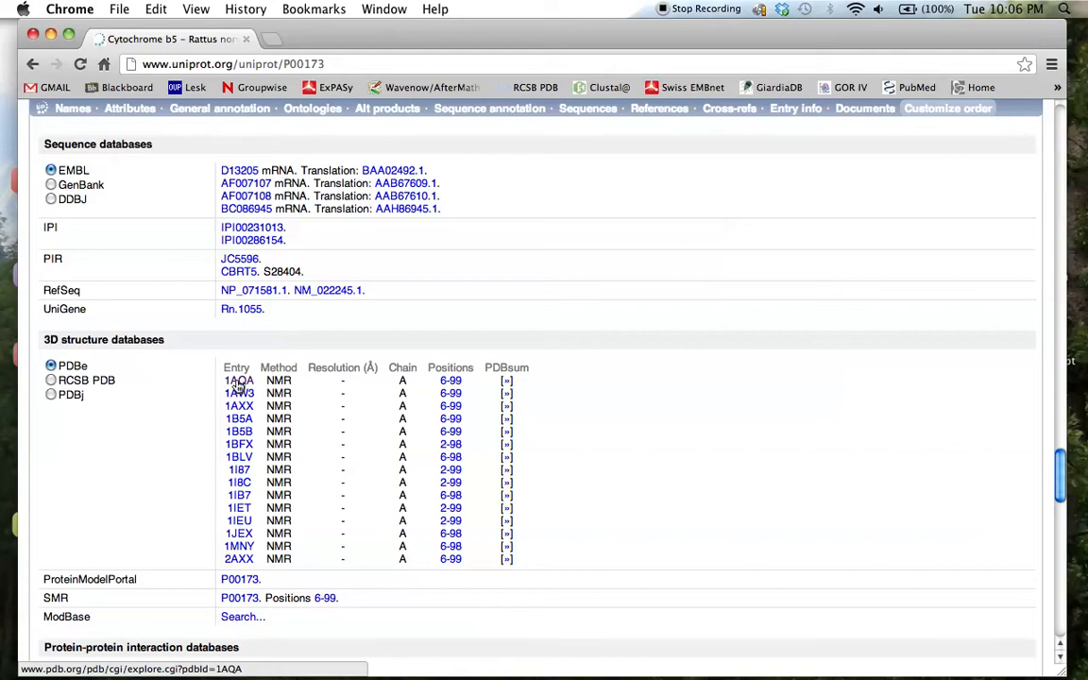
pyautogui.click(238, 381)
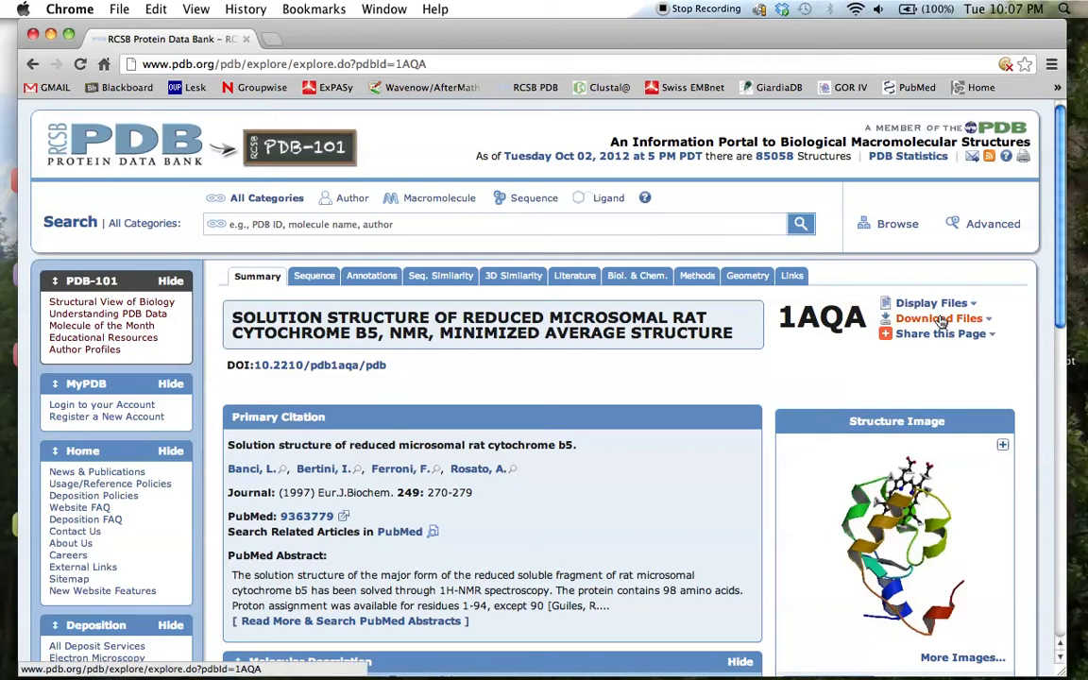
# - Download the 1AQA structure in PDB File (Text) format as 1AQA.pdb
pyautogui.click(936, 318)
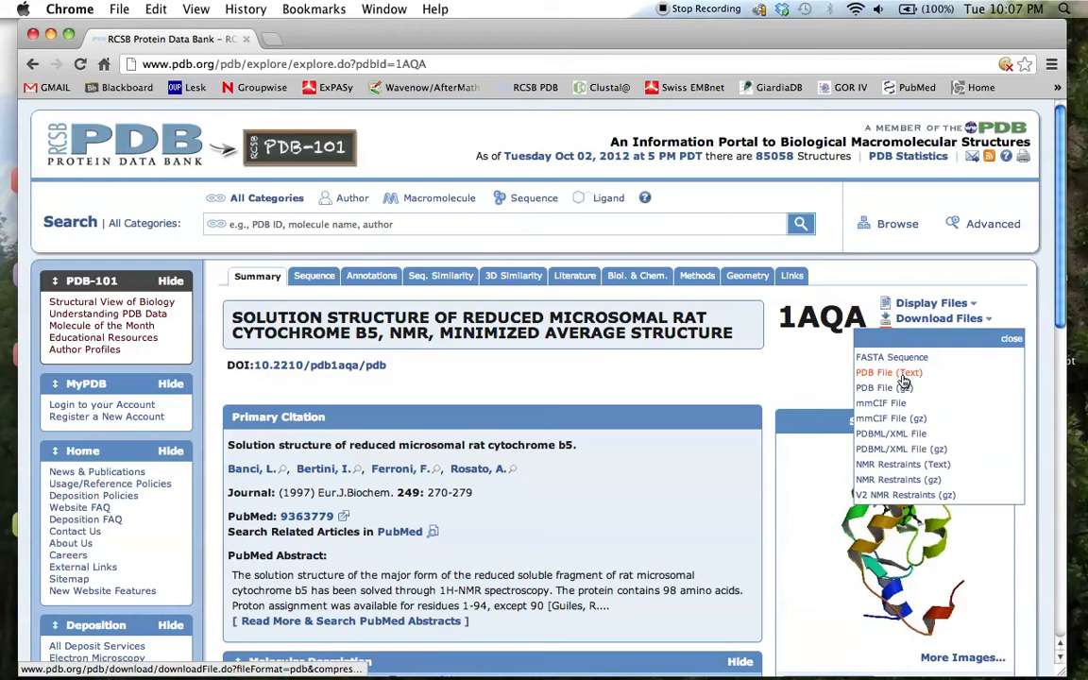
pyautogui.click(887, 372)
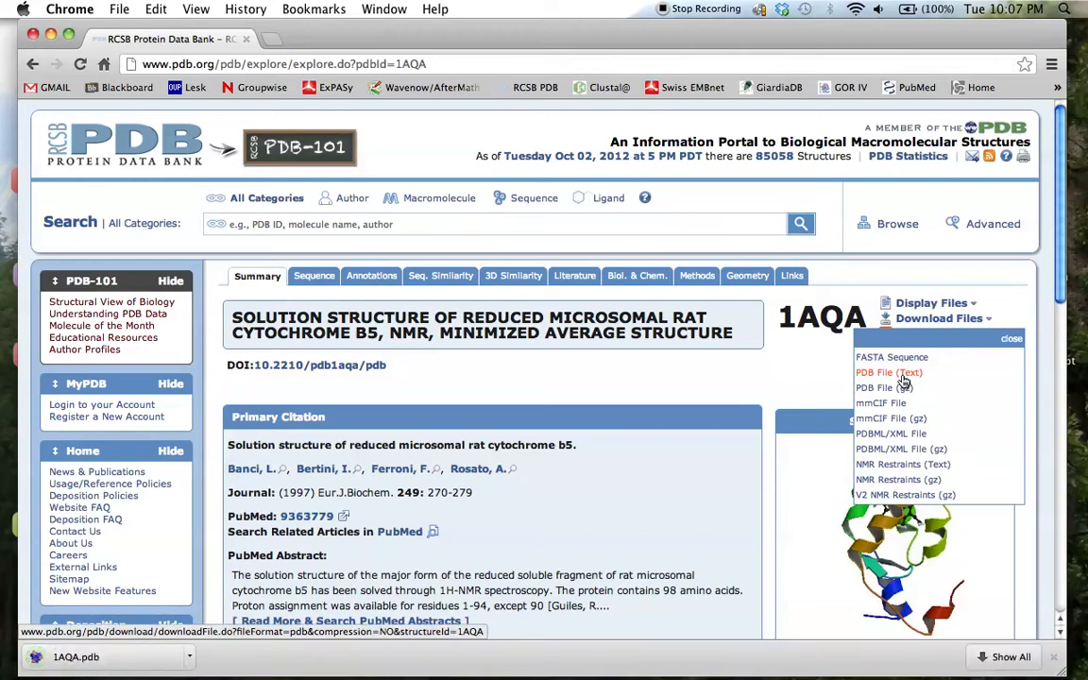
pyautogui.moveTo(132, 140)
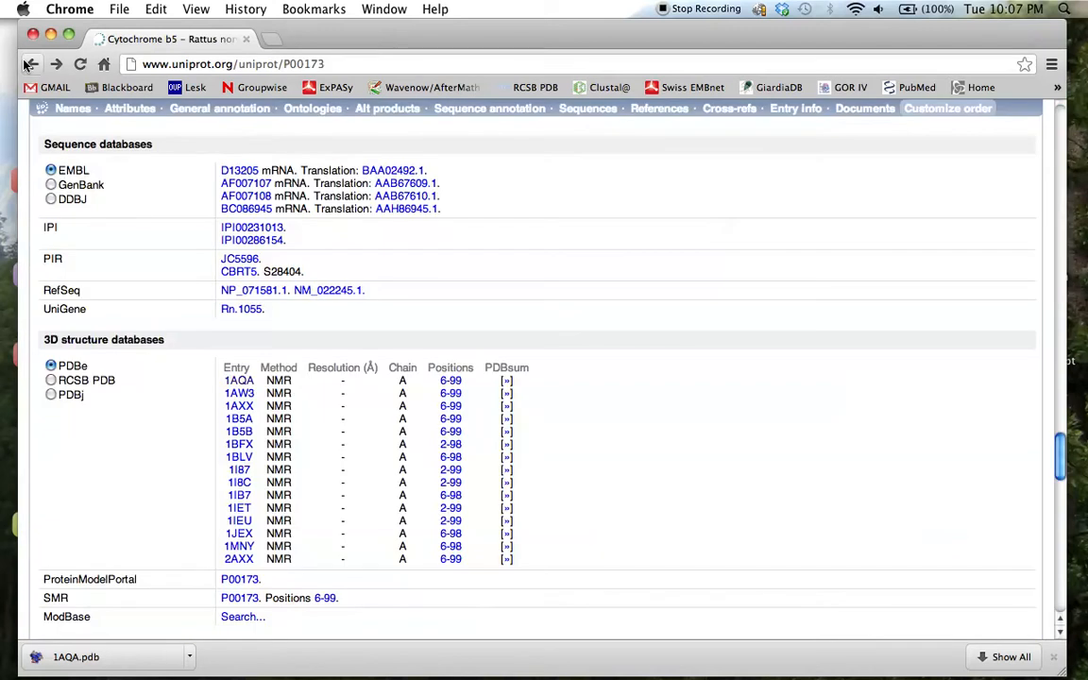
# - Search 'cytochrome b5 ascaris', open entry Q17091 and follow its 1X3X structure to RCSB PDB
pyautogui.scroll(3)
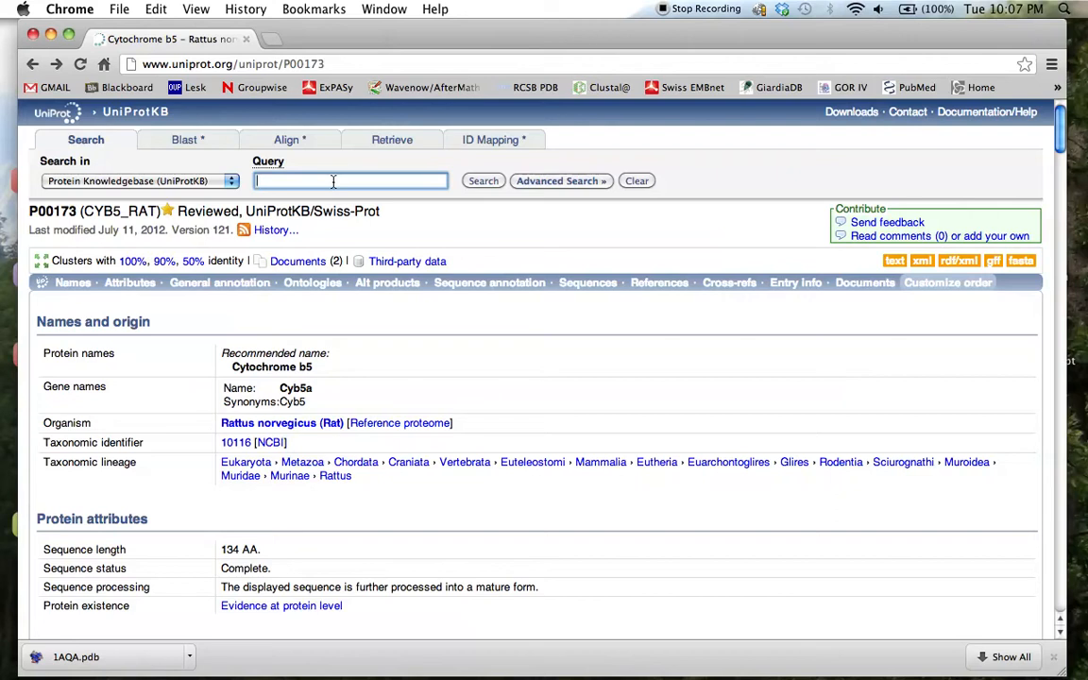
pyautogui.write('cytochrome b5 ascaris')
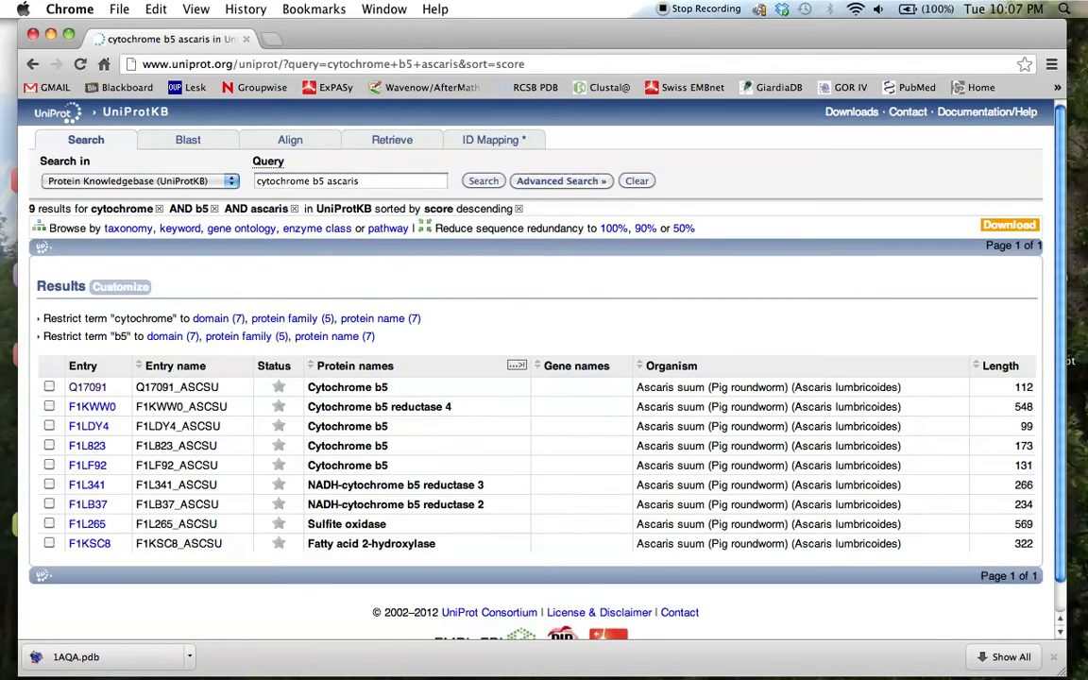
pyautogui.moveTo(86, 385)
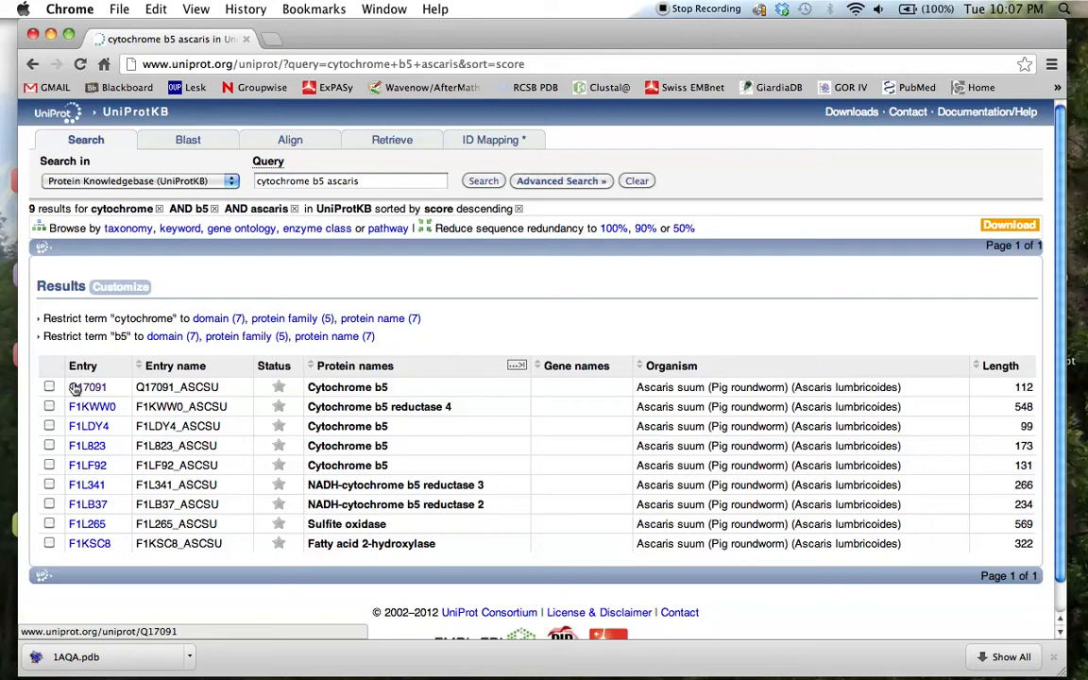
pyautogui.click(87, 385)
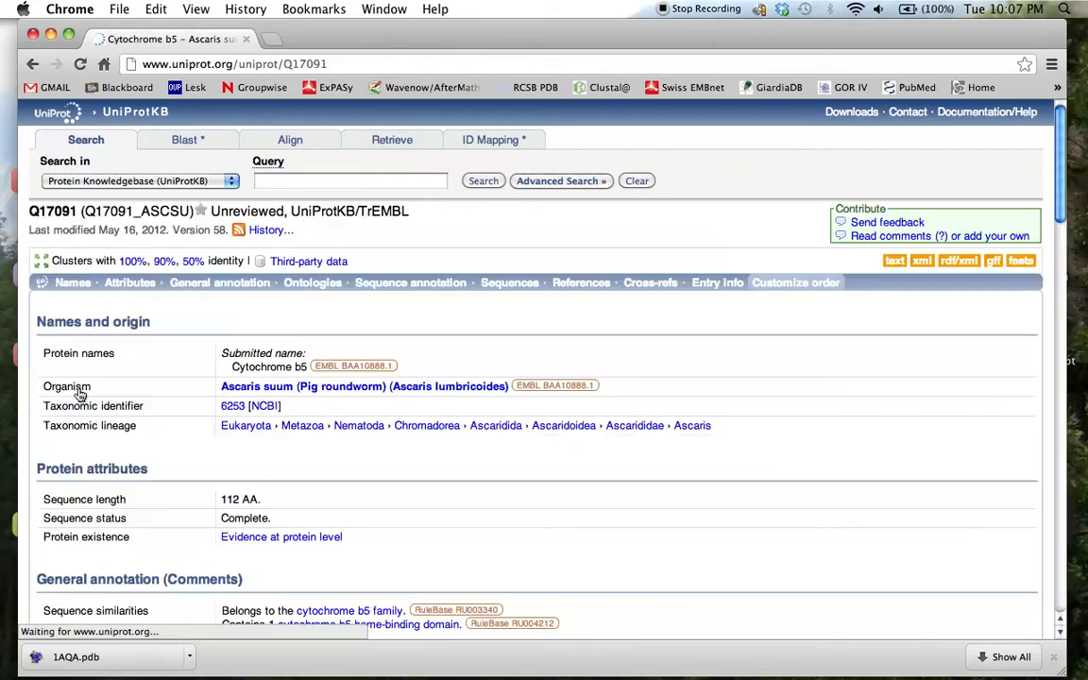
pyautogui.scroll(-3)
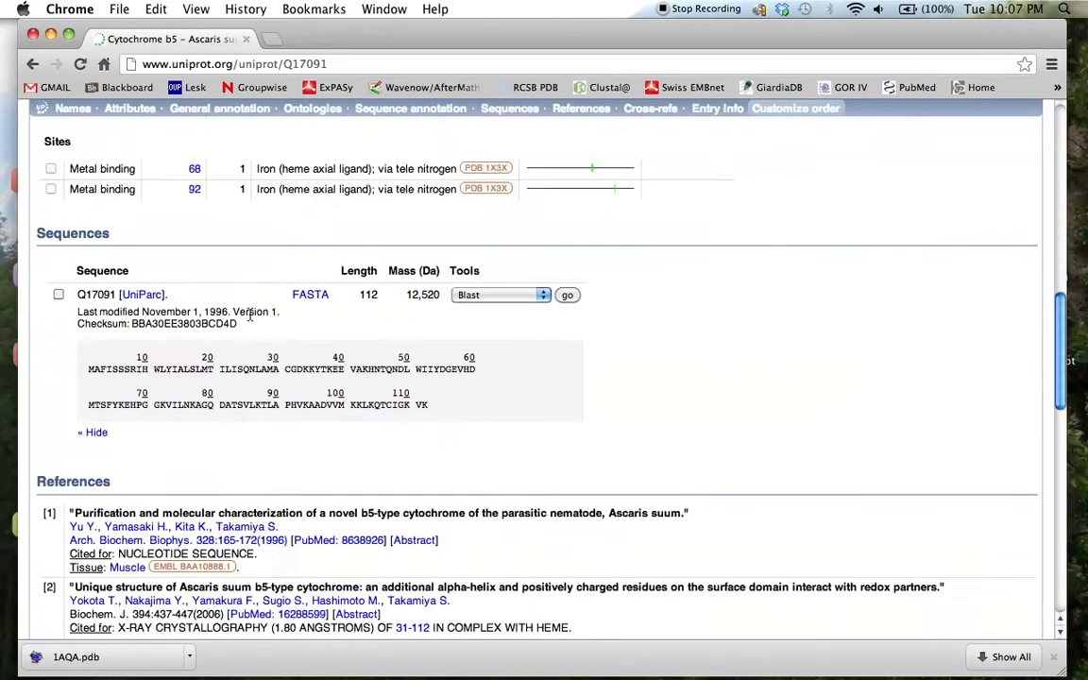
pyautogui.scroll(-3)
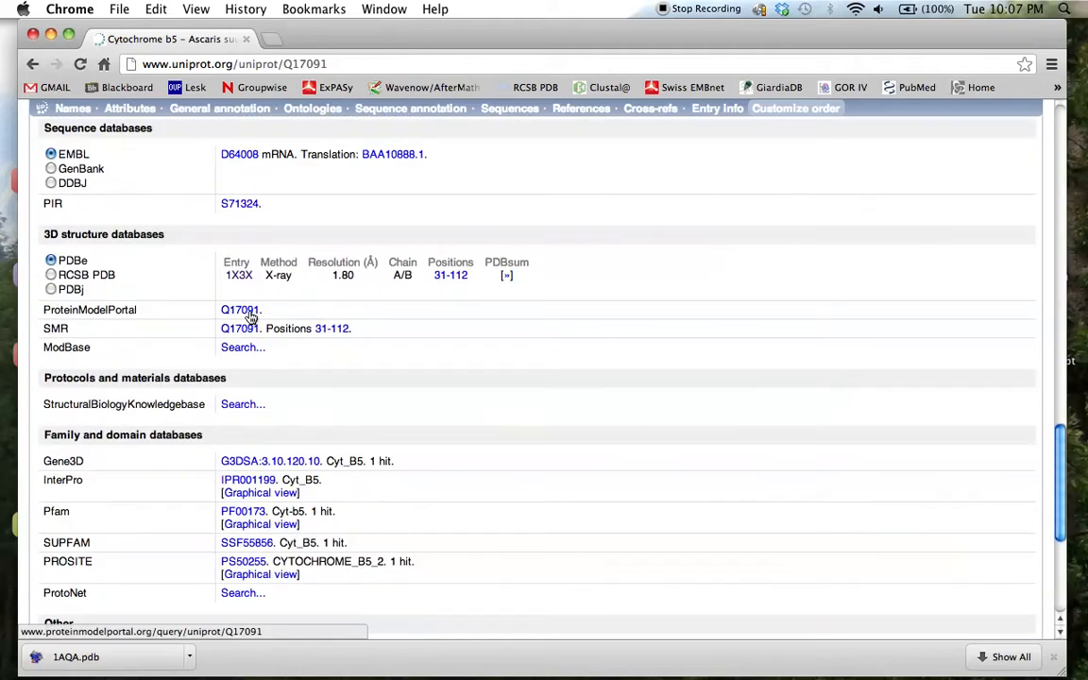
pyautogui.moveTo(235, 276)
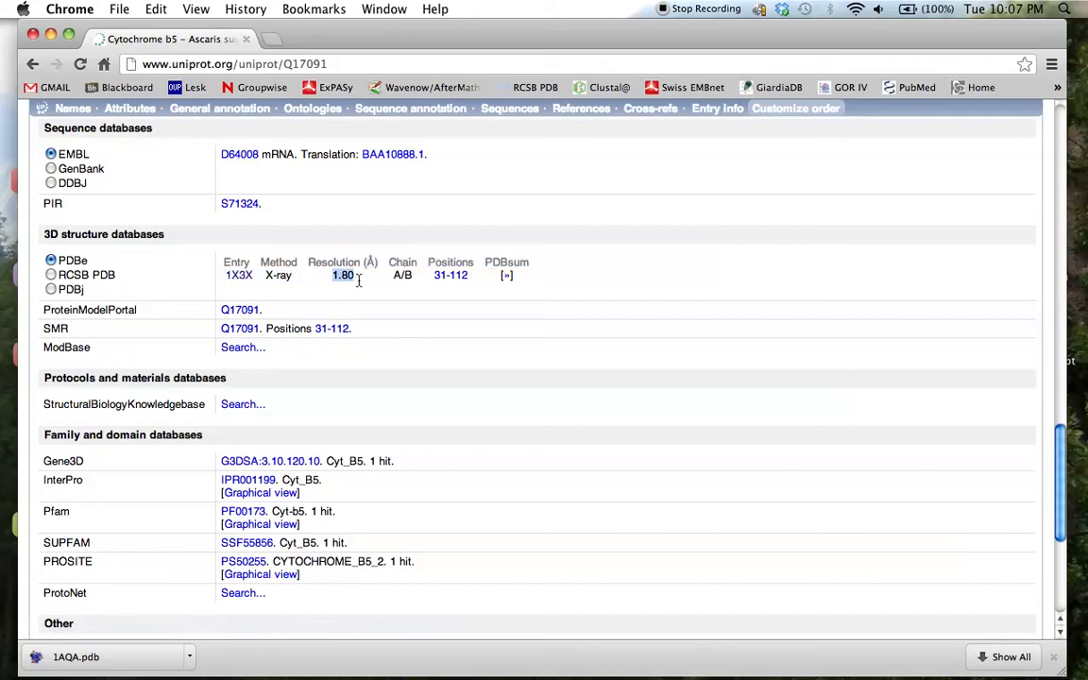
pyautogui.click(238, 276)
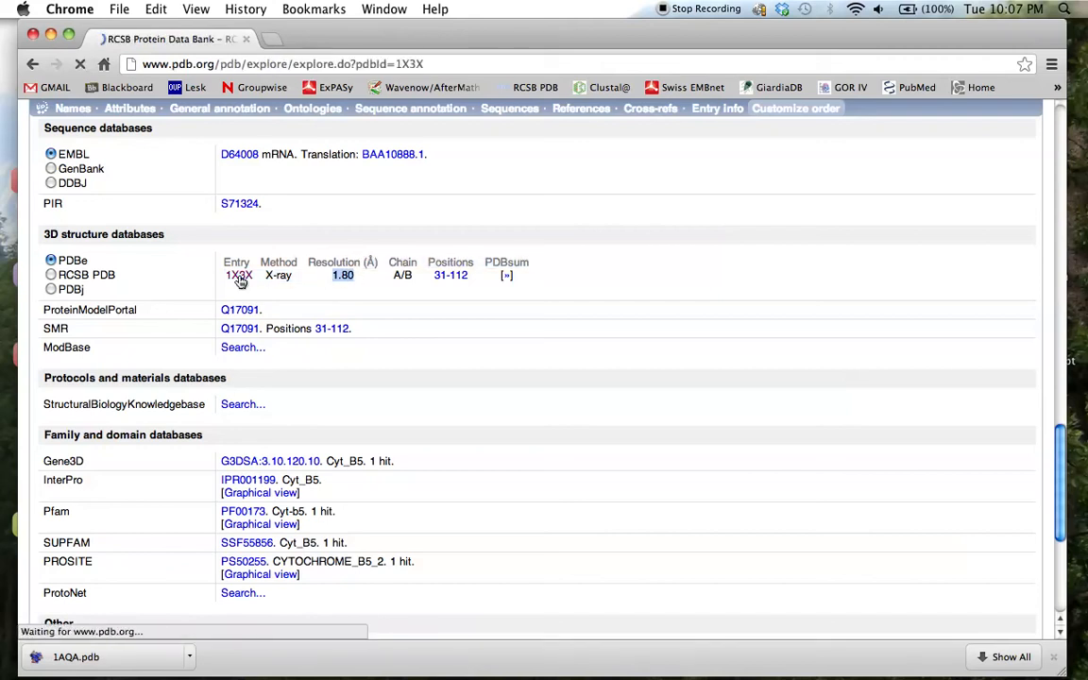
# - Download the 1X3X structure in PDB File (Text) format as 1X3X.pdb
pyautogui.click(238, 275)
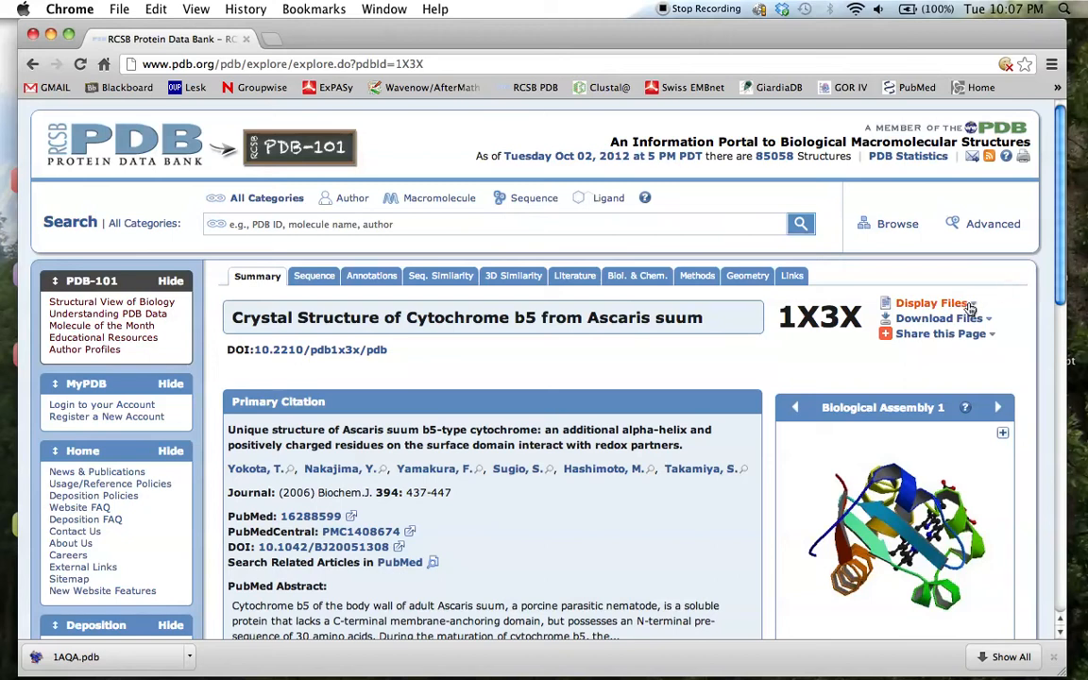
pyautogui.click(938, 317)
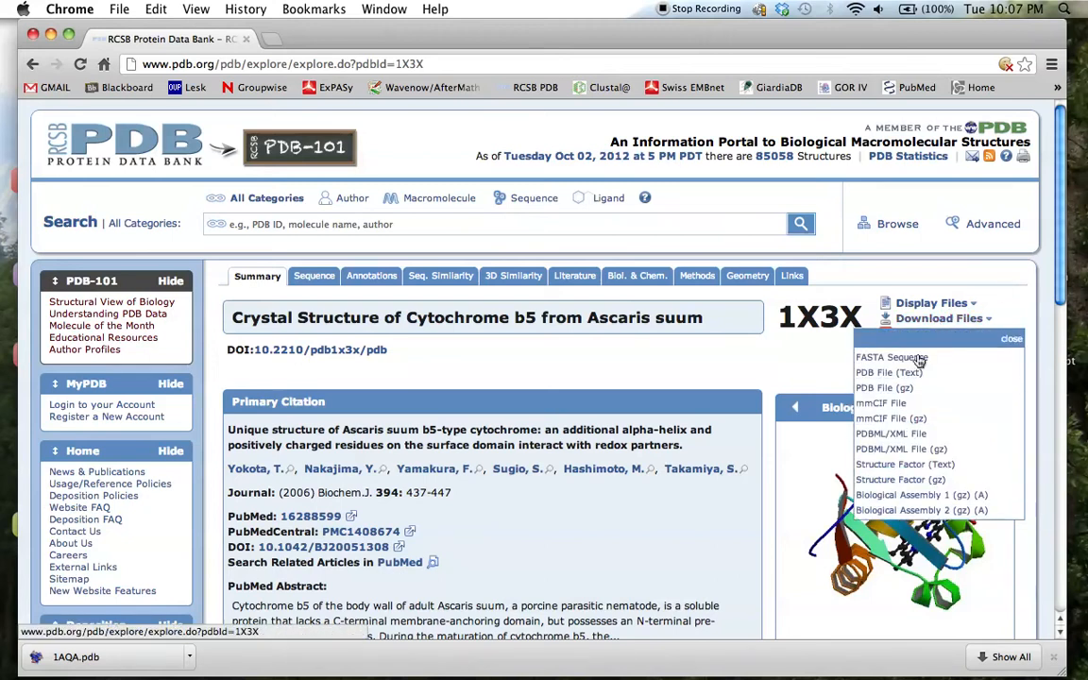
pyautogui.moveTo(887, 372)
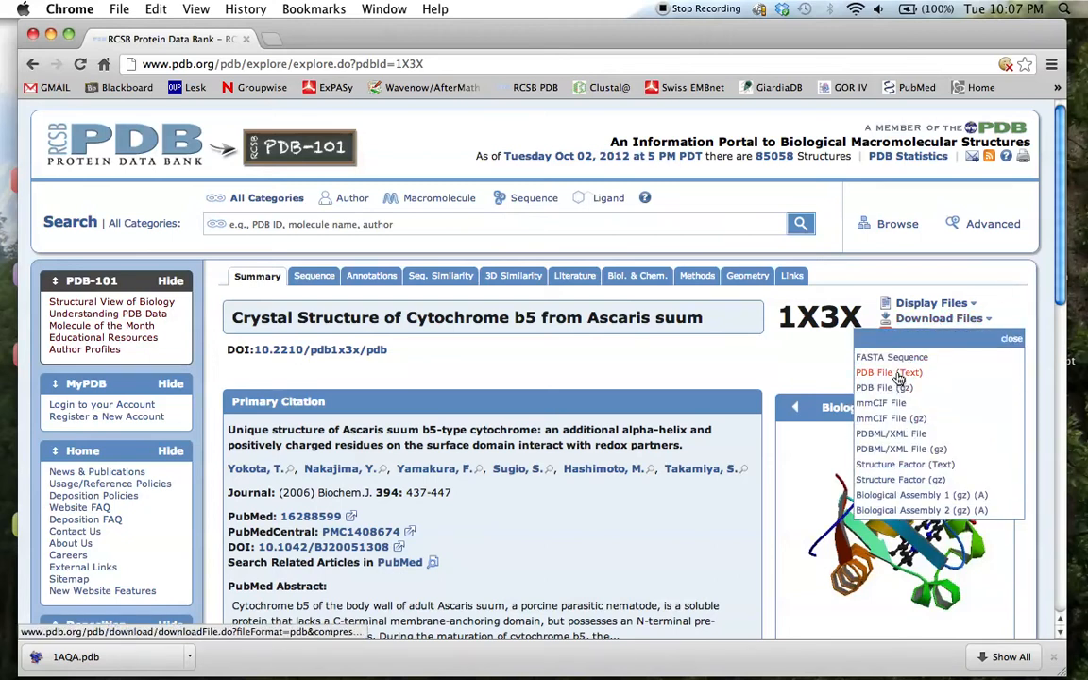
pyautogui.click(887, 372)
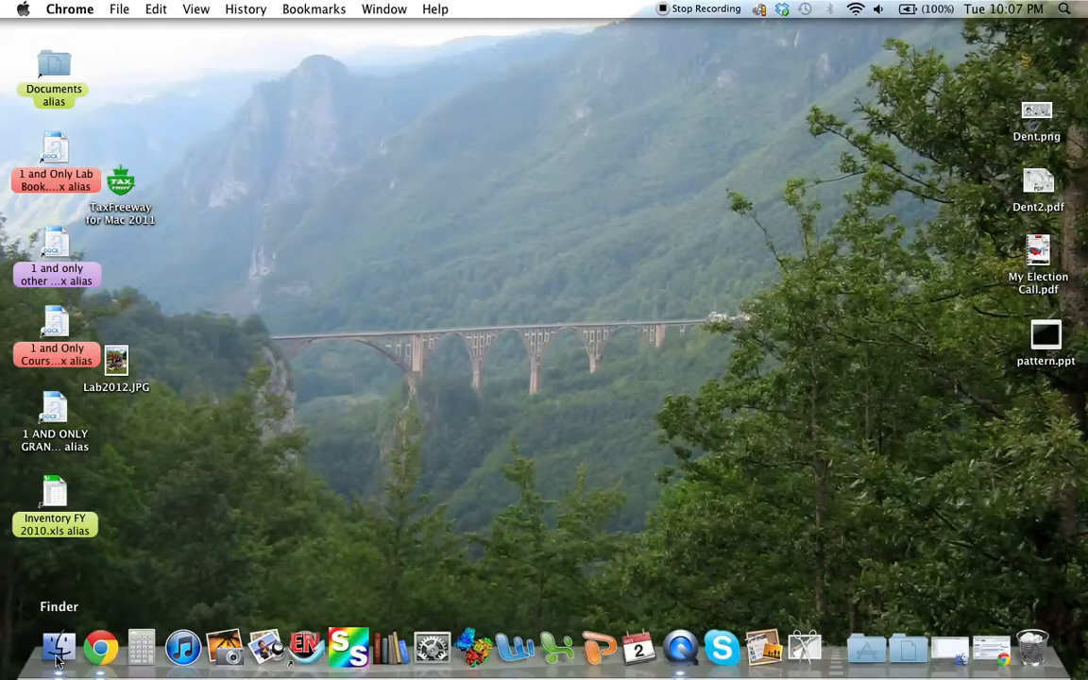
# - In Downloads, rename 1X3X.pdb to 'Ascaris b5.pdb'
pyautogui.click(58, 646)
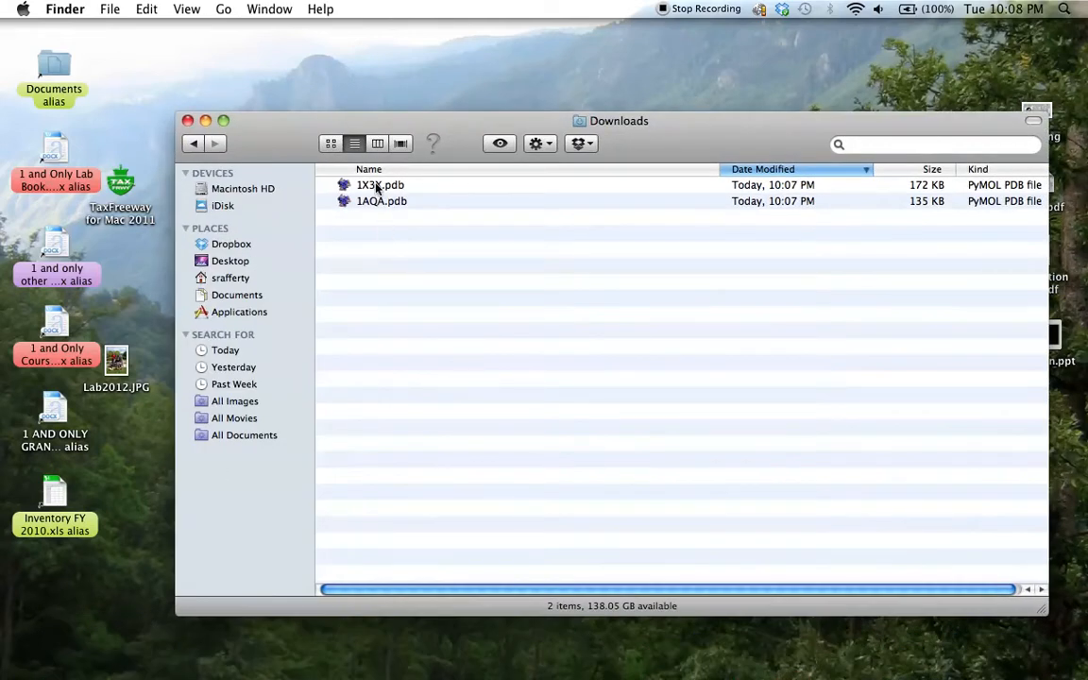
pyautogui.click(380, 185)
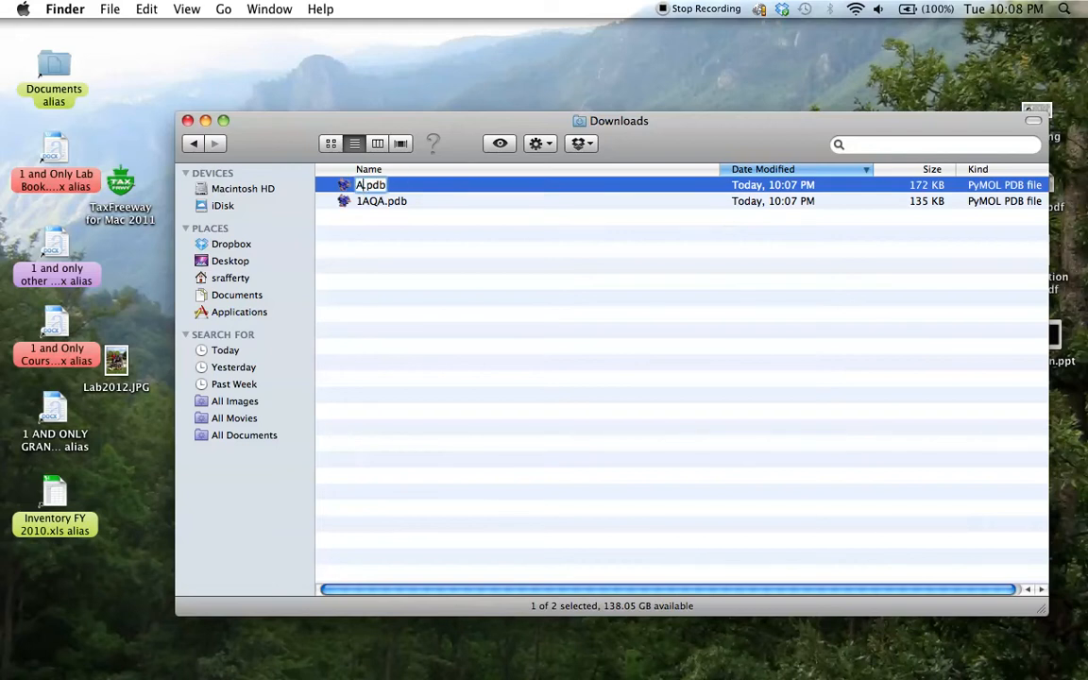
pyautogui.write('Ascaris')
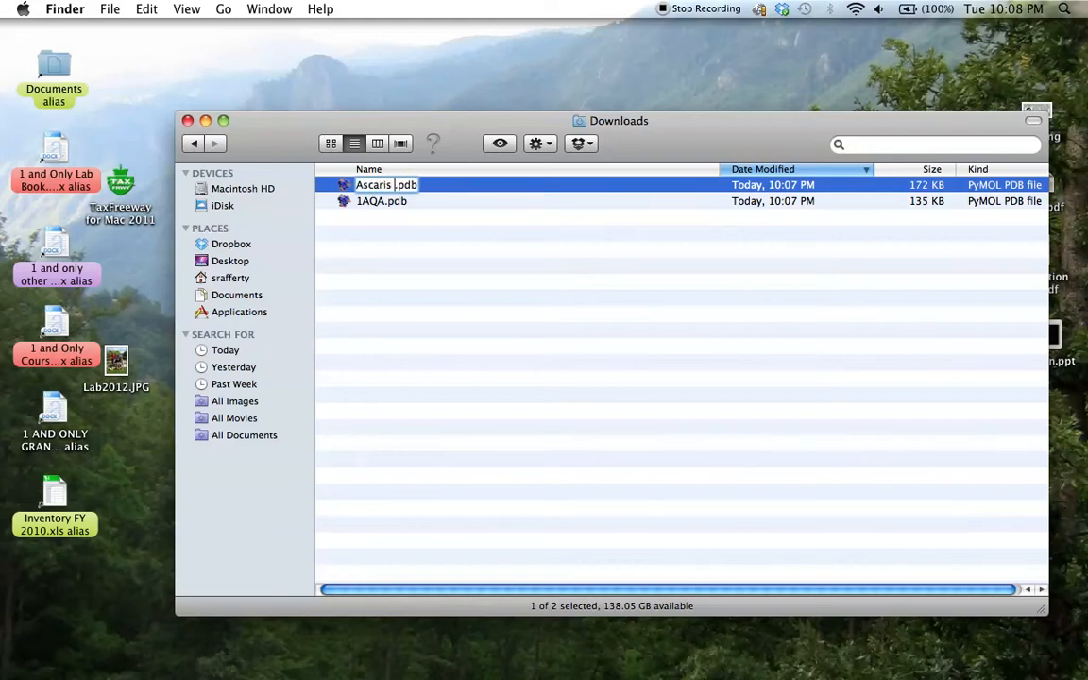
pyautogui.write('b5')
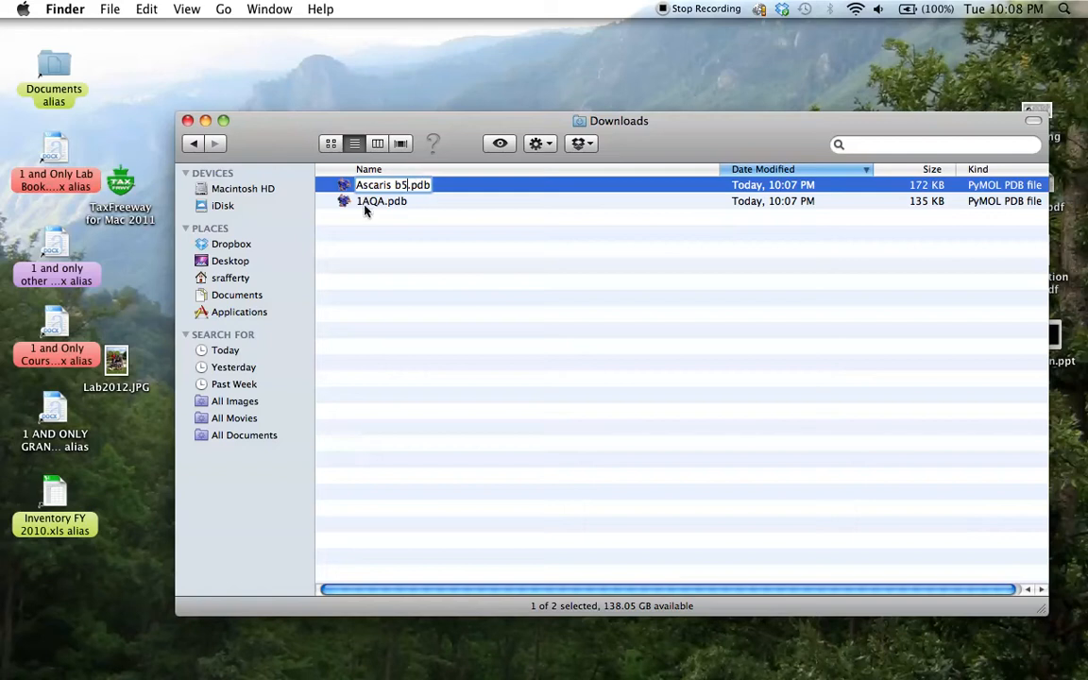
pyautogui.click(381, 200)
pyautogui.write('Rat b5')
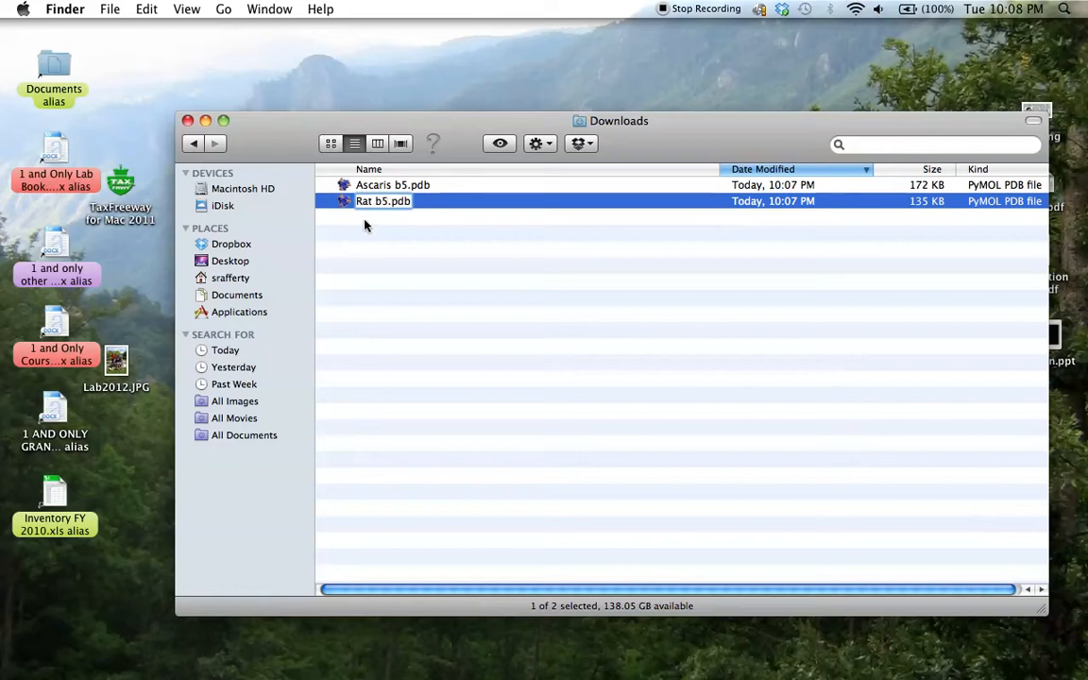
# - Rename 1AQA.pdb to 'Rat b5.pdb', move both files to the Desktop and close the folder
pyautogui.click(393, 185)
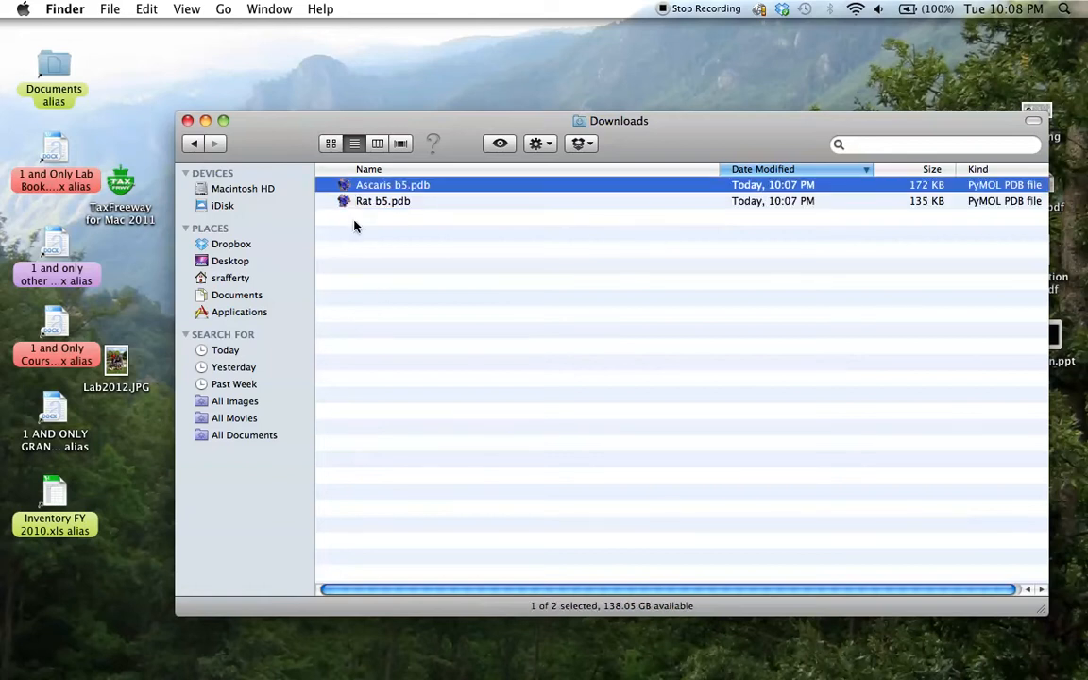
pyautogui.click(382, 200)
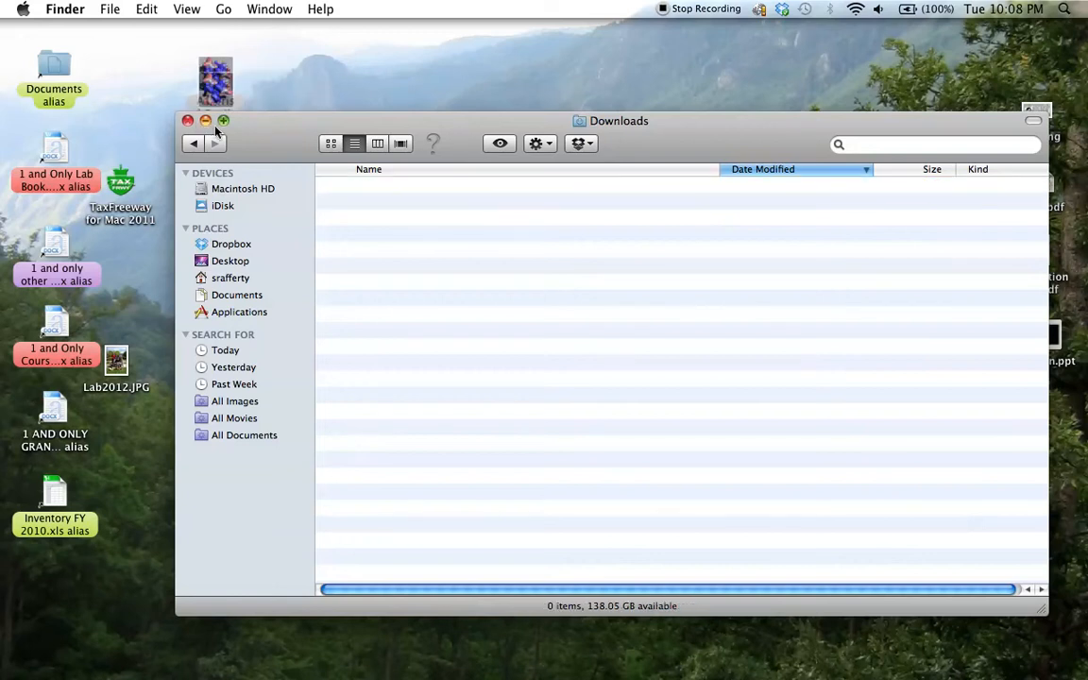
pyautogui.click(186, 121)
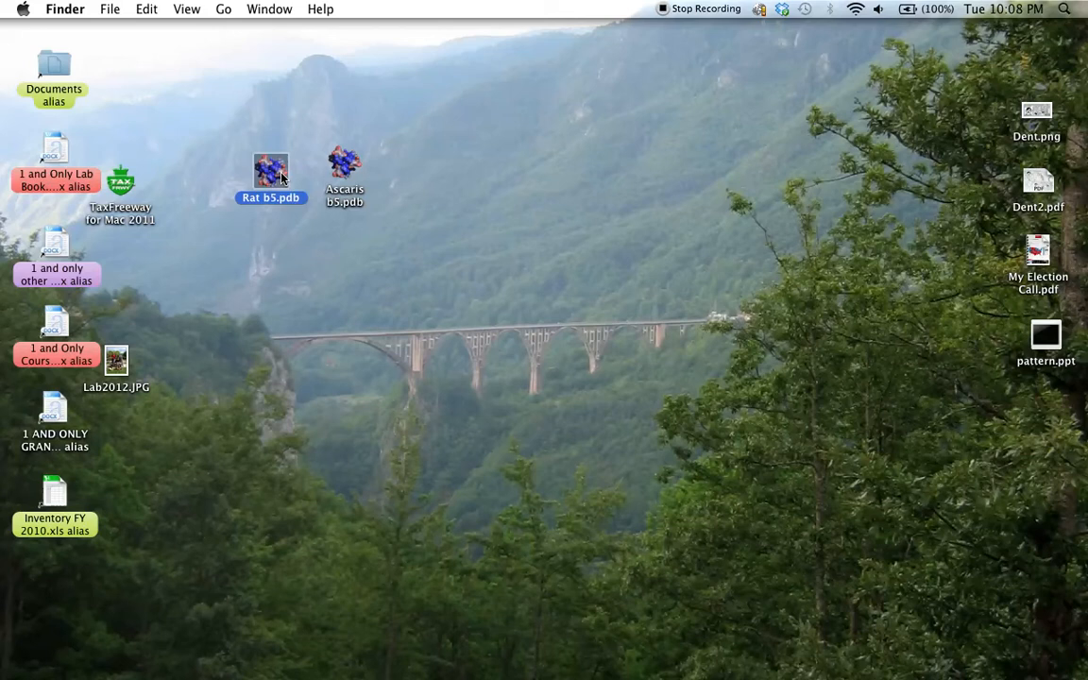
pyautogui.moveTo(392, 172)
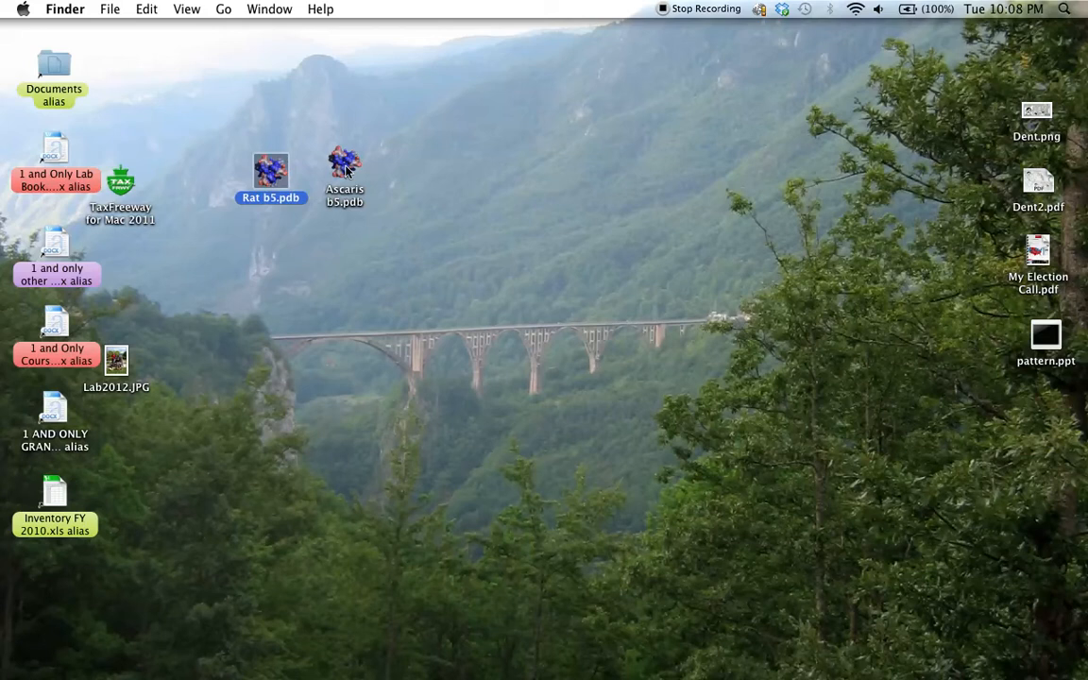
pyautogui.moveTo(343, 170)
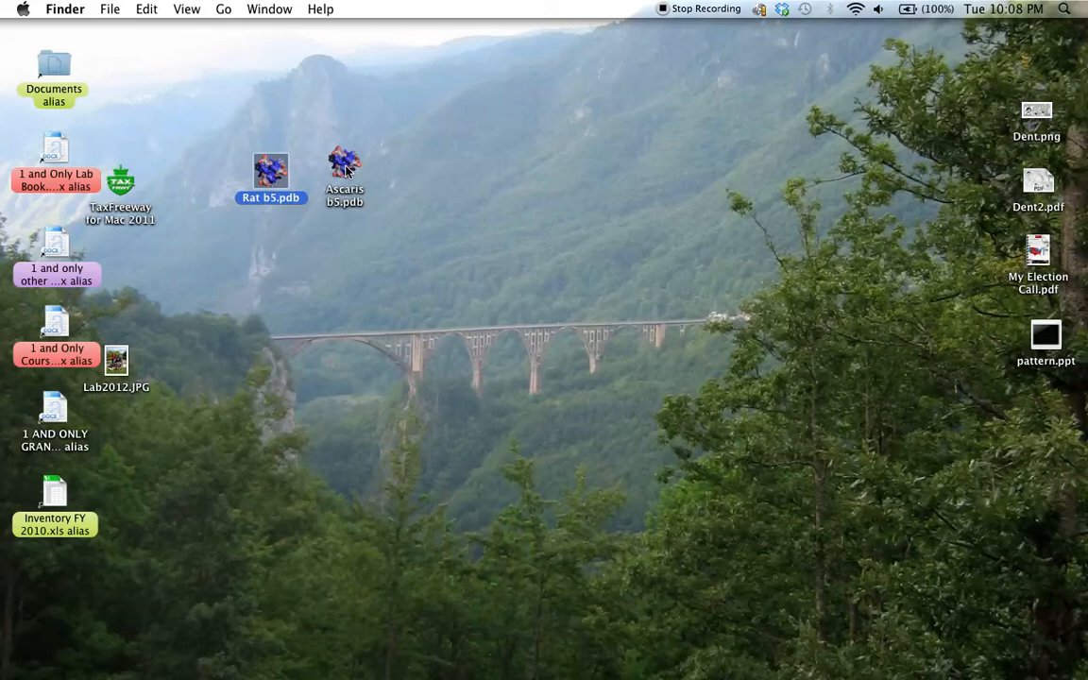
# - Open Ascaris b5.pdb from the desktop in MacPyMOL
pyautogui.click(344, 162)
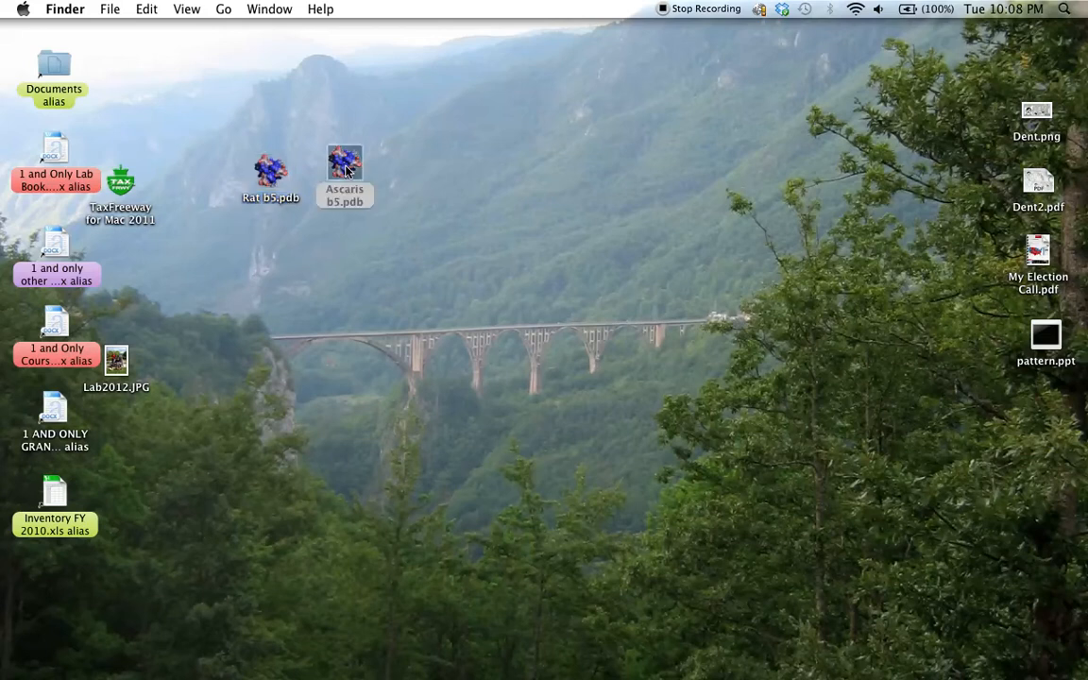
pyautogui.doubleClick(343, 161)
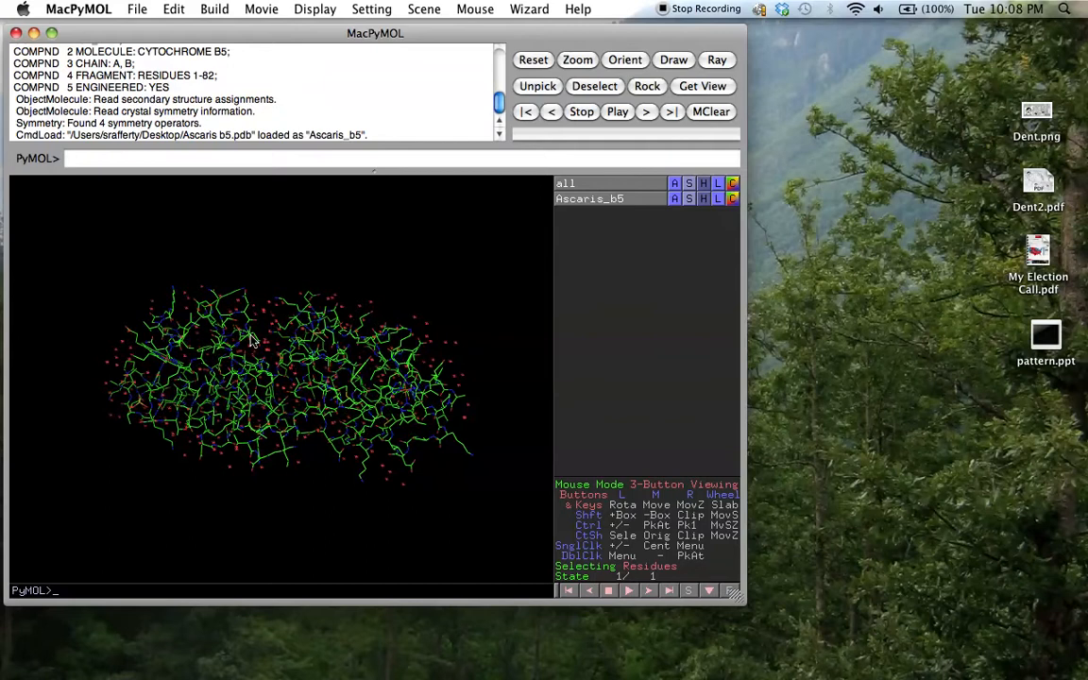
# - Apply the publication preset to the Ascaris_b5 object, turning its lines into colored cartoon ribbons
pyautogui.moveTo(255, 340); pyautogui.dragTo(321, 321)
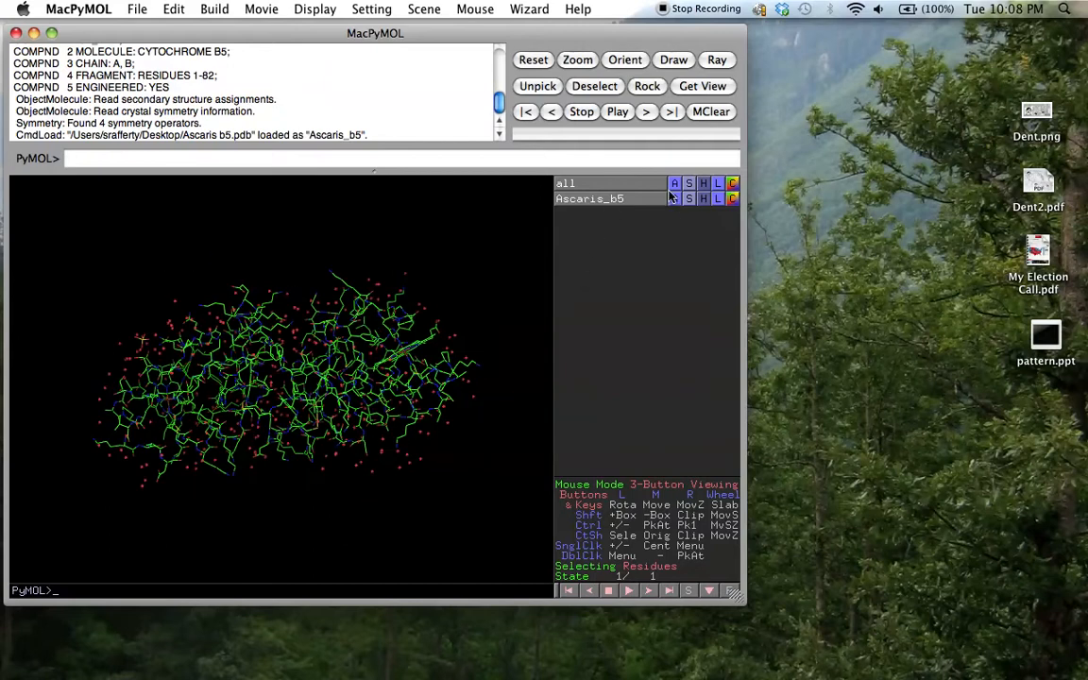
pyautogui.click(674, 199)
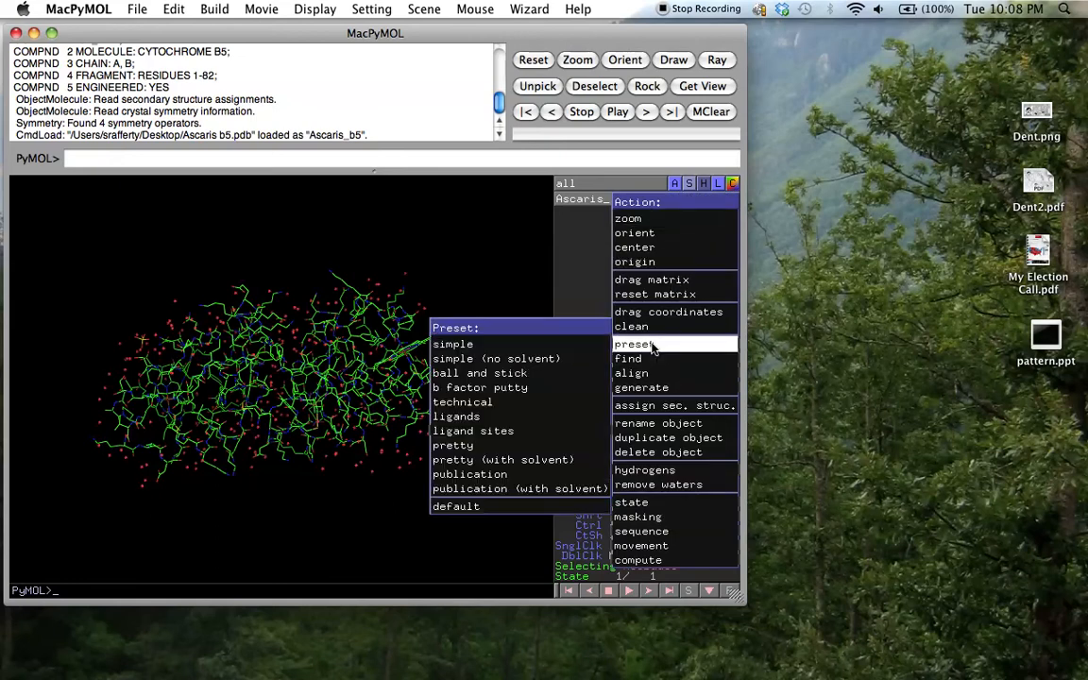
pyautogui.moveTo(468, 474)
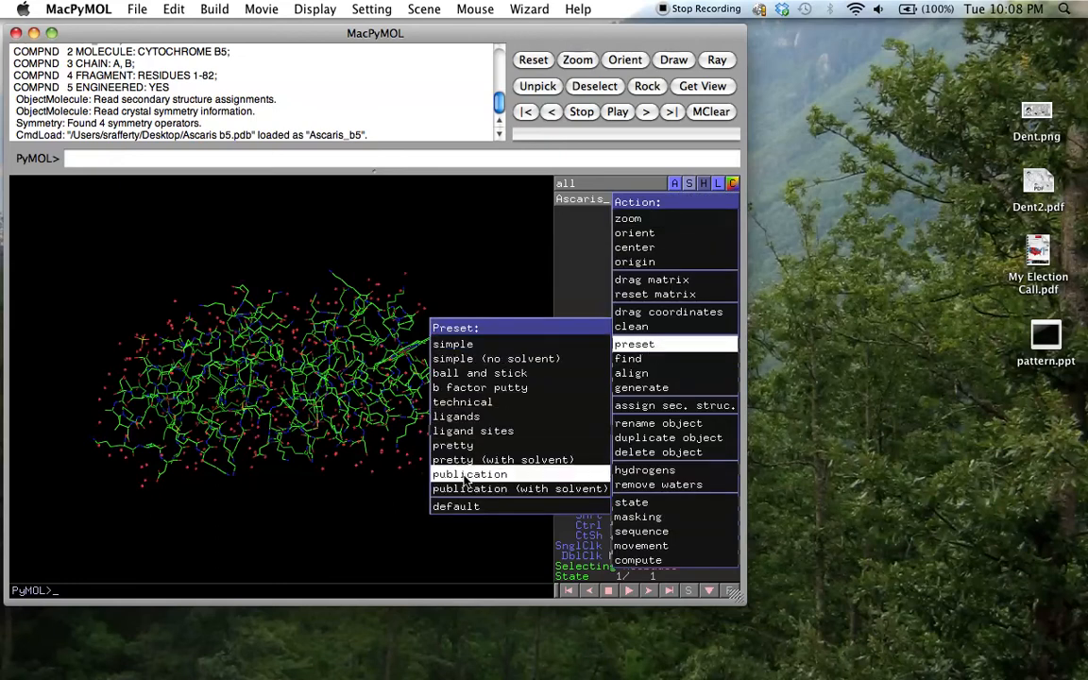
pyautogui.click(469, 474)
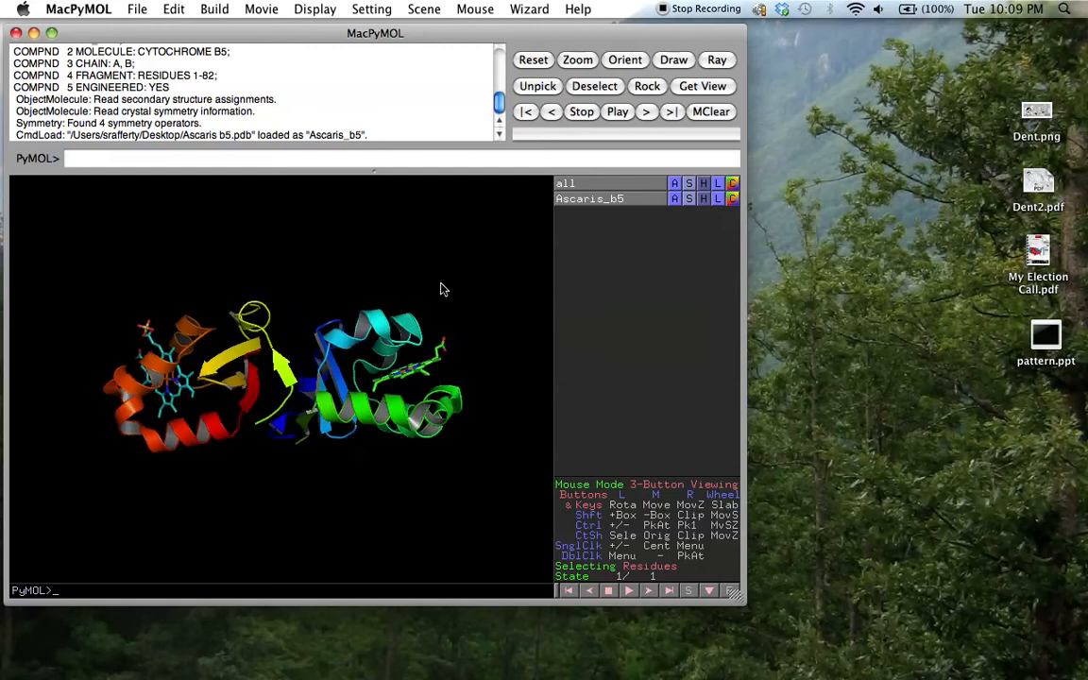
pyautogui.moveTo(444, 289); pyautogui.dragTo(294, 242)
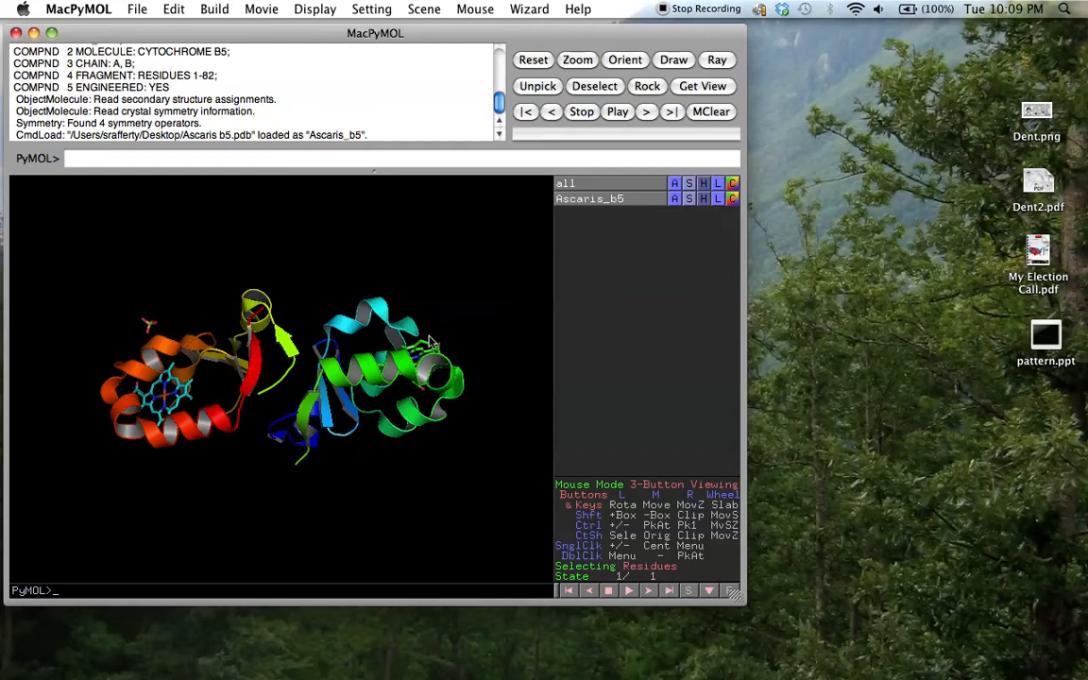
pyautogui.moveTo(552, 468)
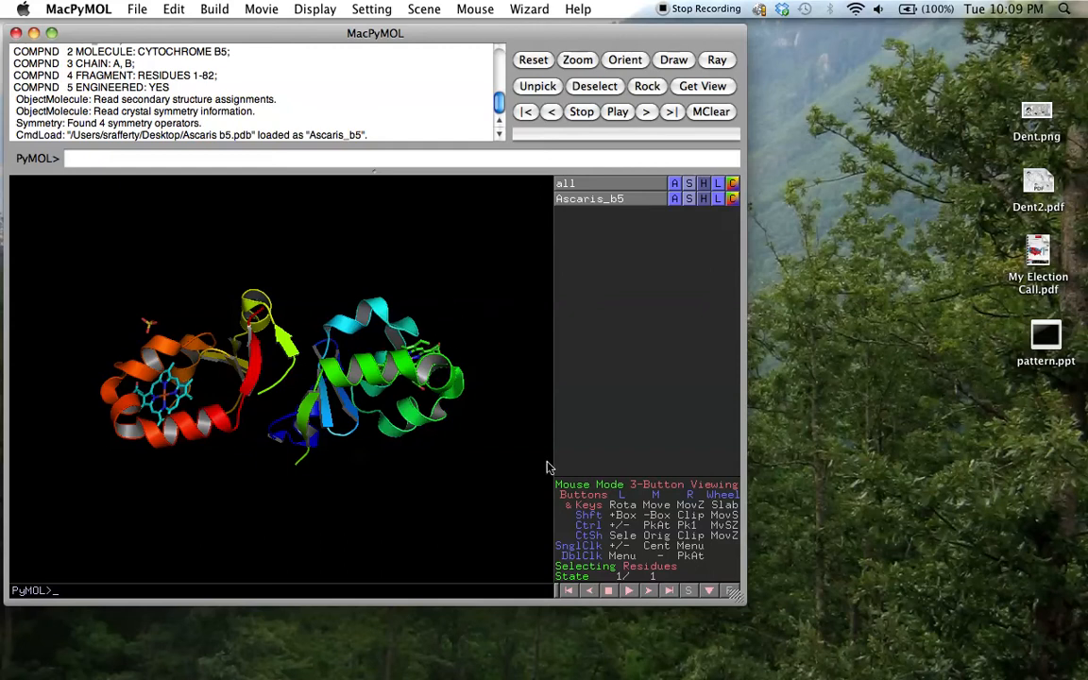
pyautogui.moveTo(596, 571)
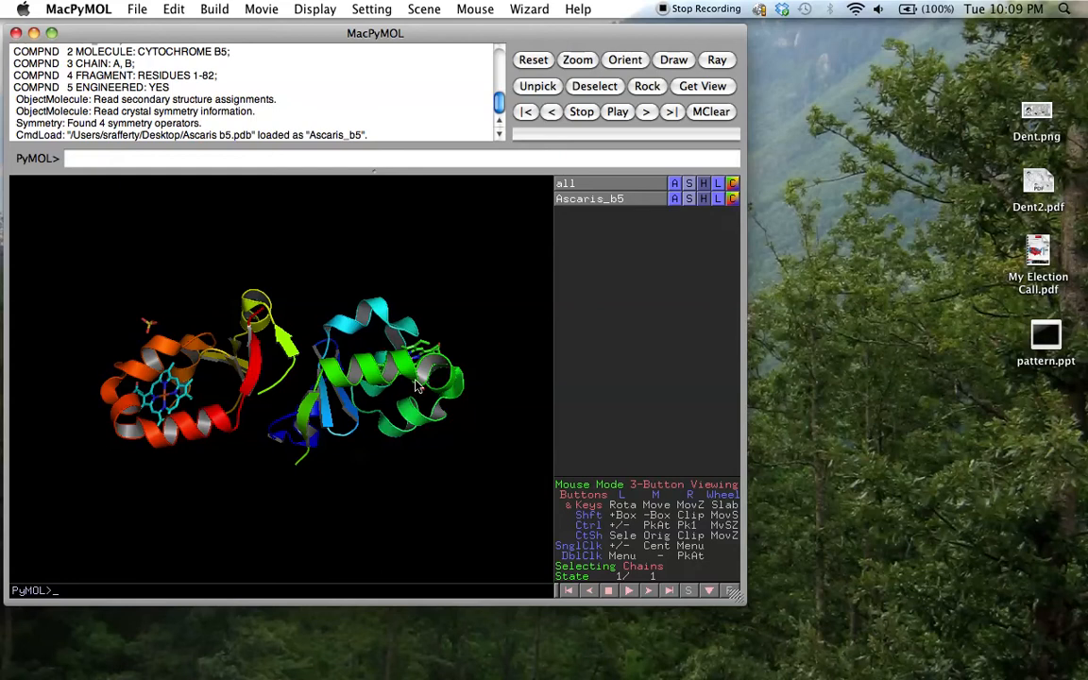
# - Select the right-hand Ascaris chain and remove its atoms, leaving a single heme-bound chain
pyautogui.click(416, 377)
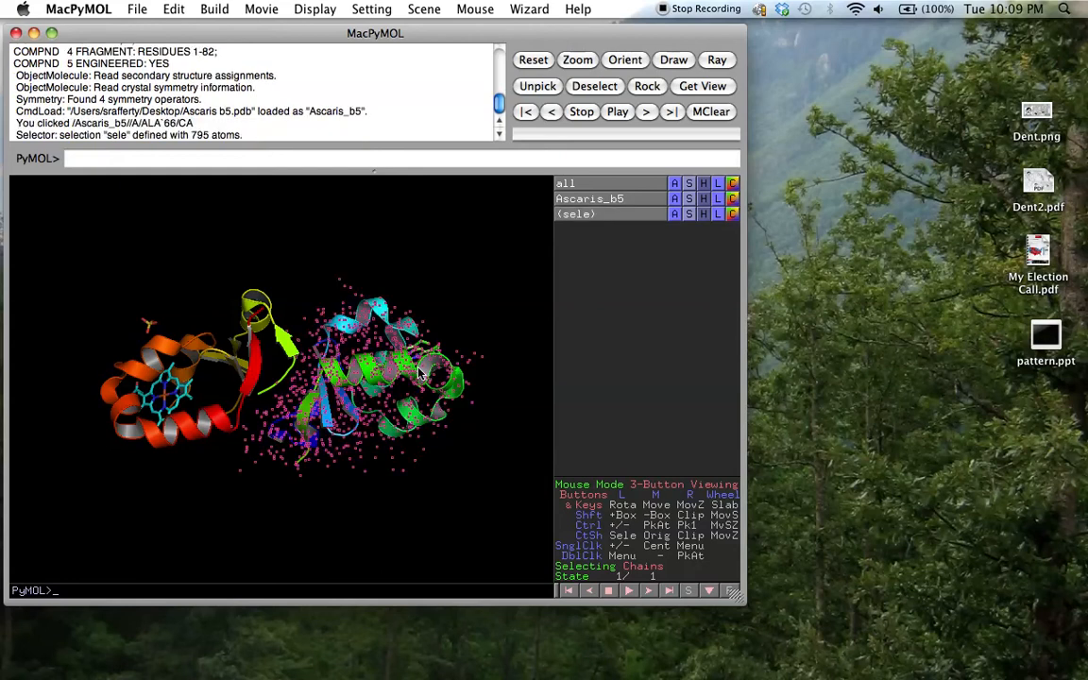
pyautogui.moveTo(672, 231)
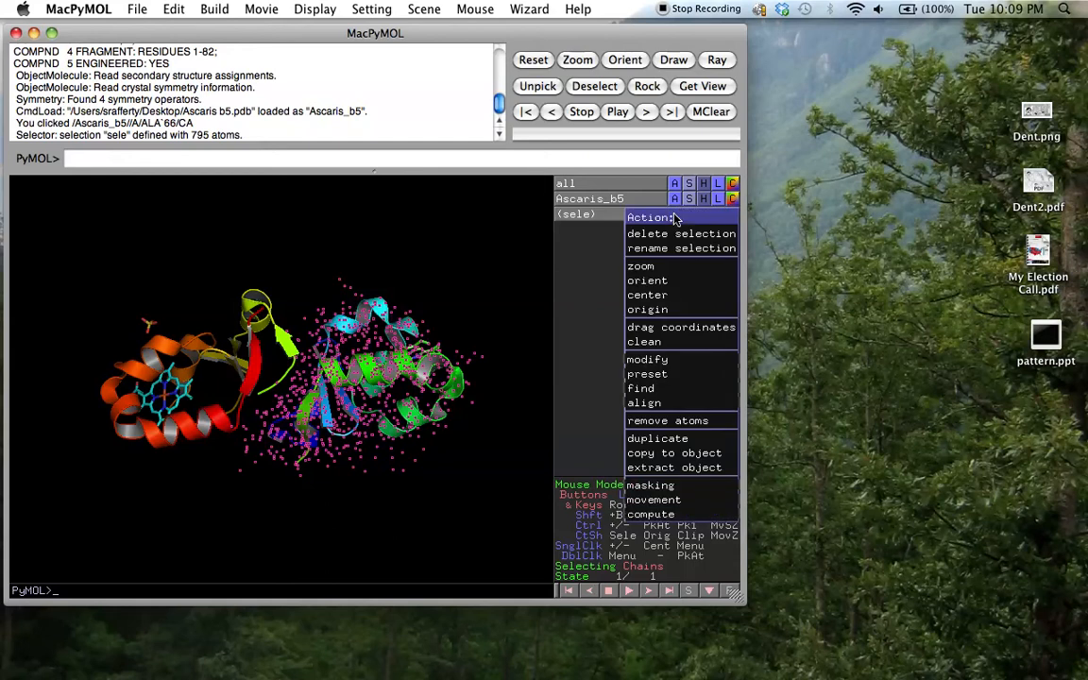
pyautogui.moveTo(666, 420)
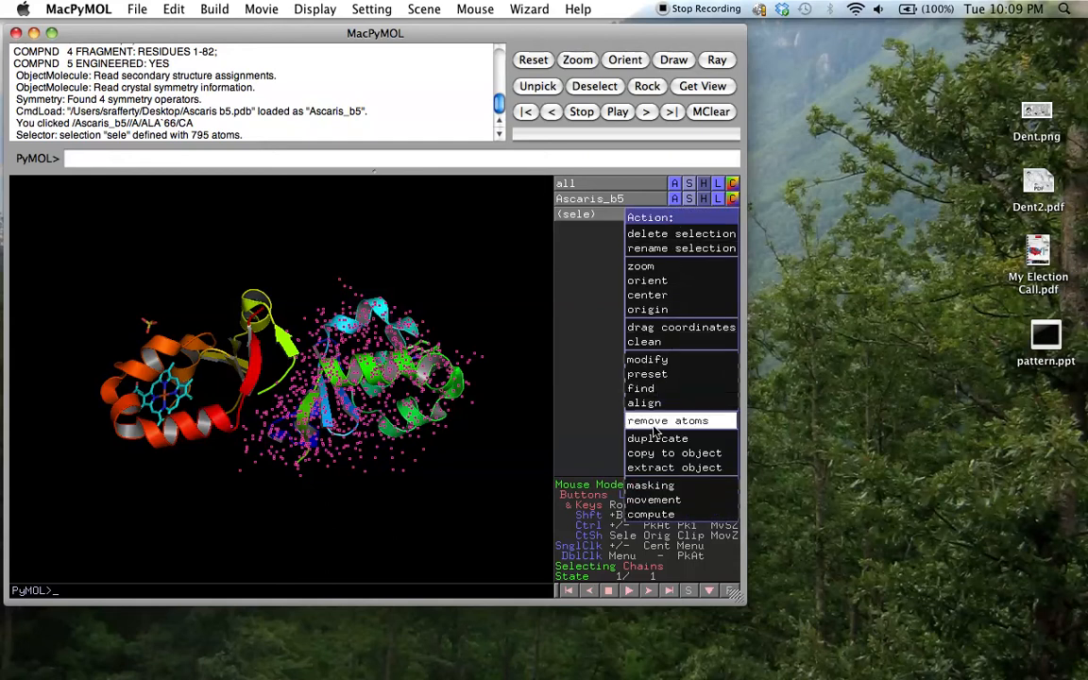
pyautogui.click(667, 419)
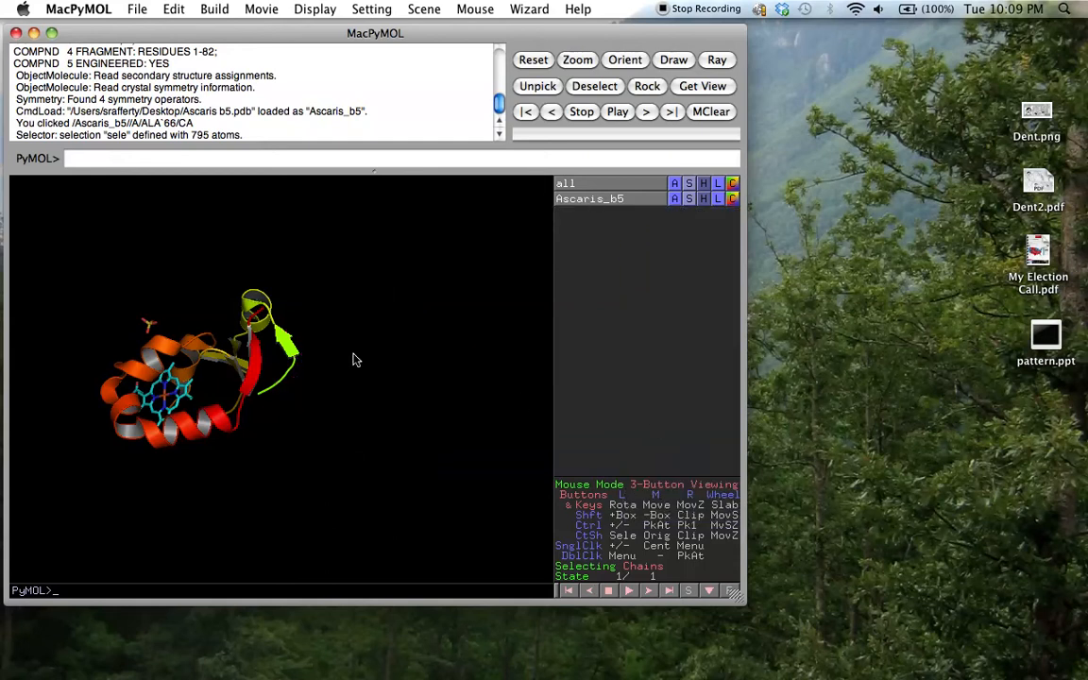
pyautogui.moveTo(355, 359); pyautogui.dragTo(222, 362)
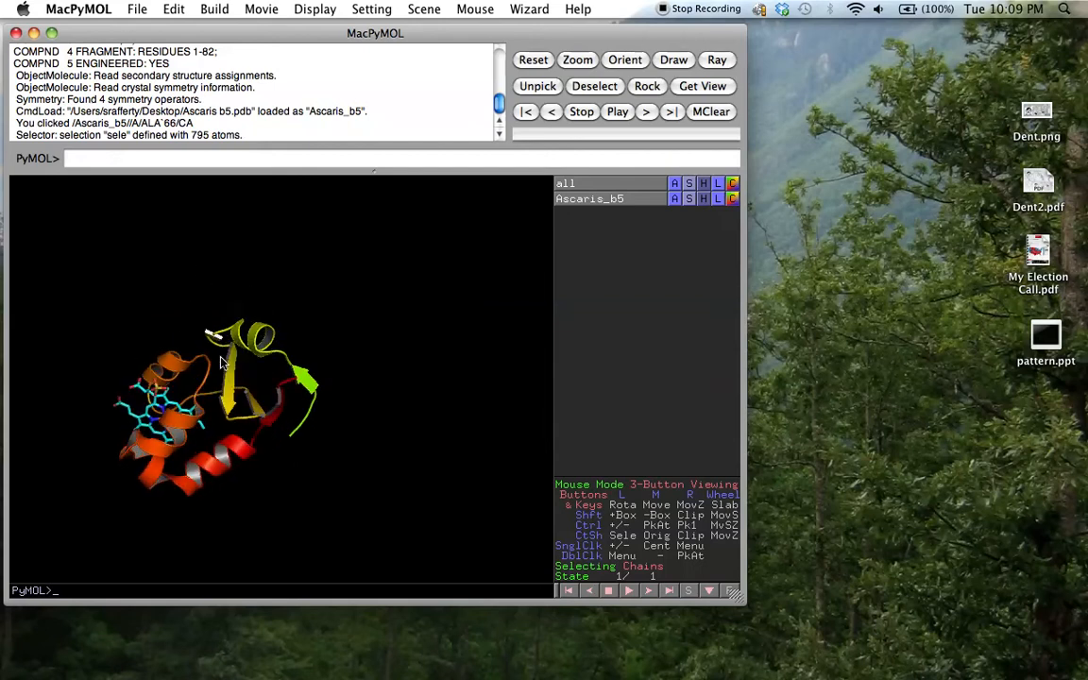
pyautogui.moveTo(684, 225)
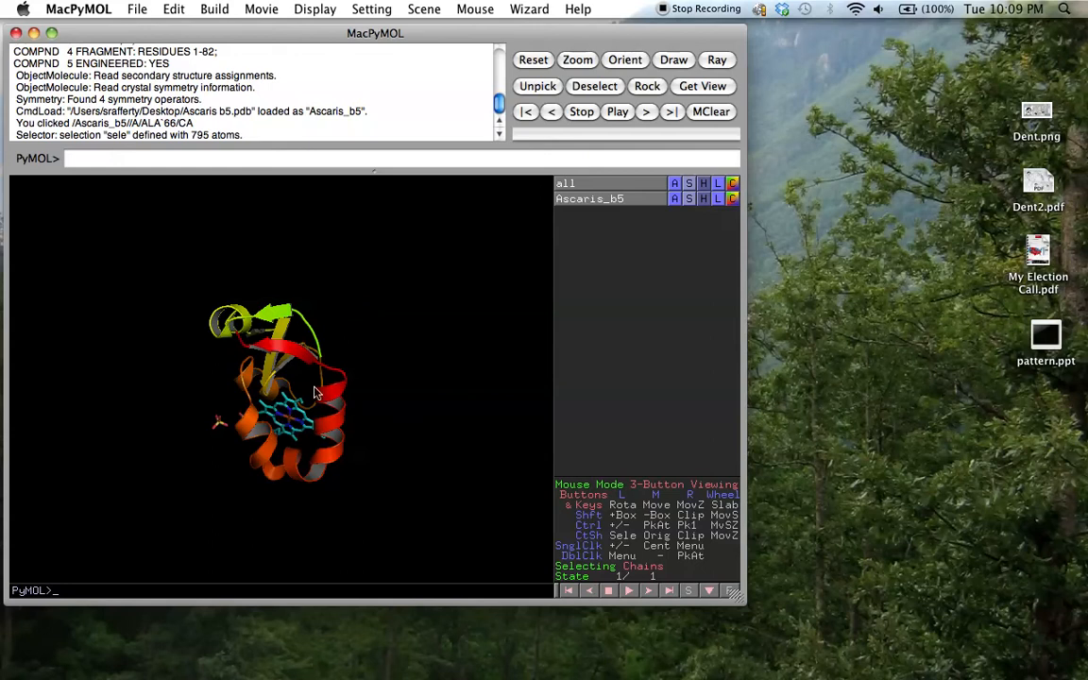
pyautogui.moveTo(238, 302)
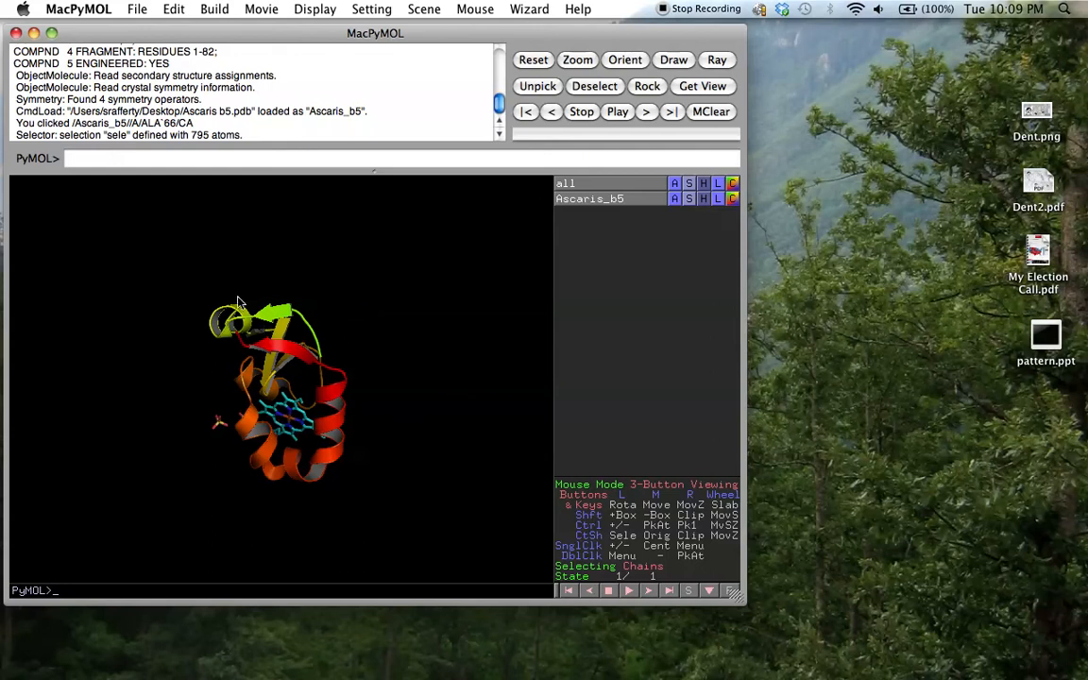
pyautogui.moveTo(336, 380)
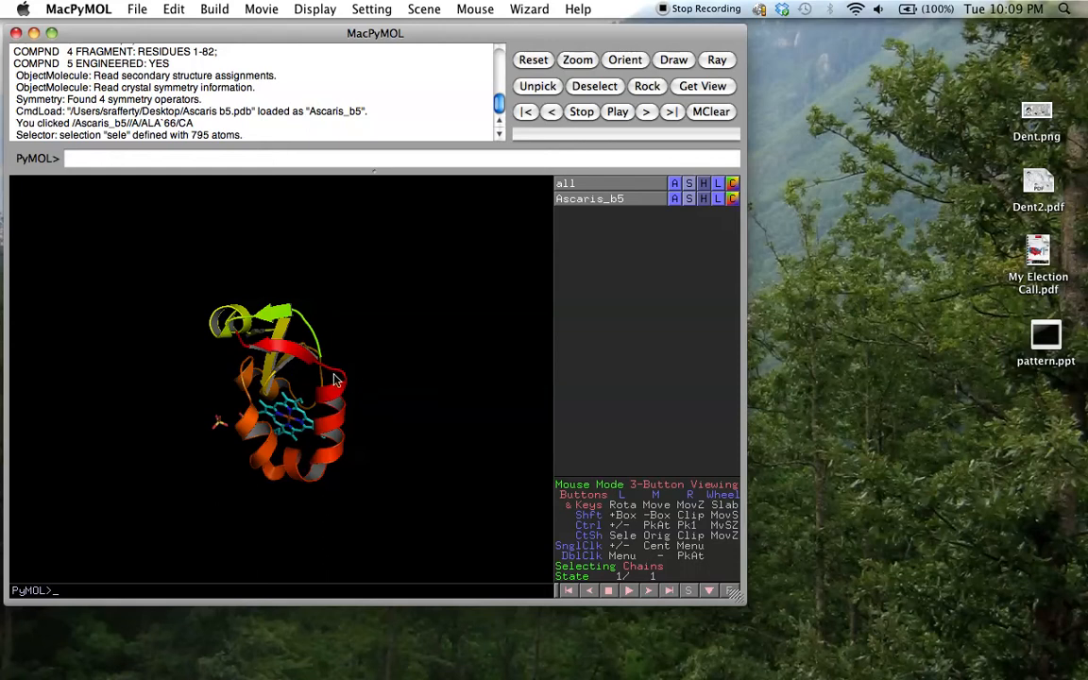
# - Colour the Ascaris_b5 chain yellow via its C menu after turning it for a clearer view
pyautogui.moveTo(336, 377); pyautogui.dragTo(317, 340)
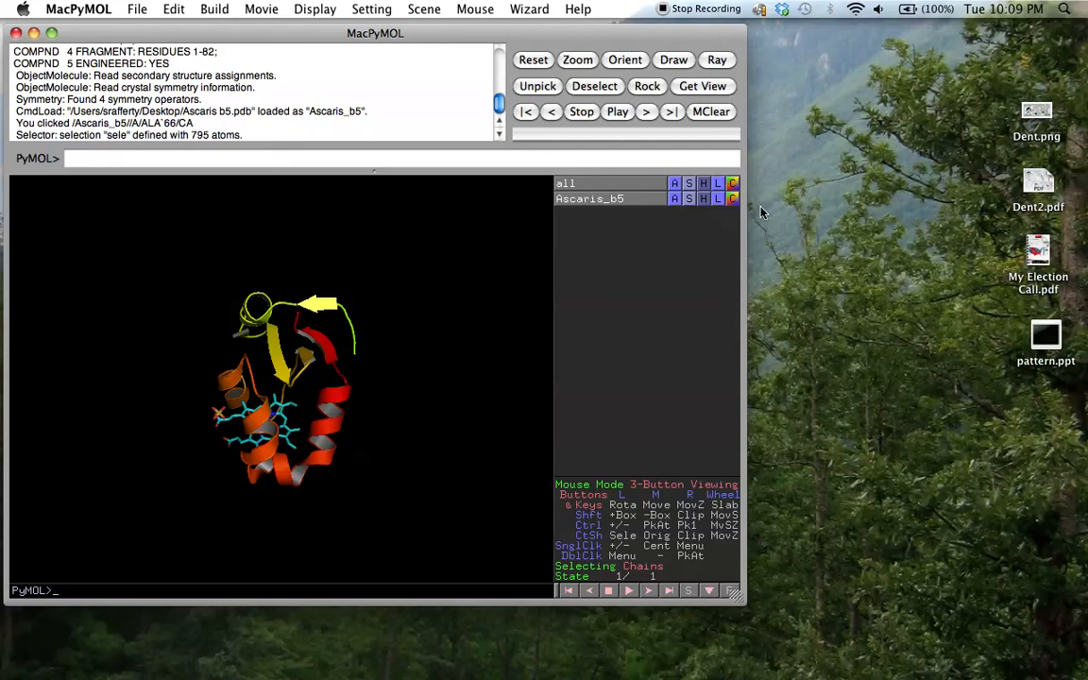
pyautogui.moveTo(731, 204)
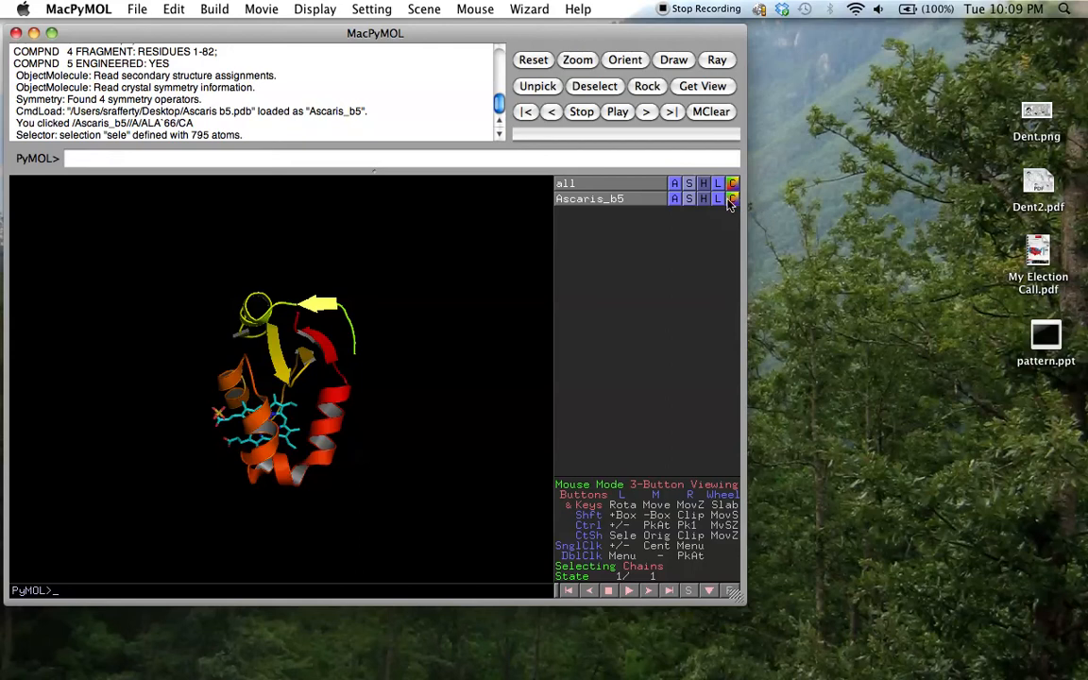
pyautogui.click(733, 198)
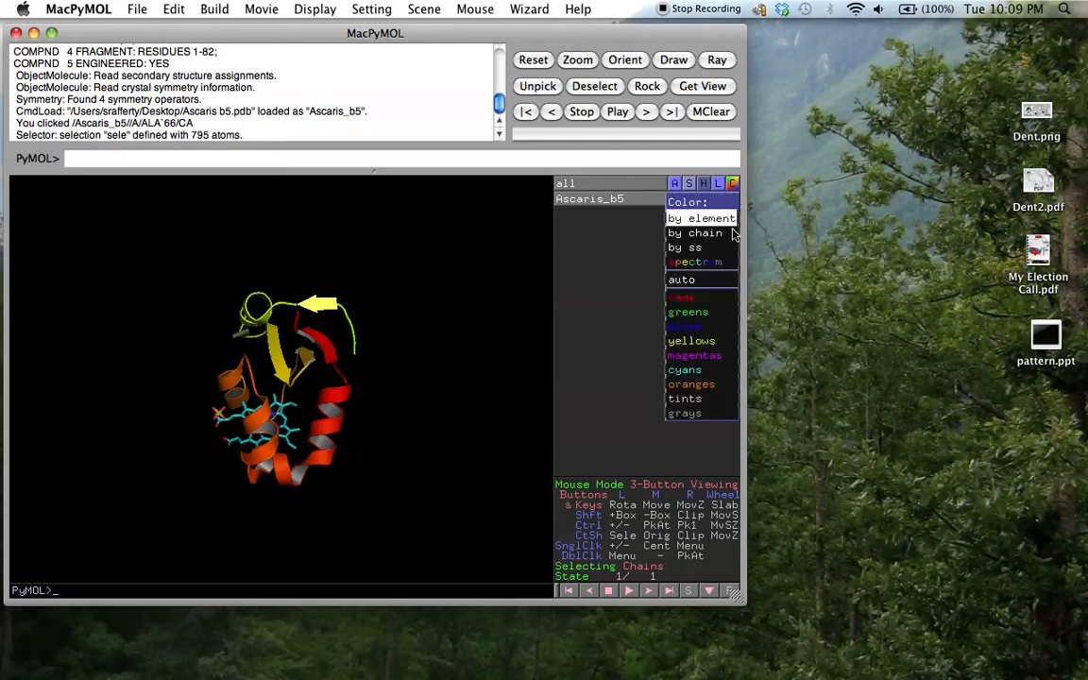
pyautogui.click(691, 340)
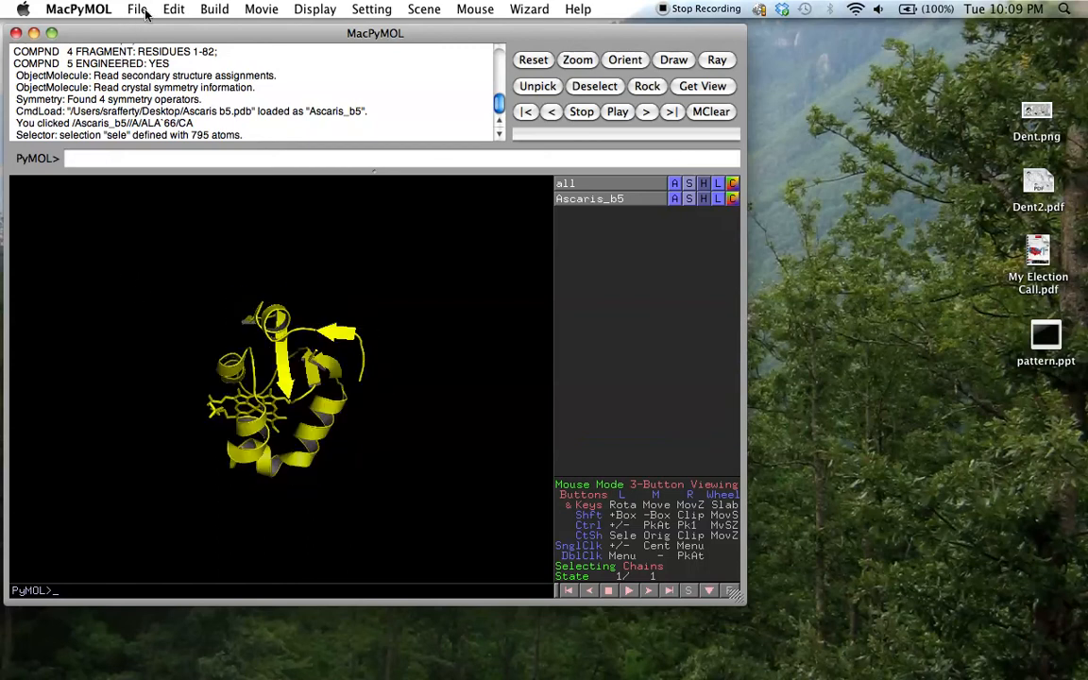
# - Load Rat b5.pdb from the Desktop as a second object, Rat_b5, beside the Ascaris chain
pyautogui.click(136, 8)
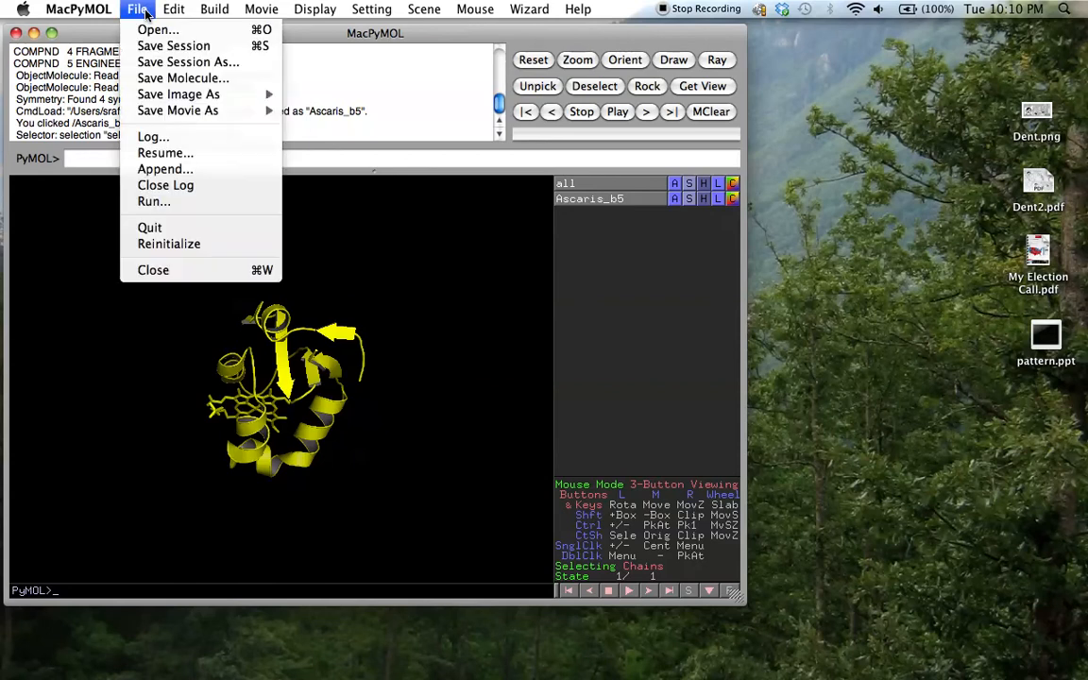
pyautogui.click(159, 30)
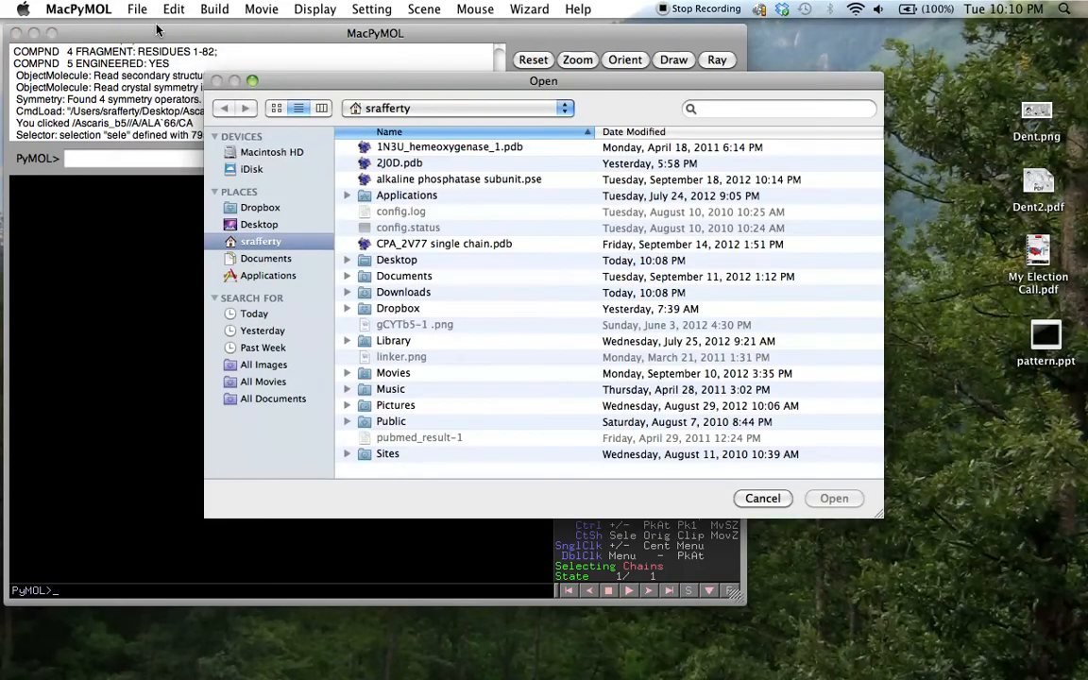
pyautogui.click(259, 223)
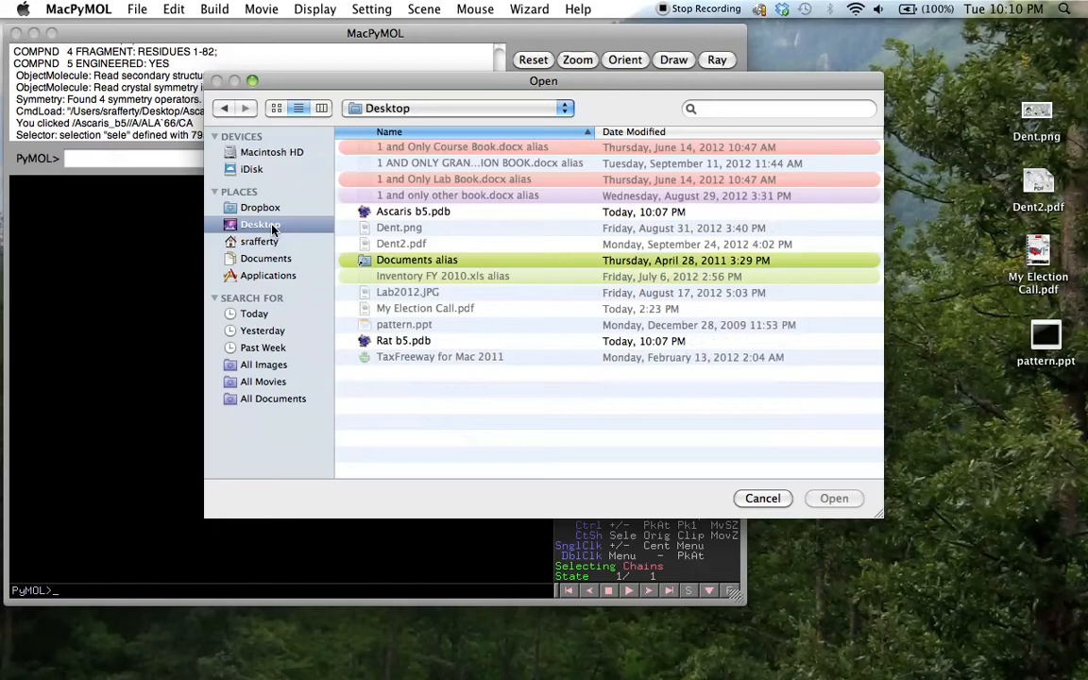
pyautogui.click(404, 339)
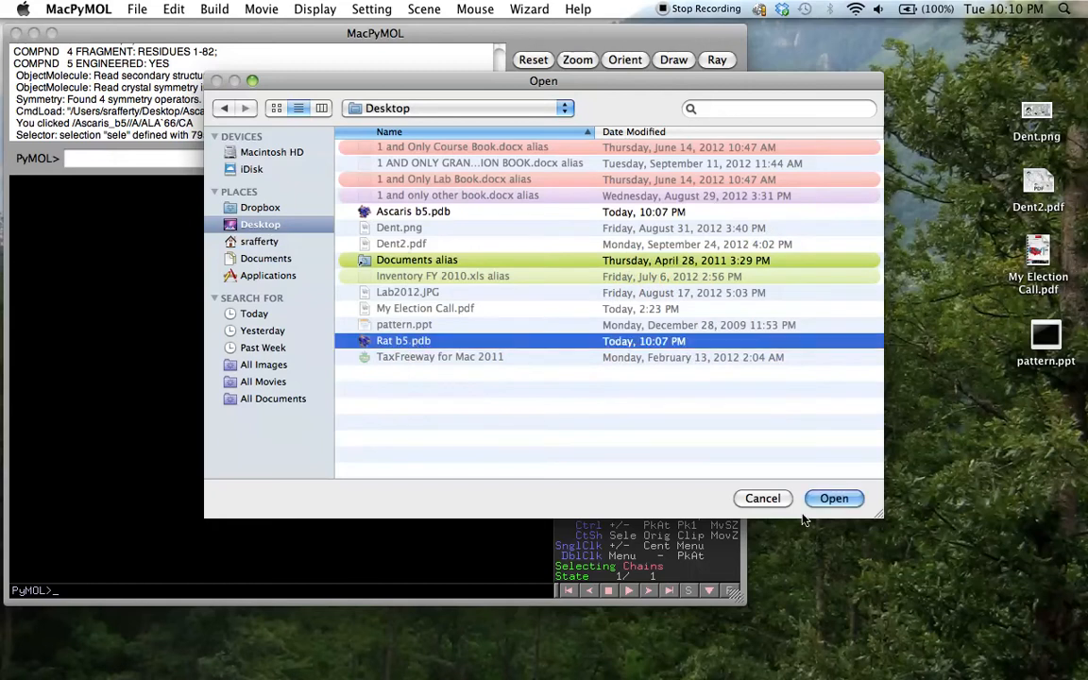
pyautogui.click(833, 499)
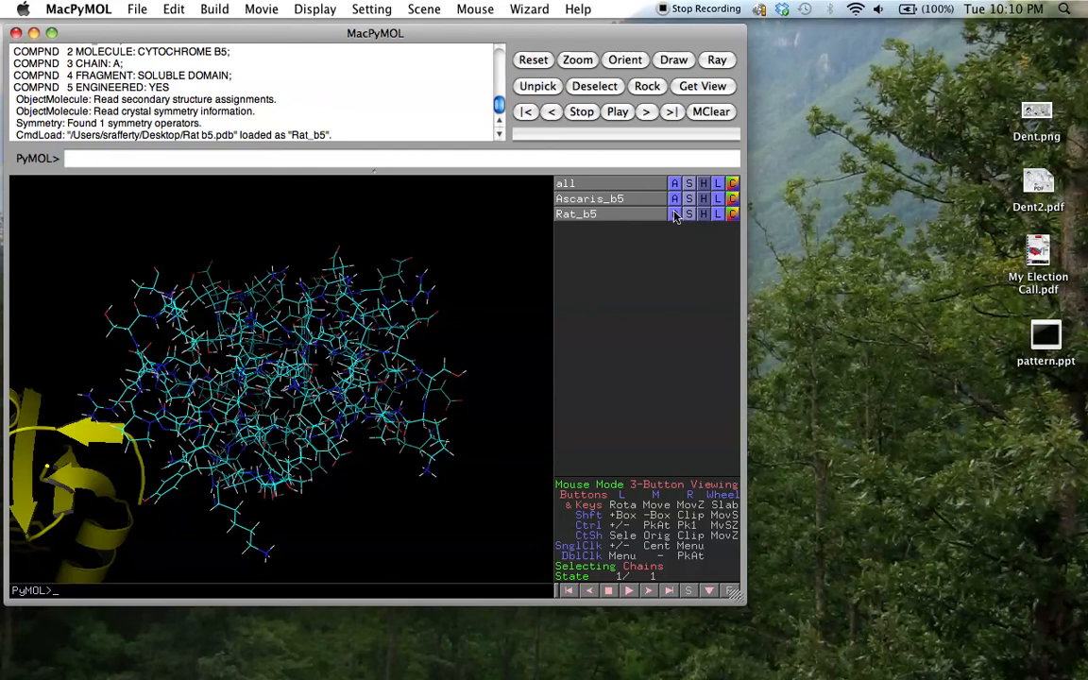
# - Redraw Rat_b5 with the cartoon preset and colour it entirely magenta
pyautogui.click(674, 214)
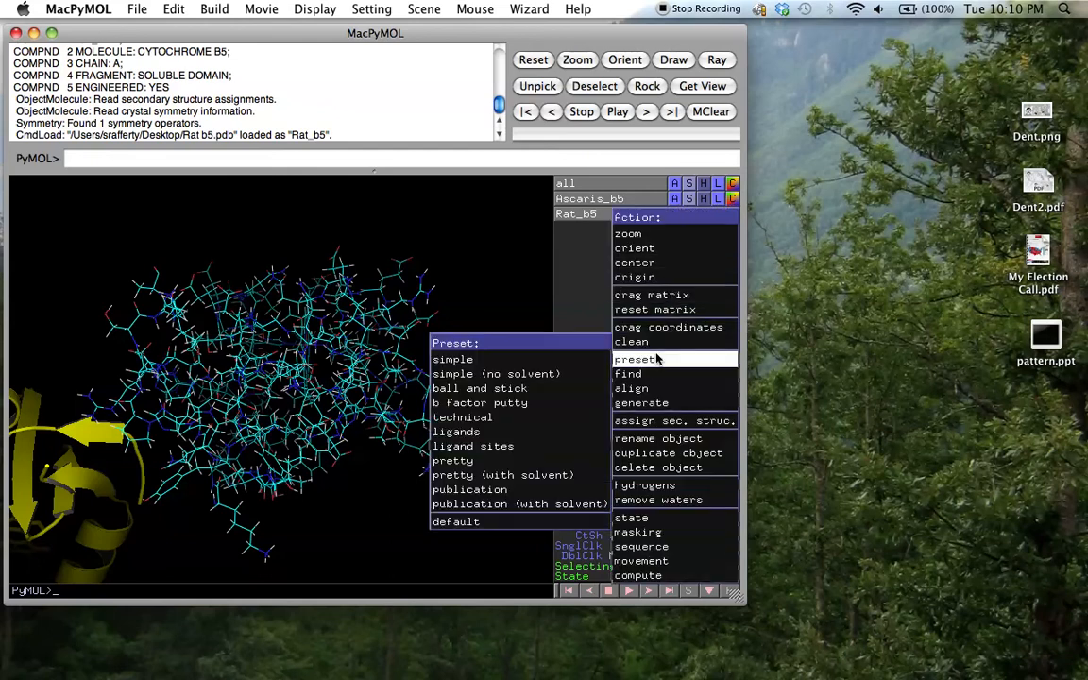
pyautogui.click(454, 461)
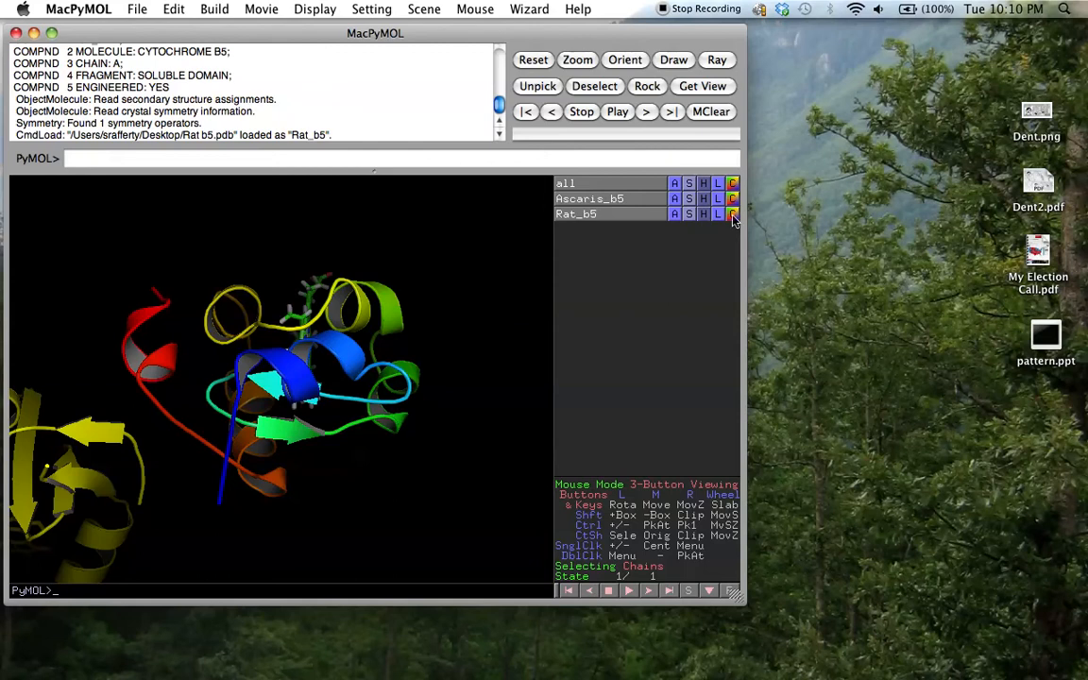
pyautogui.click(732, 214)
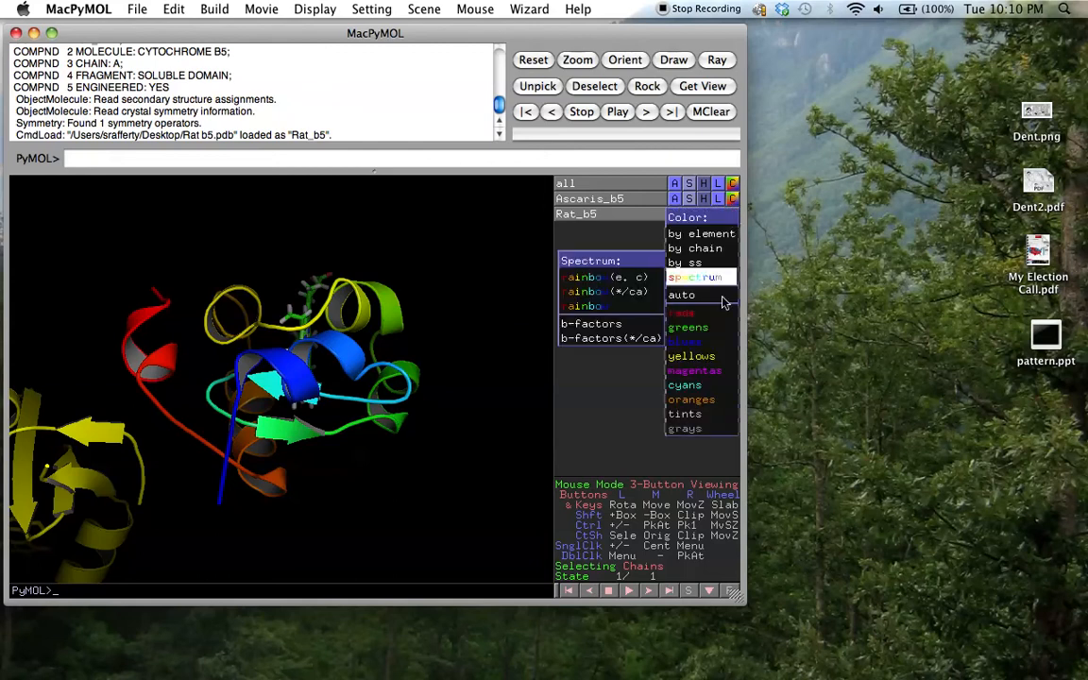
pyautogui.click(695, 370)
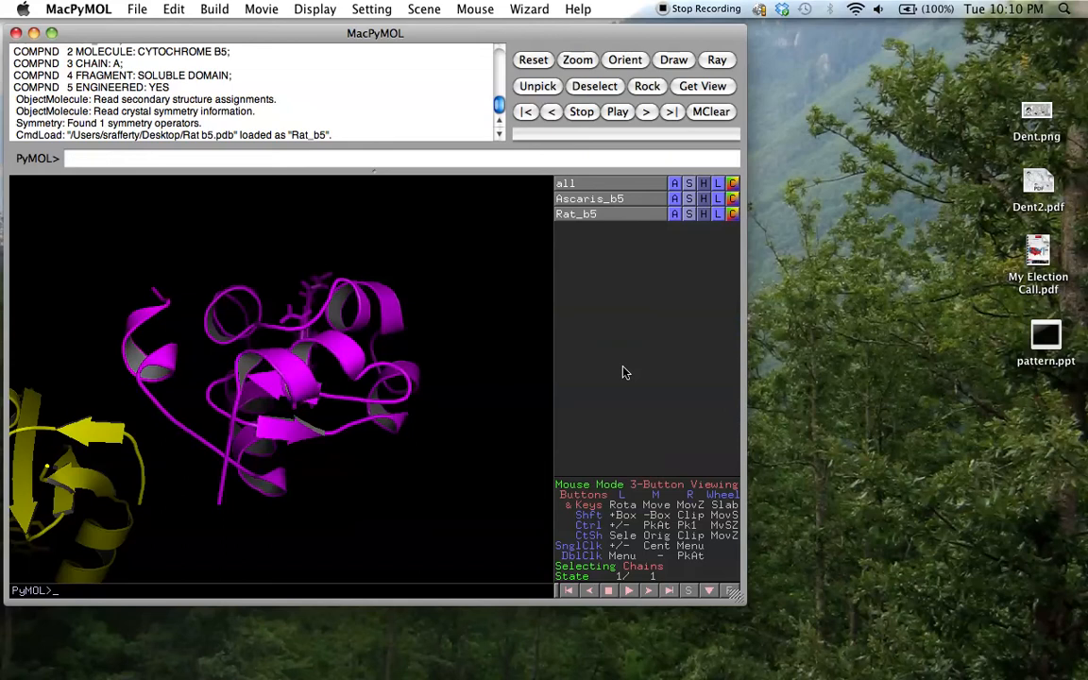
pyautogui.moveTo(468, 41)
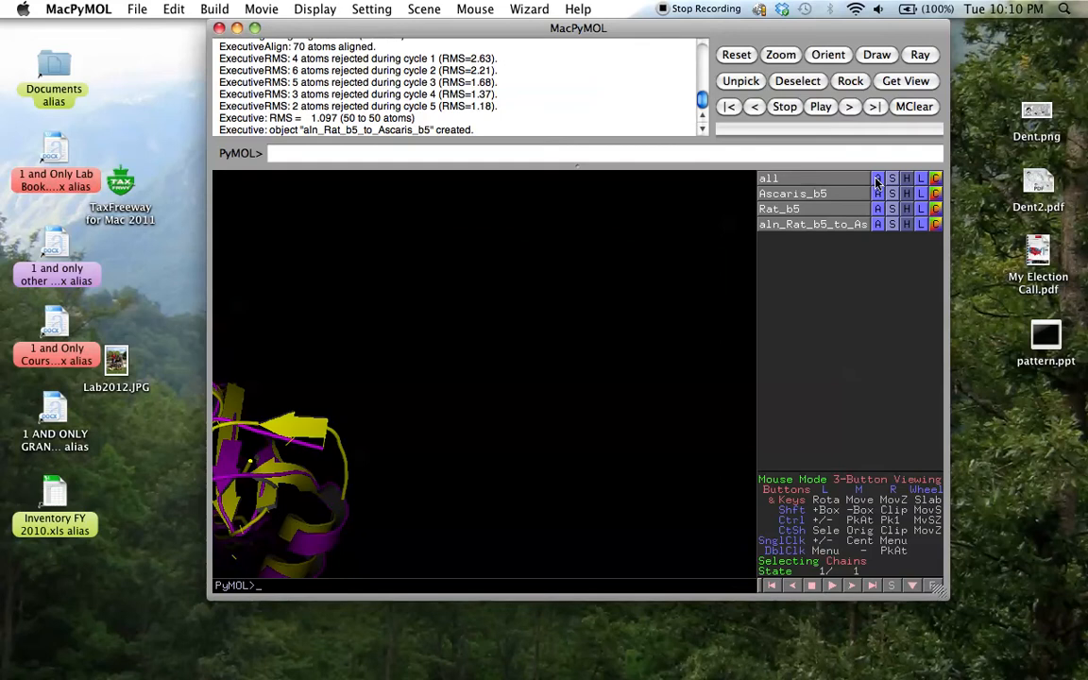
# - Centre the view on all objects and turn the superimposed structures to a new orientation
pyautogui.click(877, 178)
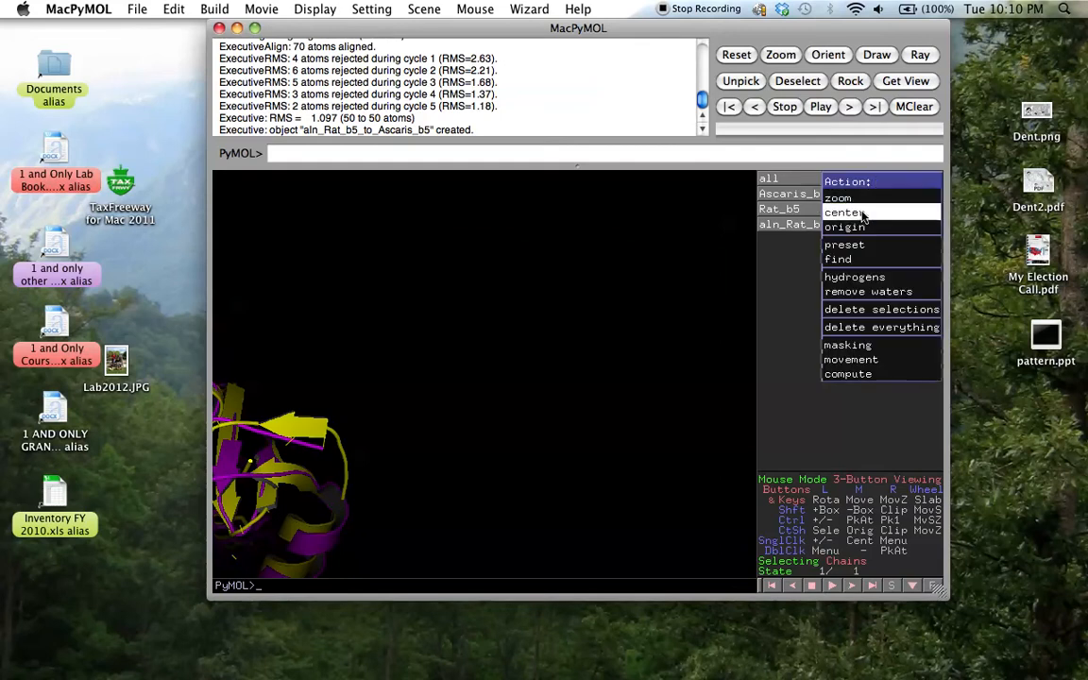
pyautogui.click(839, 199)
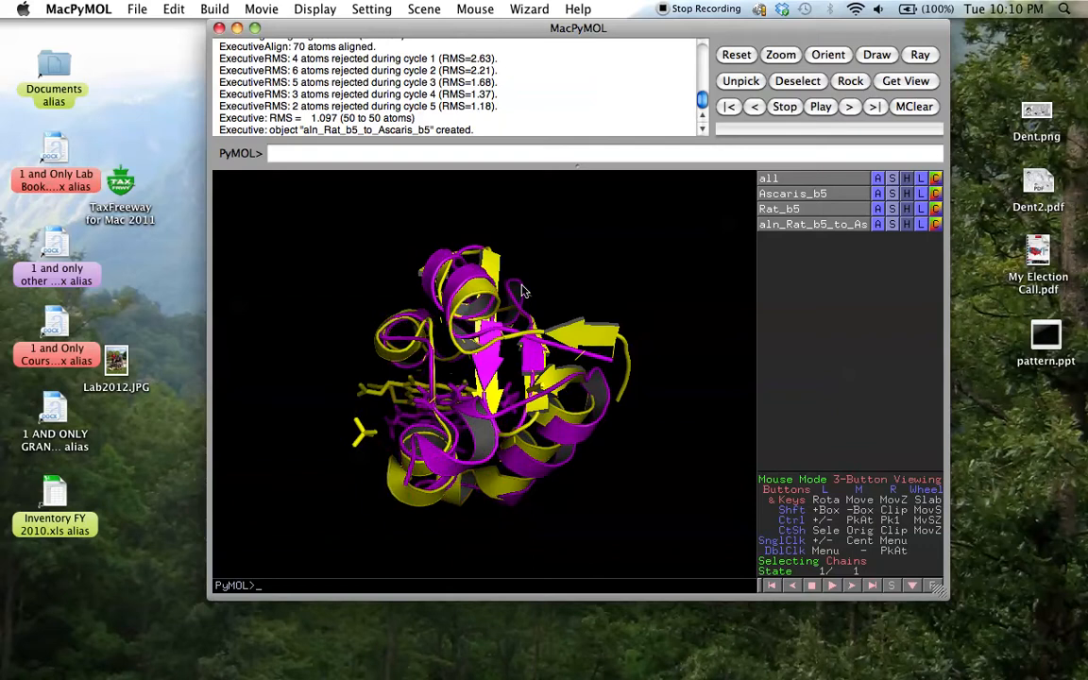
pyautogui.moveTo(520, 283); pyautogui.dragTo(488, 431)
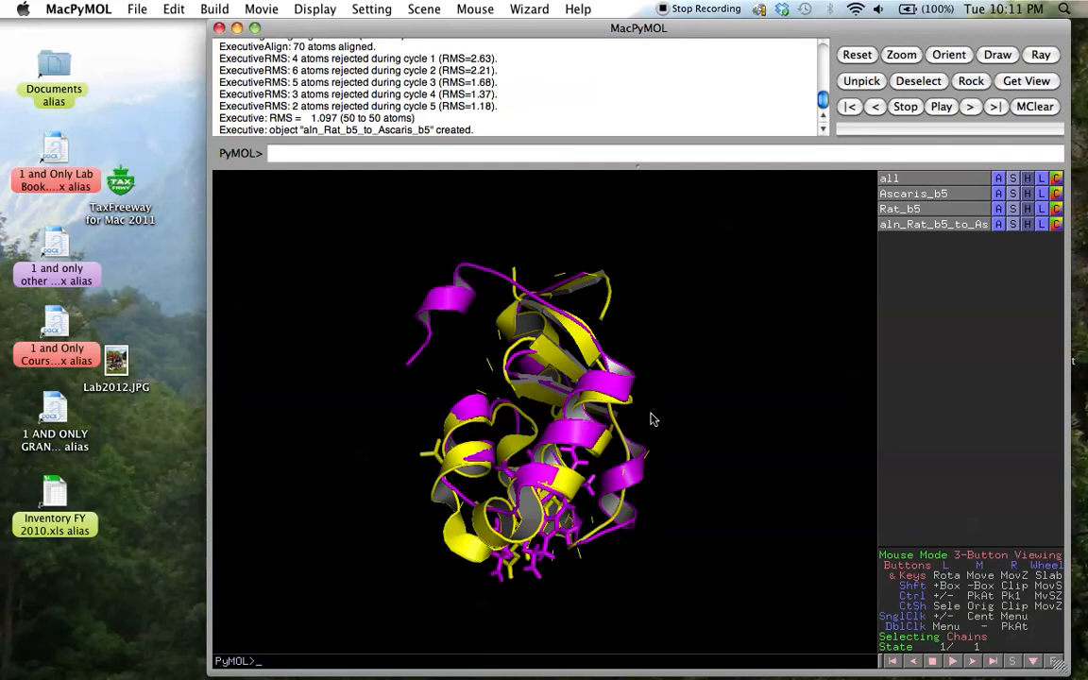
pyautogui.moveTo(603, 417)
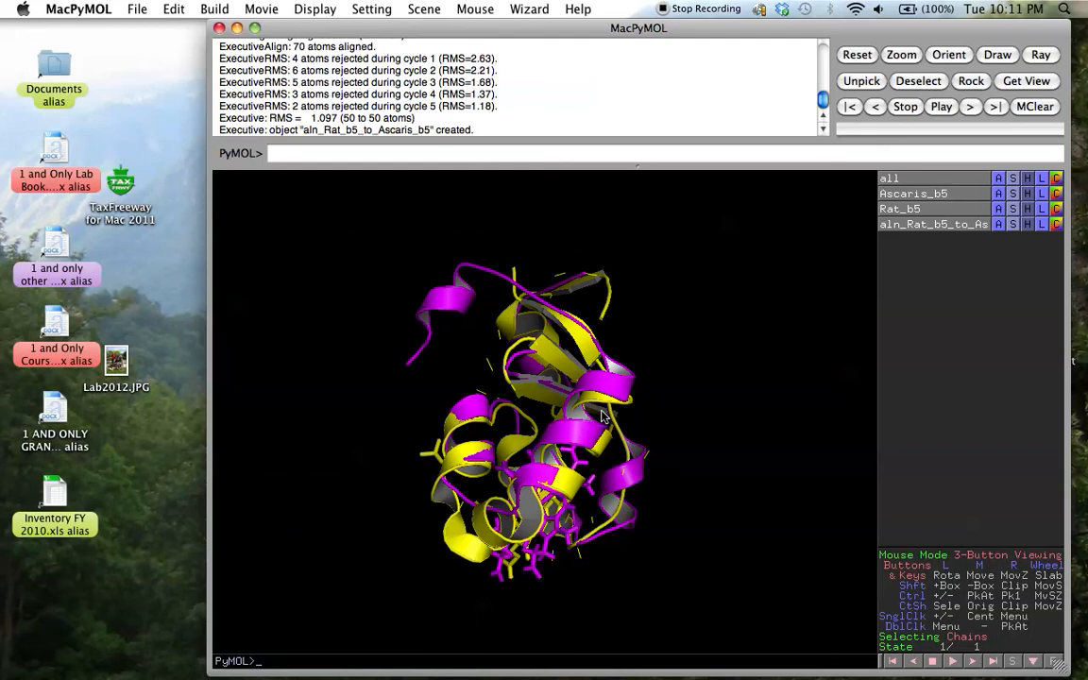
# - Rotate the magenta rat and yellow Ascaris overlay through several angles to compare helices, strands, loops and stick groups
pyautogui.moveTo(600, 415); pyautogui.dragTo(563, 412)
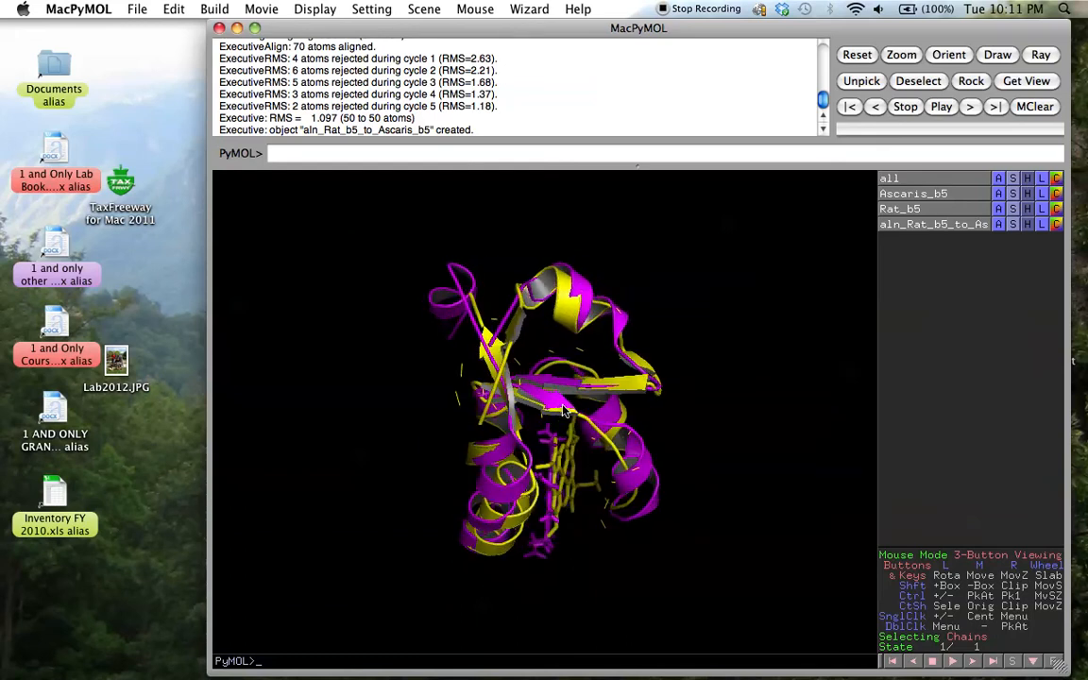
pyautogui.moveTo(563, 411); pyautogui.dragTo(519, 279)
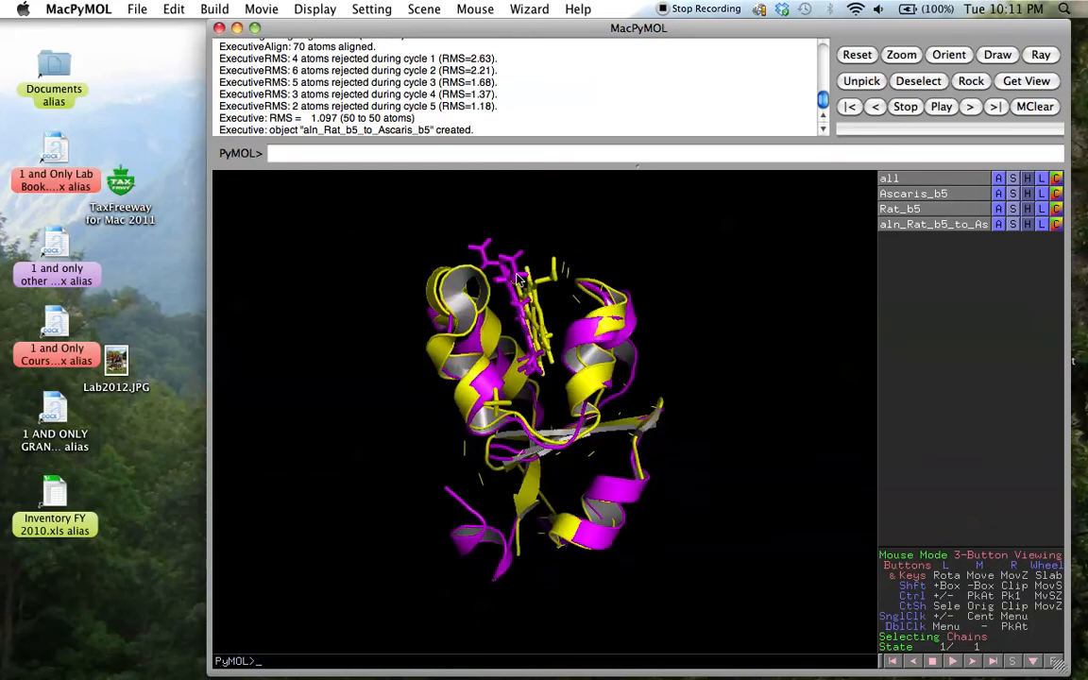
pyautogui.moveTo(519, 283); pyautogui.dragTo(566, 363)
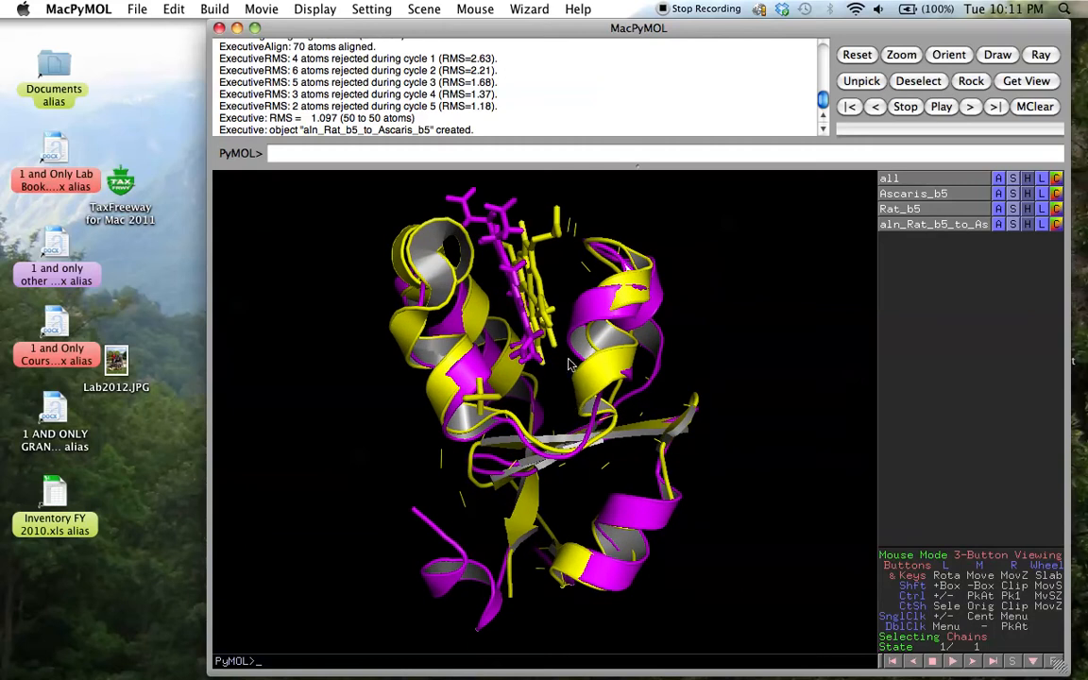
pyautogui.moveTo(566, 363); pyautogui.dragTo(544, 406)
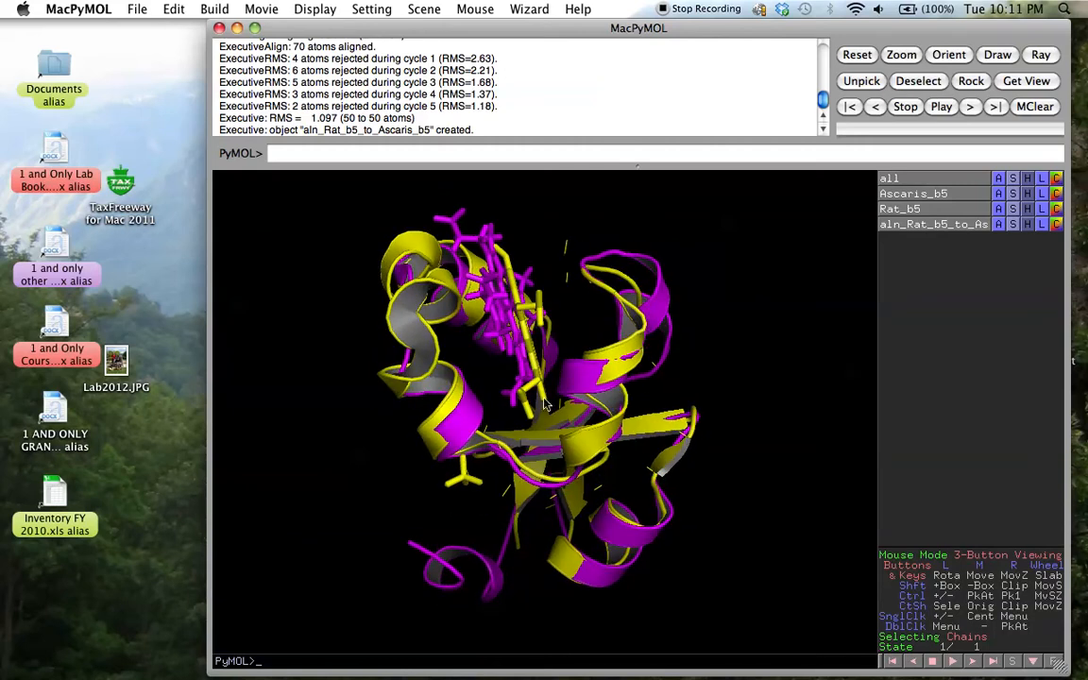
pyautogui.moveTo(544, 404); pyautogui.dragTo(566, 317)
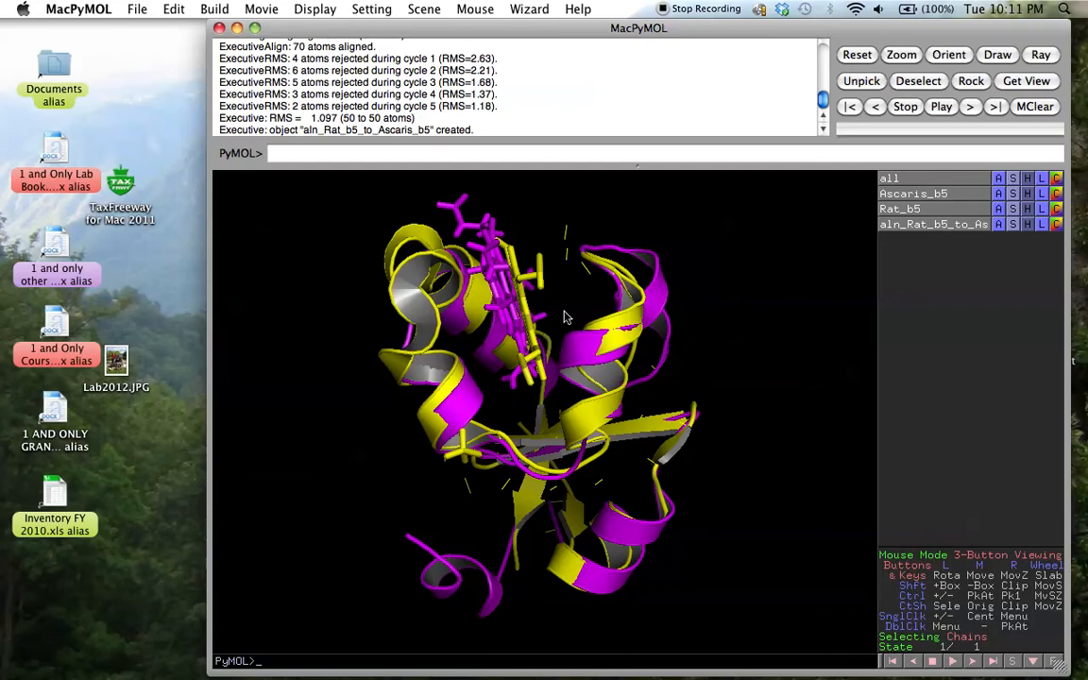
pyautogui.moveTo(566, 317); pyautogui.dragTo(482, 412)
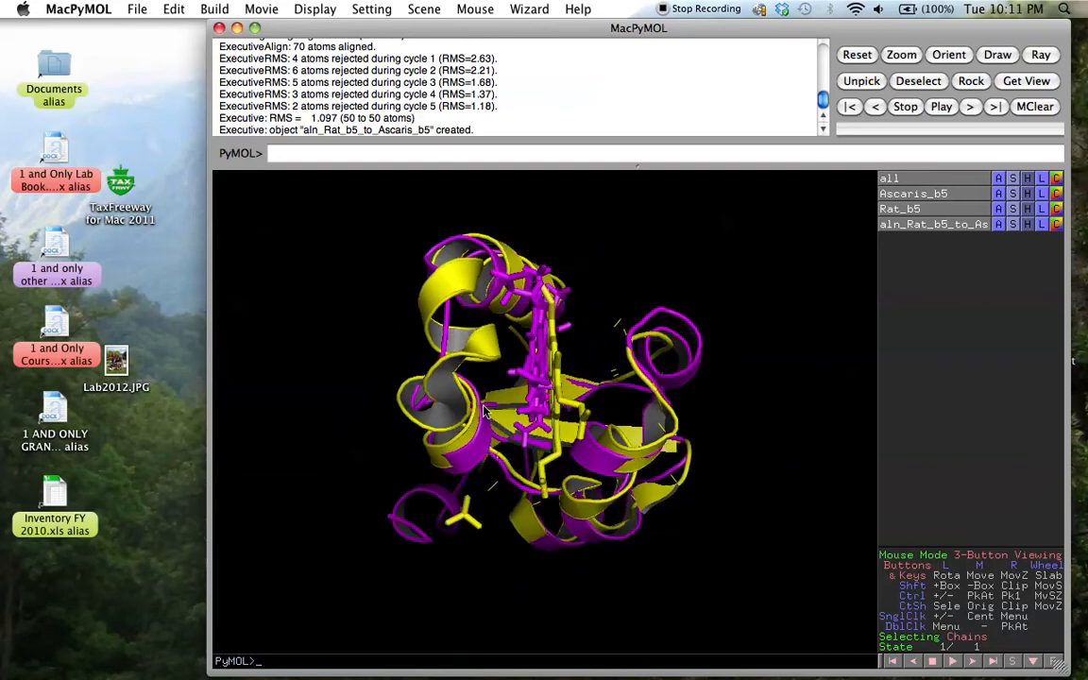
pyautogui.moveTo(481, 411); pyautogui.dragTo(657, 347)
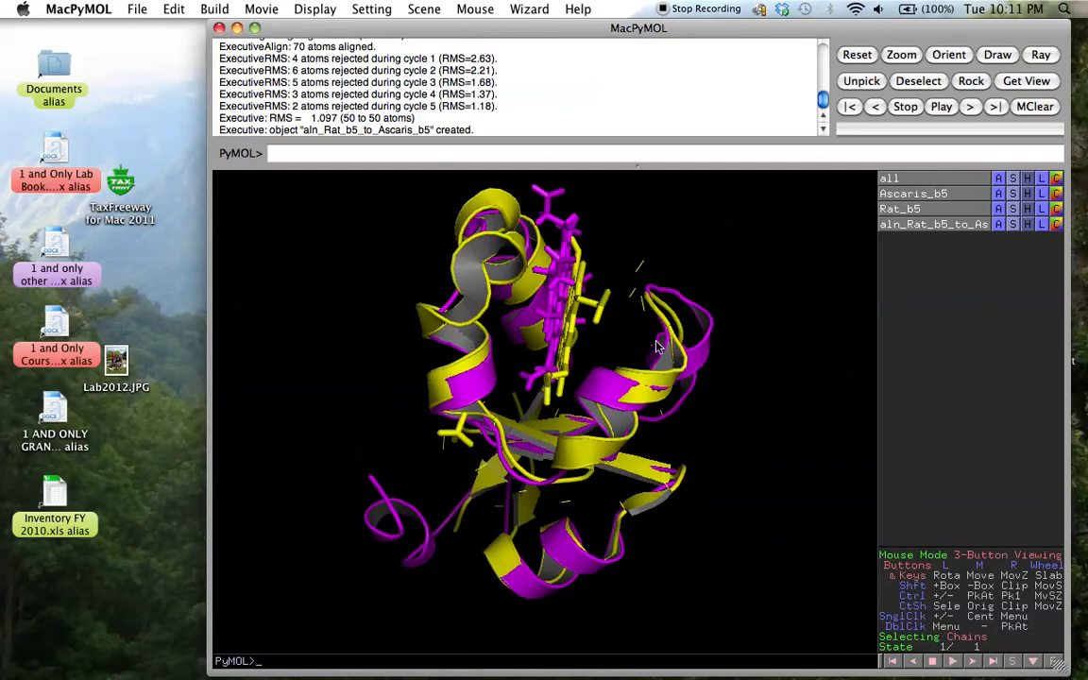
pyautogui.moveTo(657, 348); pyautogui.dragTo(646, 317)
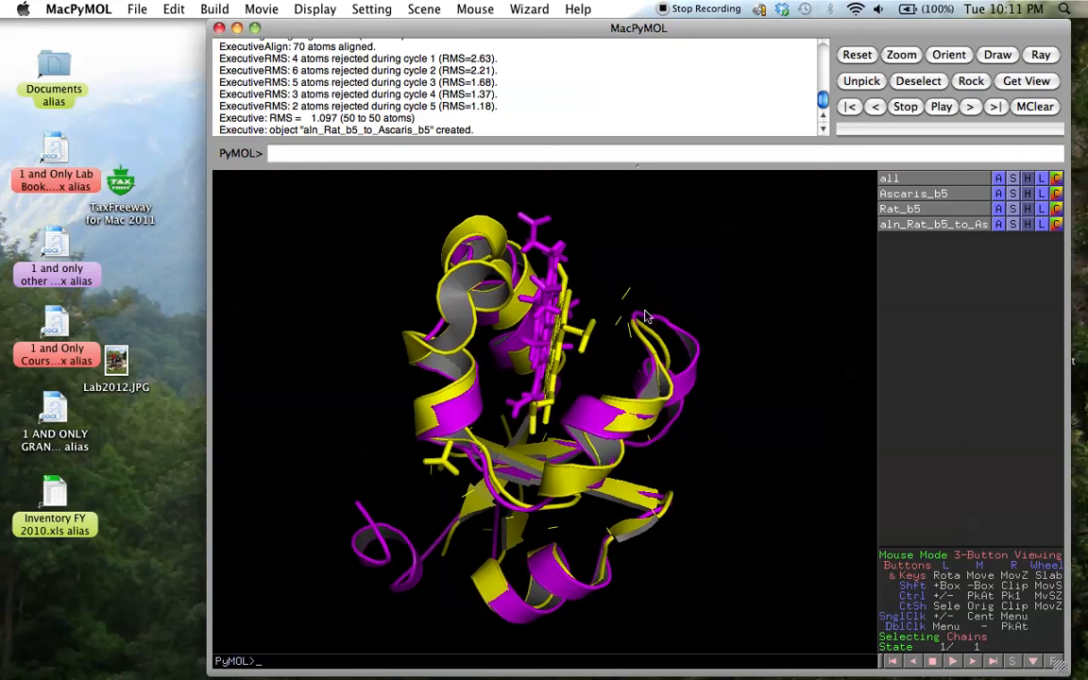
pyautogui.moveTo(630, 293)
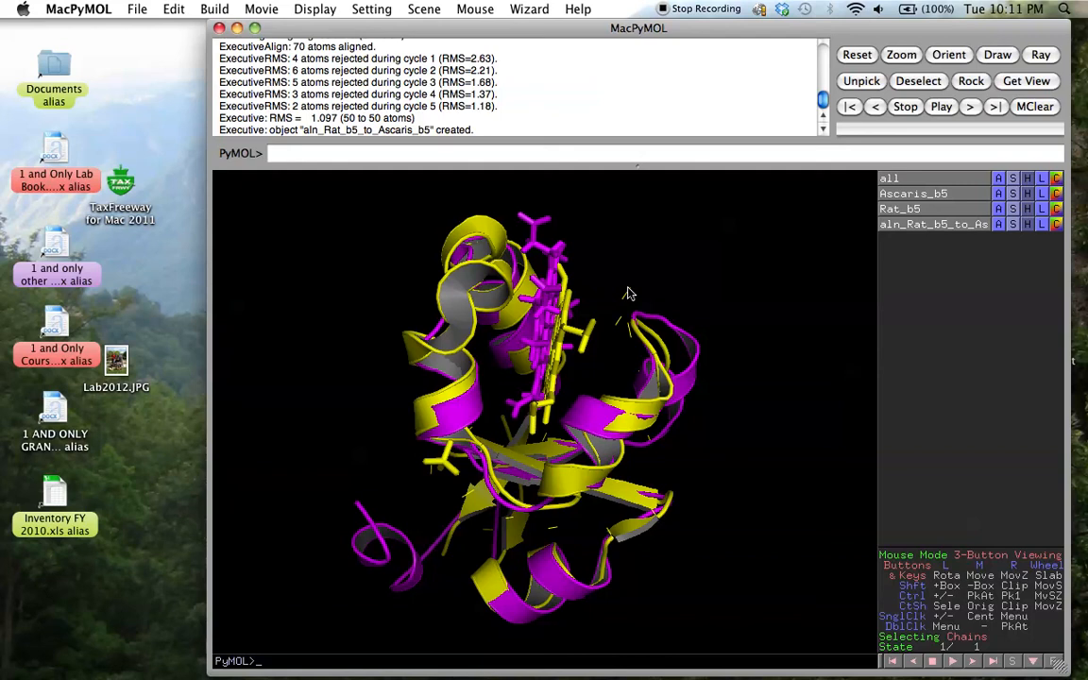
pyautogui.moveTo(559, 385)
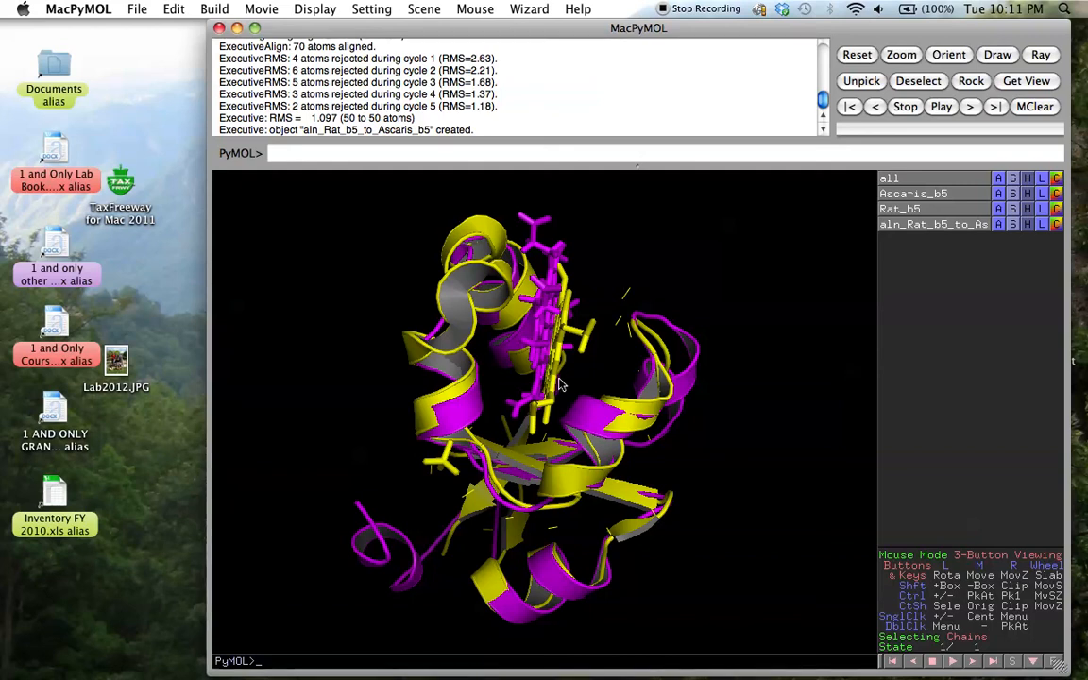
pyautogui.moveTo(557, 417)
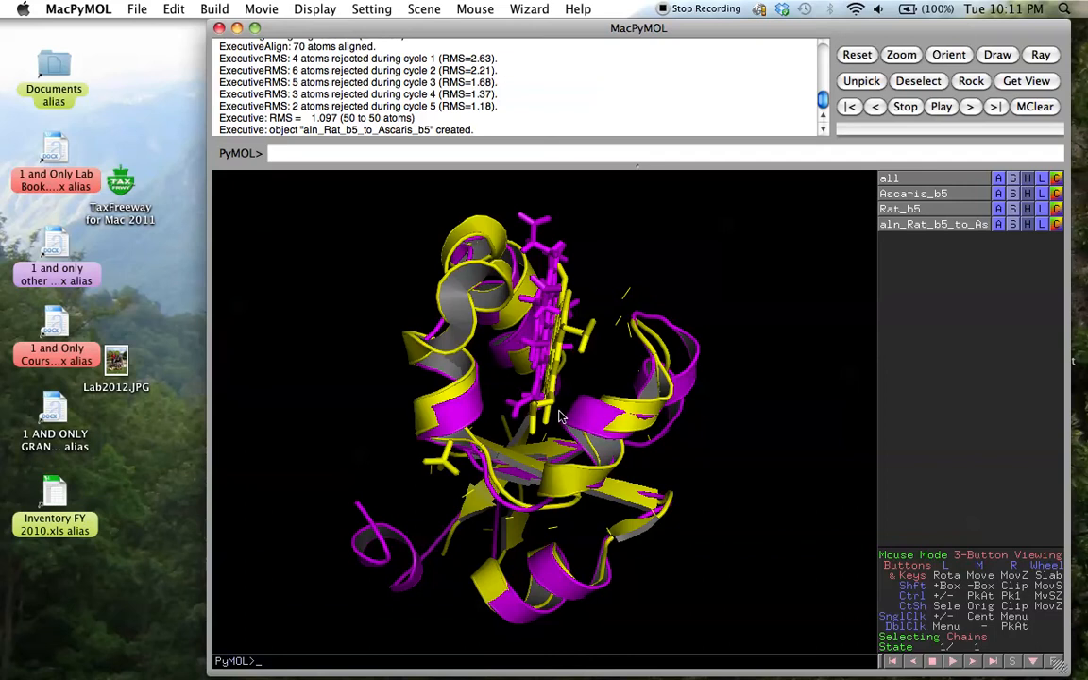
pyautogui.moveTo(557, 416); pyautogui.dragTo(544, 419)
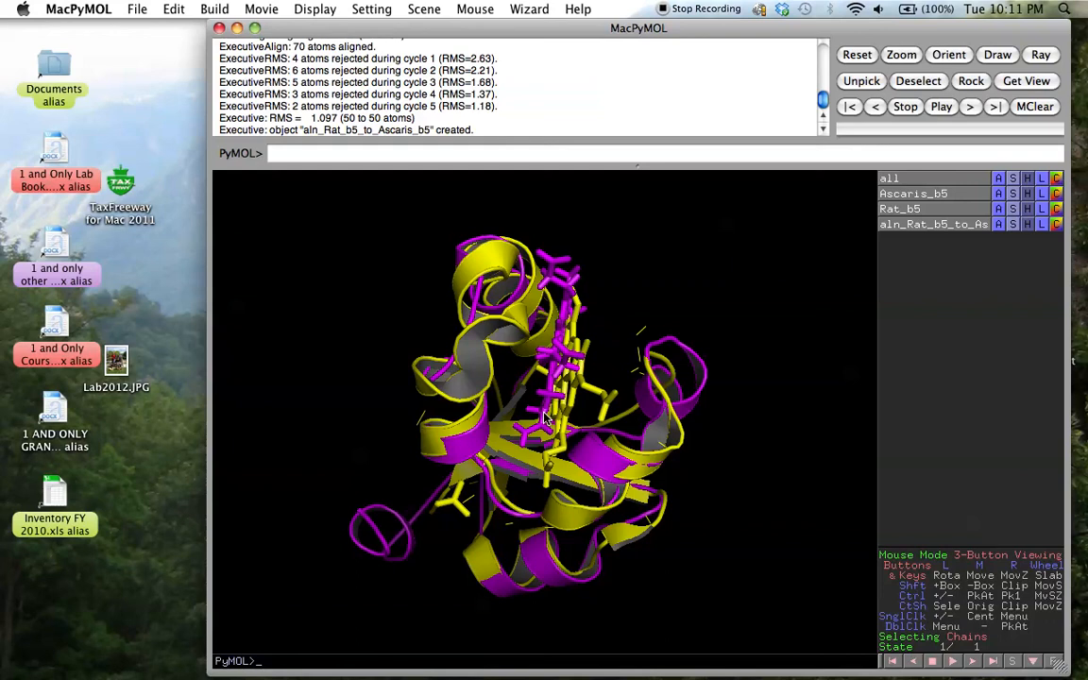
pyautogui.moveTo(472, 396)
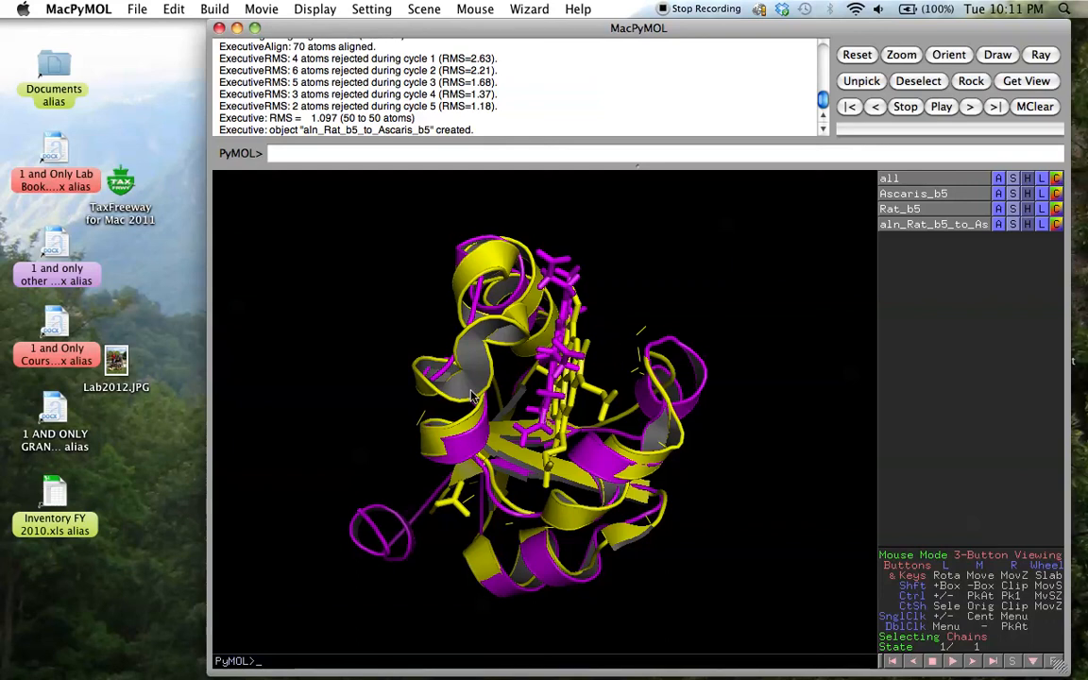
pyautogui.moveTo(472, 396); pyautogui.dragTo(721, 400)
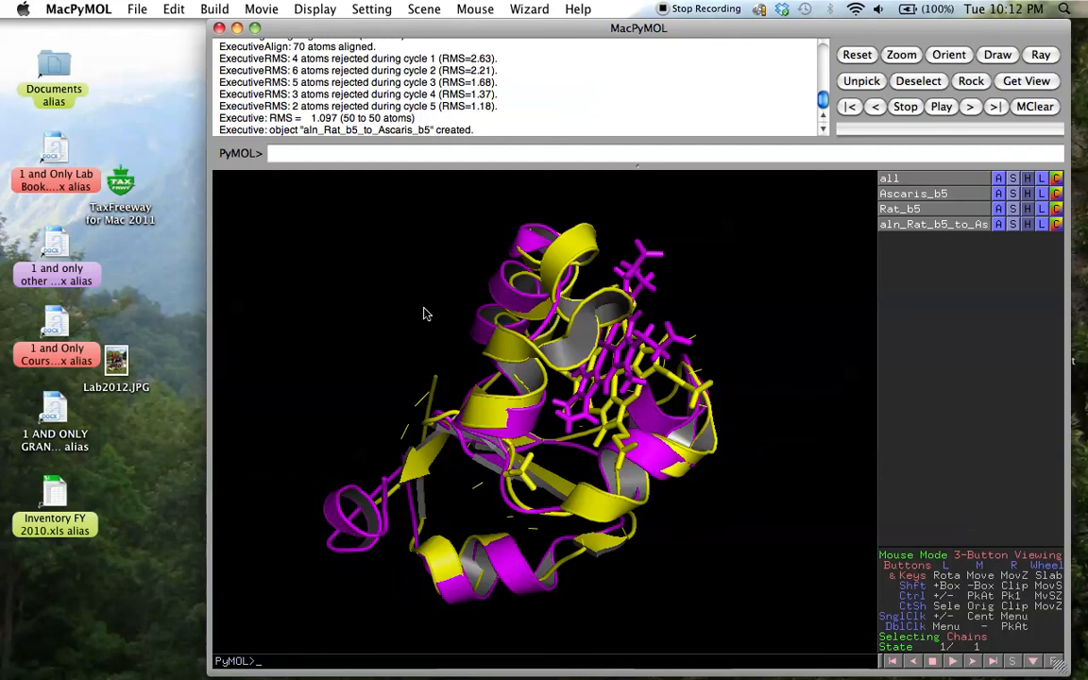
pyautogui.moveTo(582, 400)
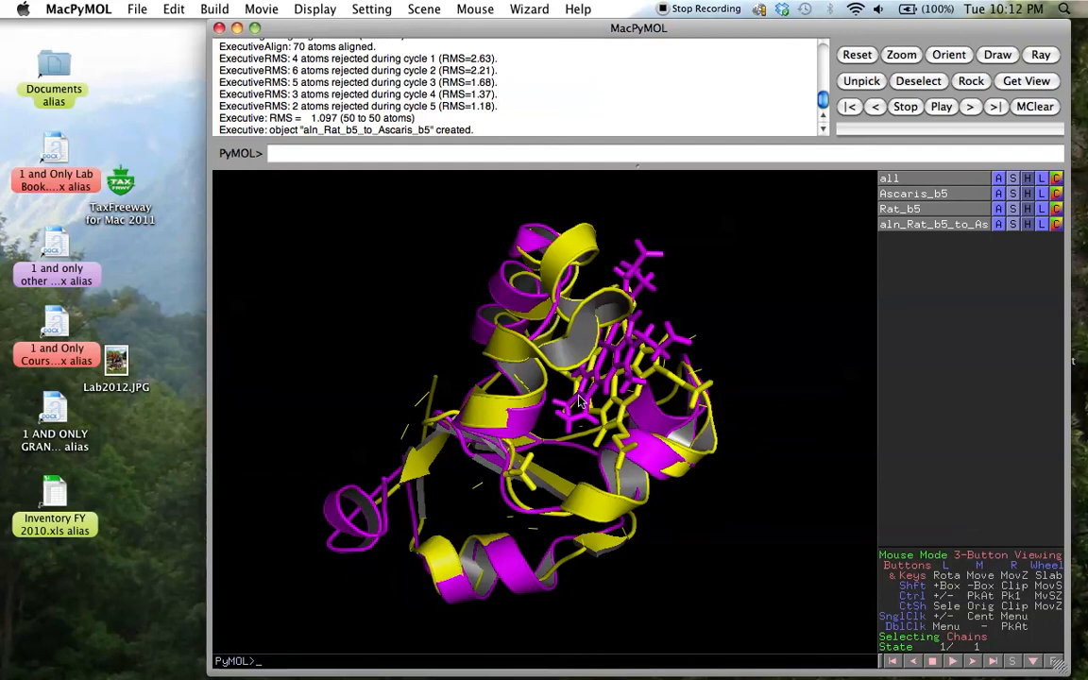
# - Turn the overlay further to see where the rat and Ascaris backbones and stick groups diverge
pyautogui.moveTo(582, 401); pyautogui.dragTo(538, 400)
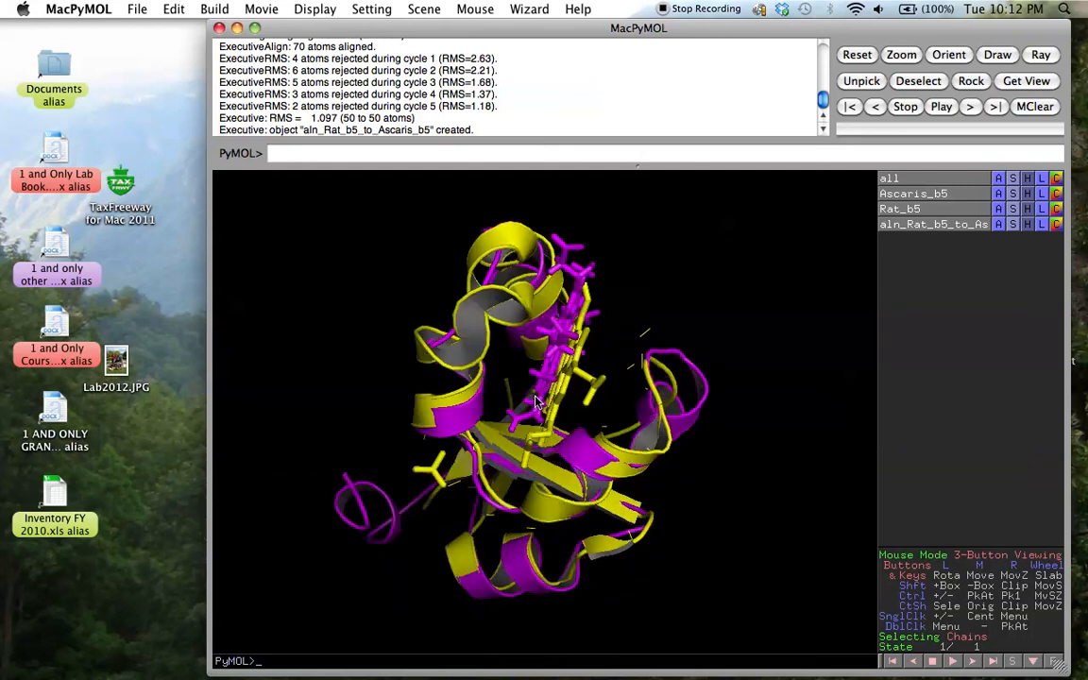
pyautogui.moveTo(538, 397); pyautogui.dragTo(566, 377)
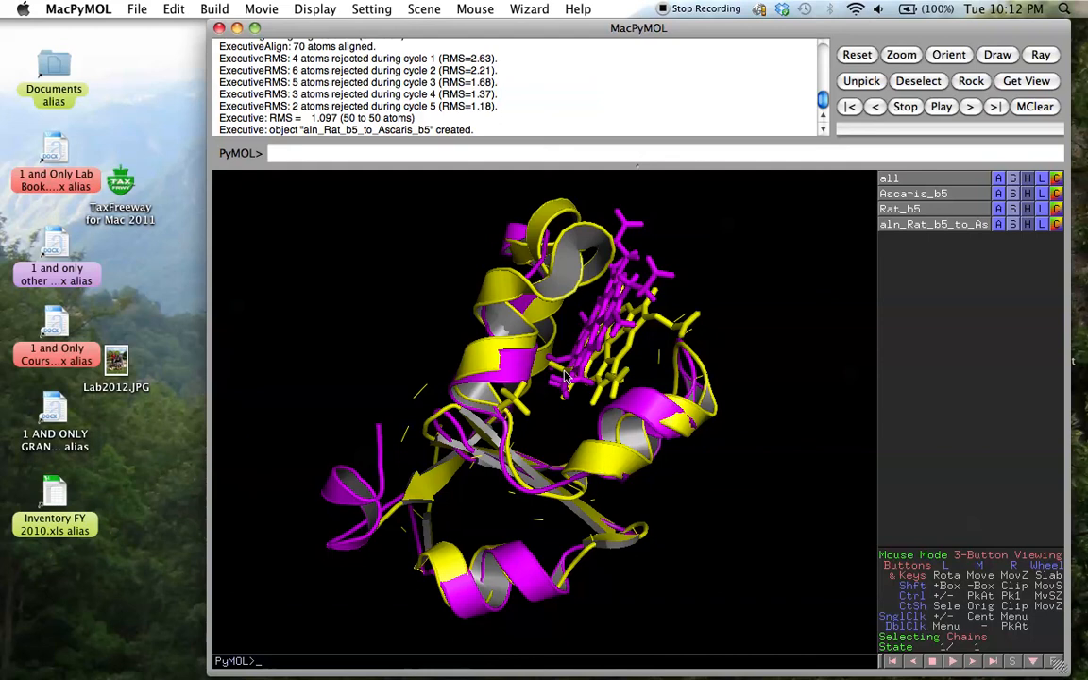
pyautogui.moveTo(566, 378); pyautogui.dragTo(529, 407)
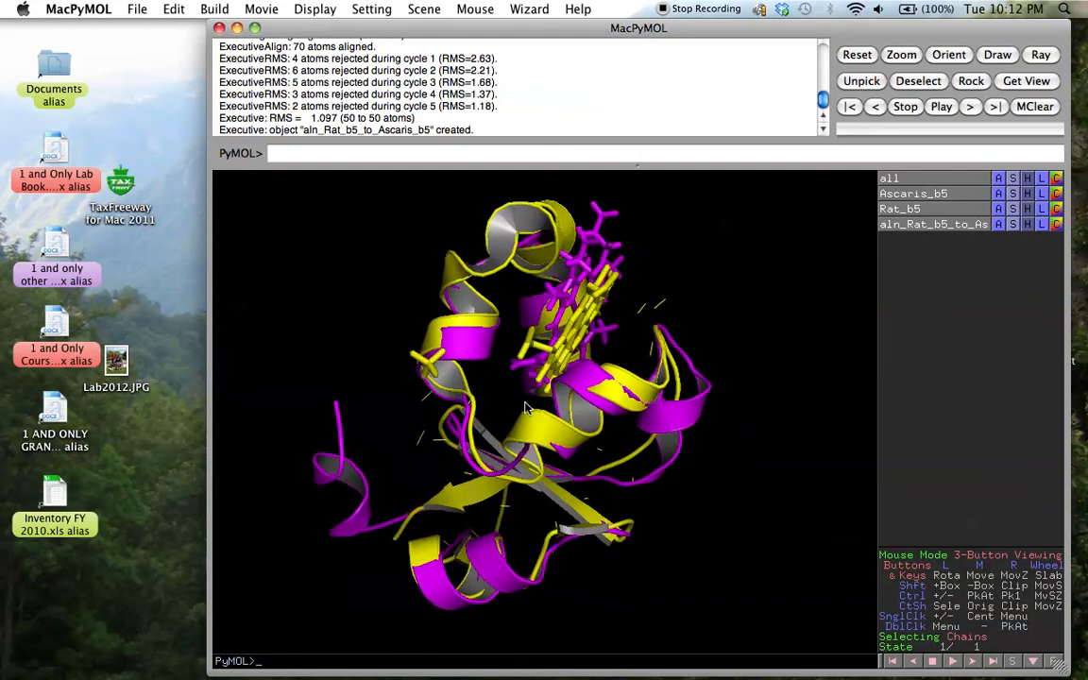
pyautogui.moveTo(529, 408); pyautogui.dragTo(532, 366)
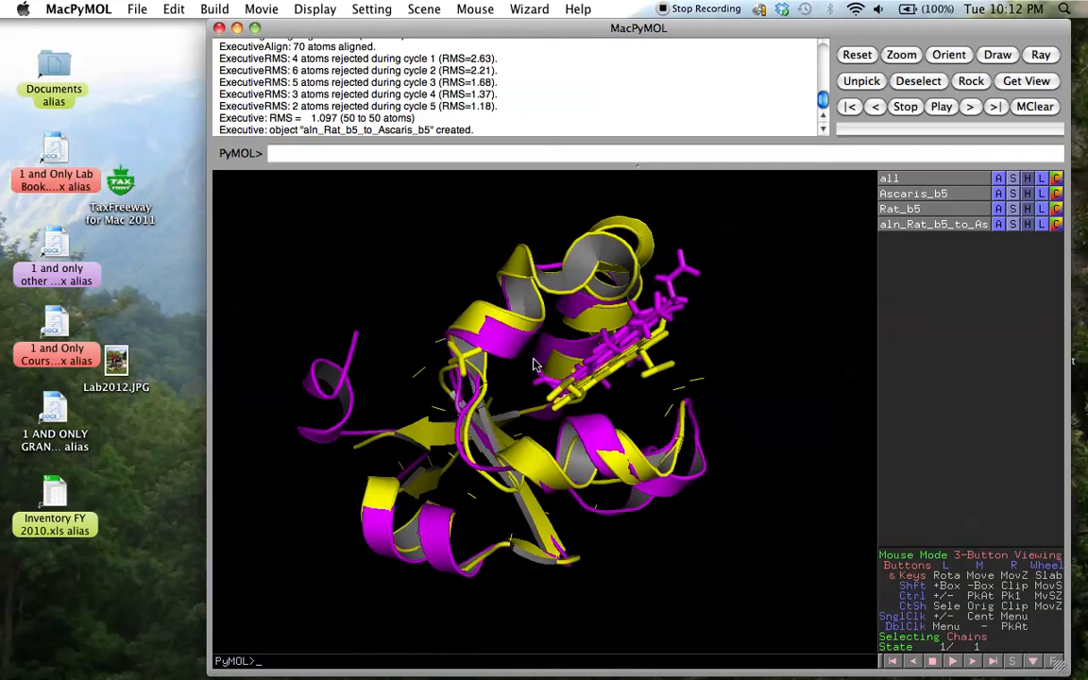